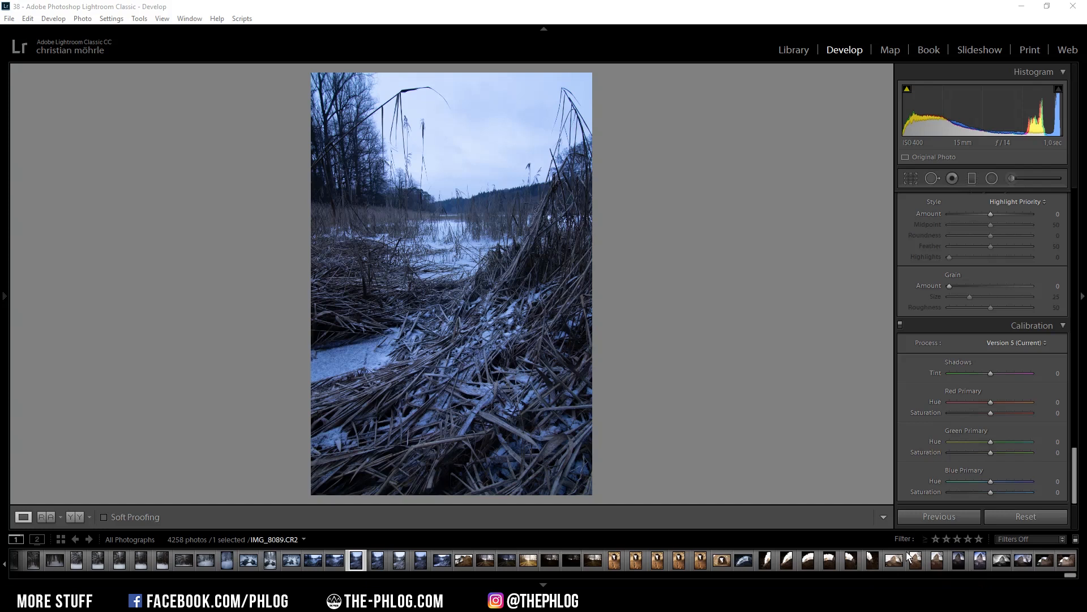
{"action": "mouse_move", "coordinate": [788, 460]}
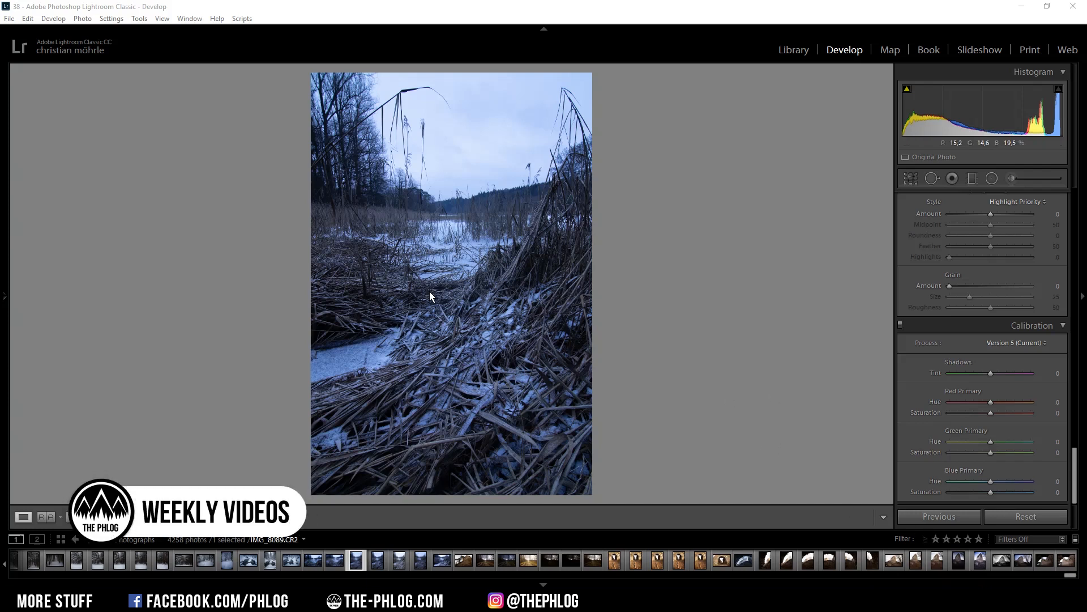
{"action": "mouse_move", "coordinate": [569, 373]}
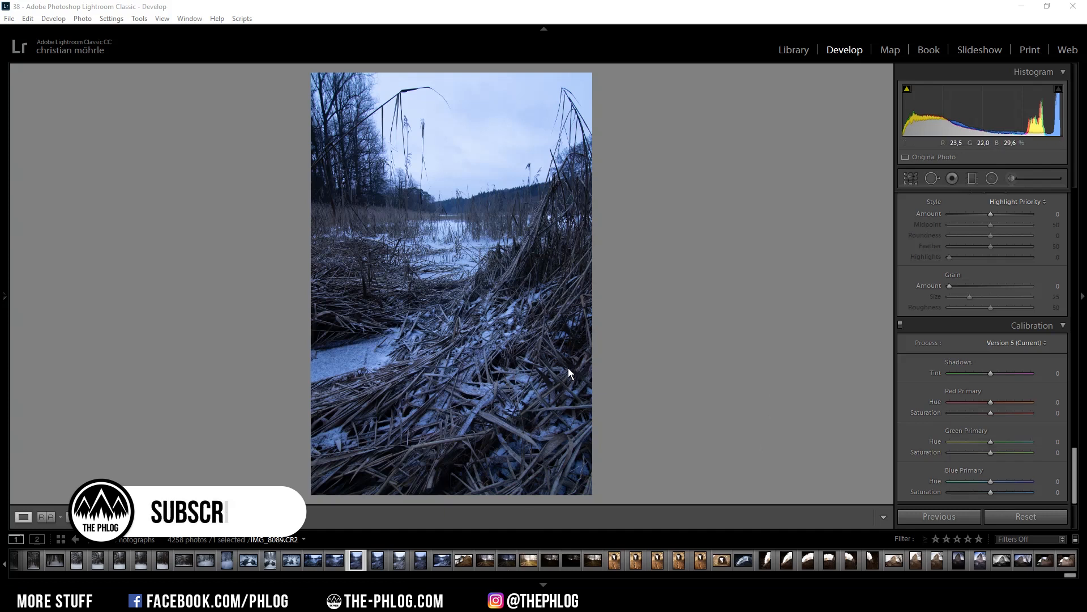
{"action": "mouse_move", "coordinate": [498, 355]}
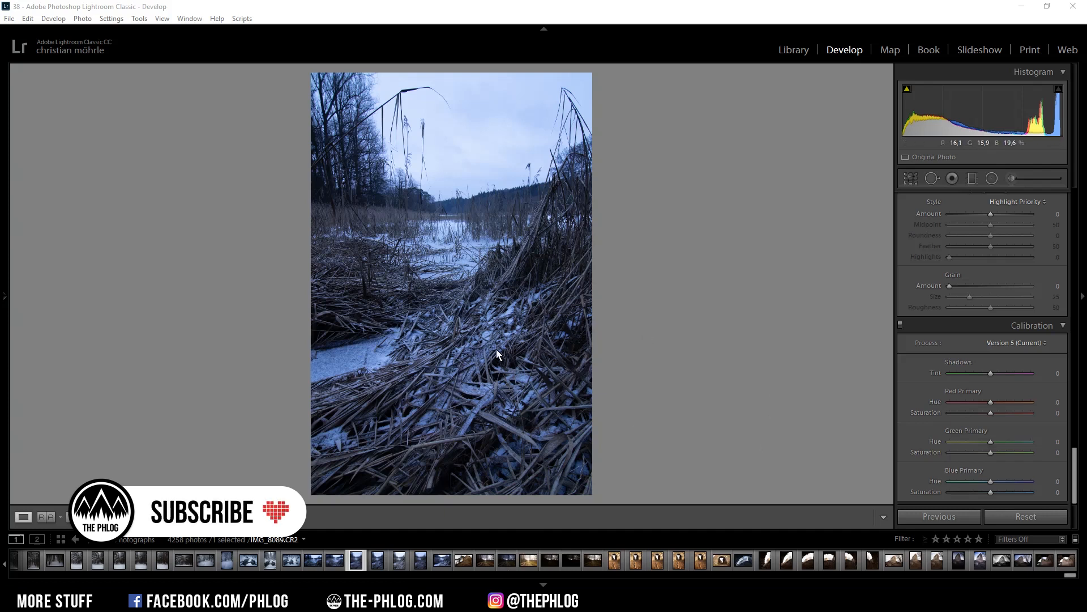
{"action": "mouse_move", "coordinate": [639, 376]}
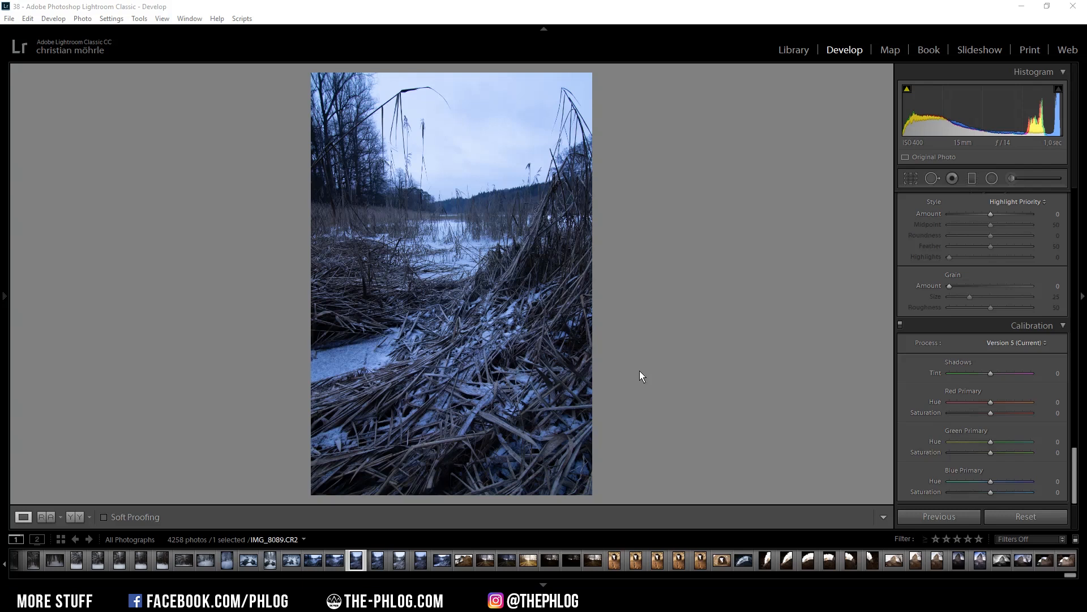
{"action": "mouse_move", "coordinate": [665, 418]}
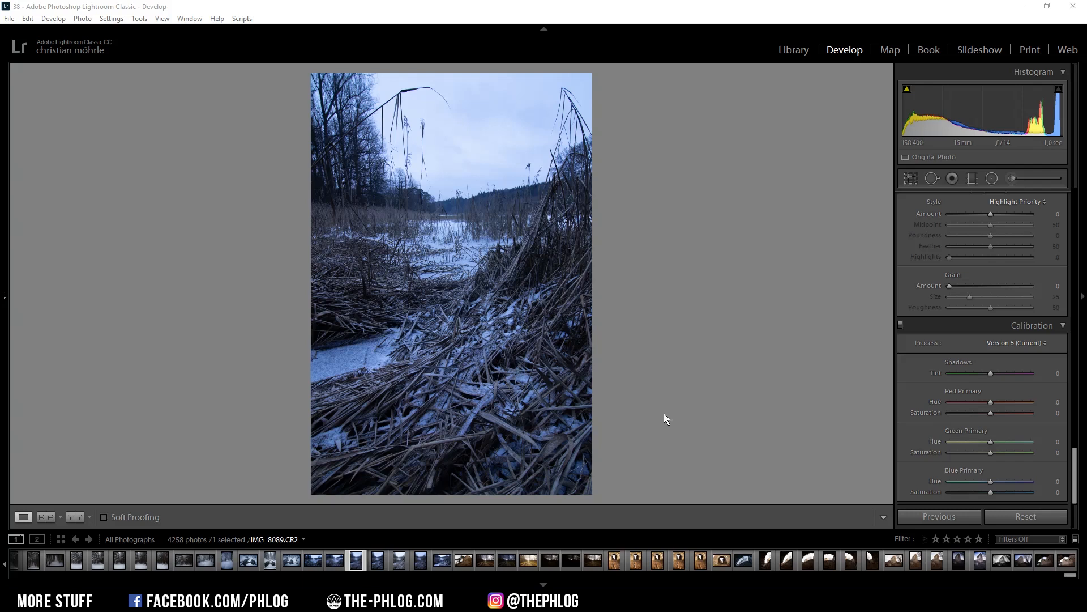
{"action": "mouse_move", "coordinate": [676, 395]}
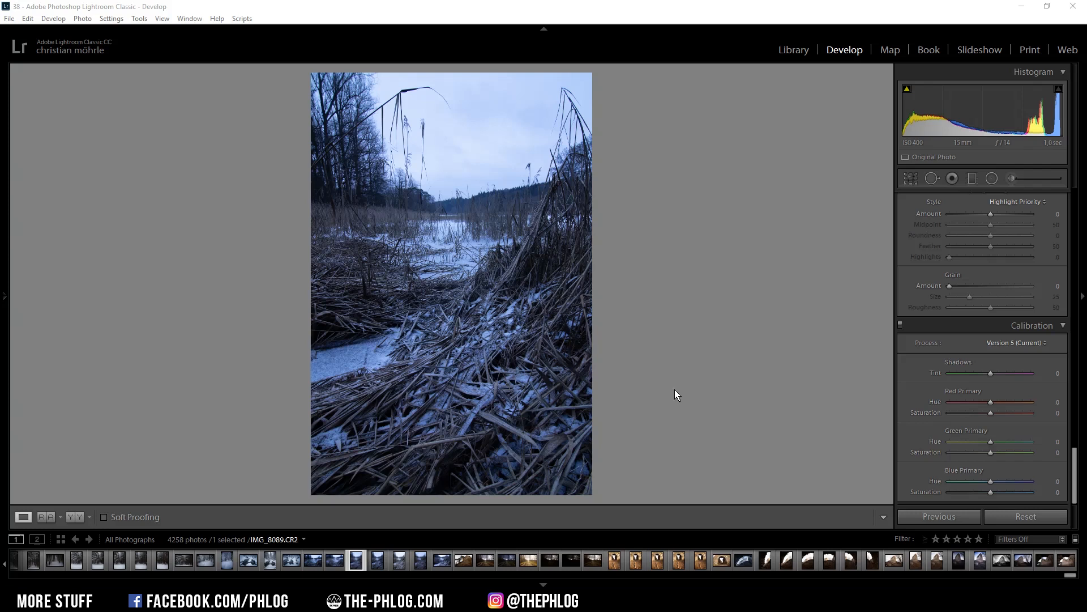
{"action": "mouse_move", "coordinate": [534, 430]}
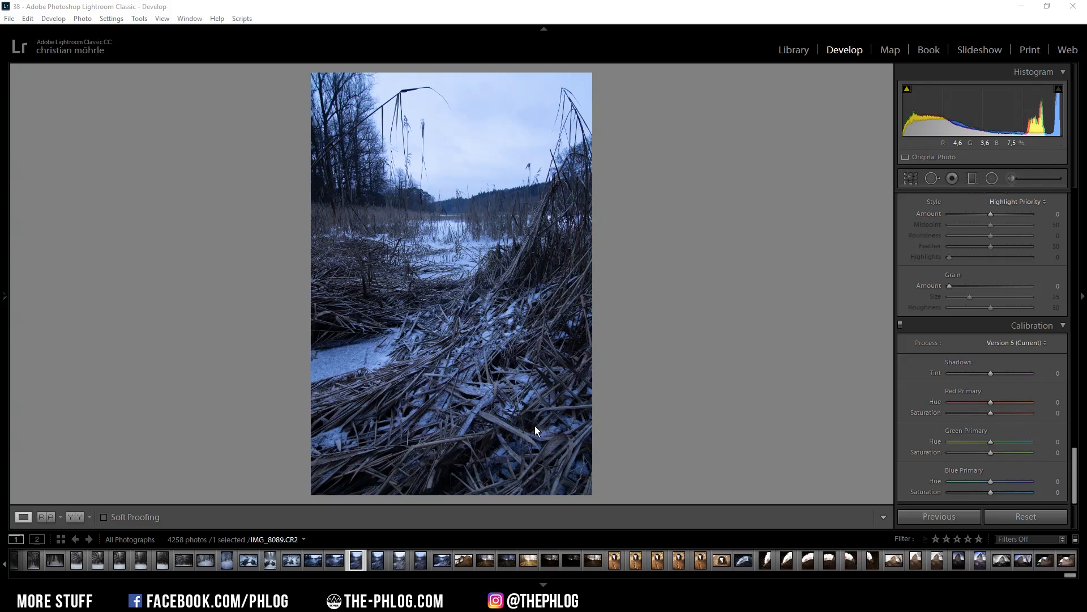
{"action": "mouse_move", "coordinate": [721, 279]}
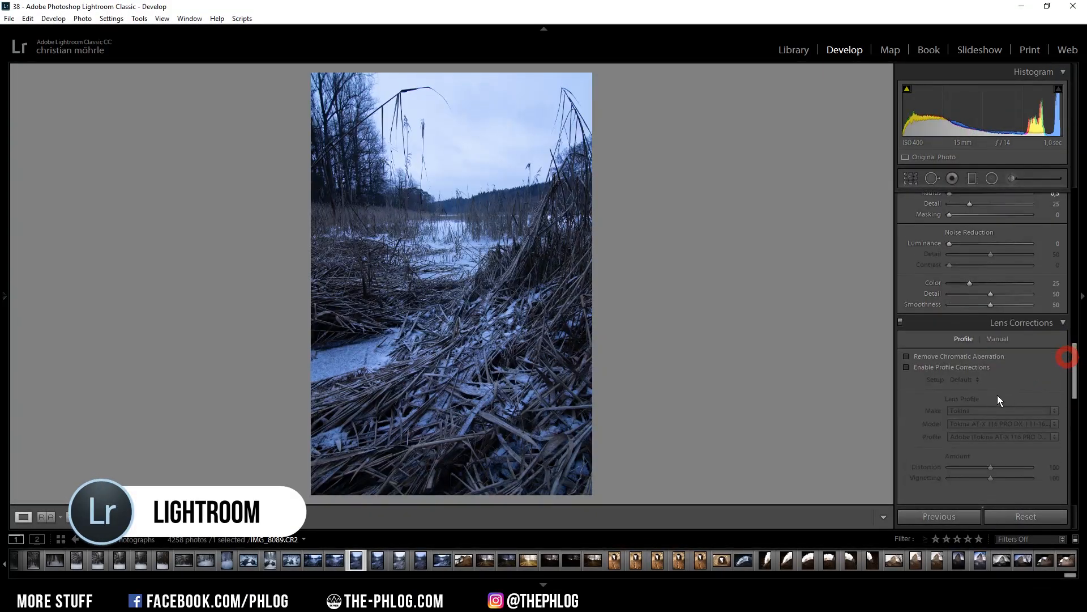
Step: Enable chromatic aberration removal and lens profile corrections, and set the profile to Adobe Standard
{"action": "left_click", "coordinate": [908, 367]}
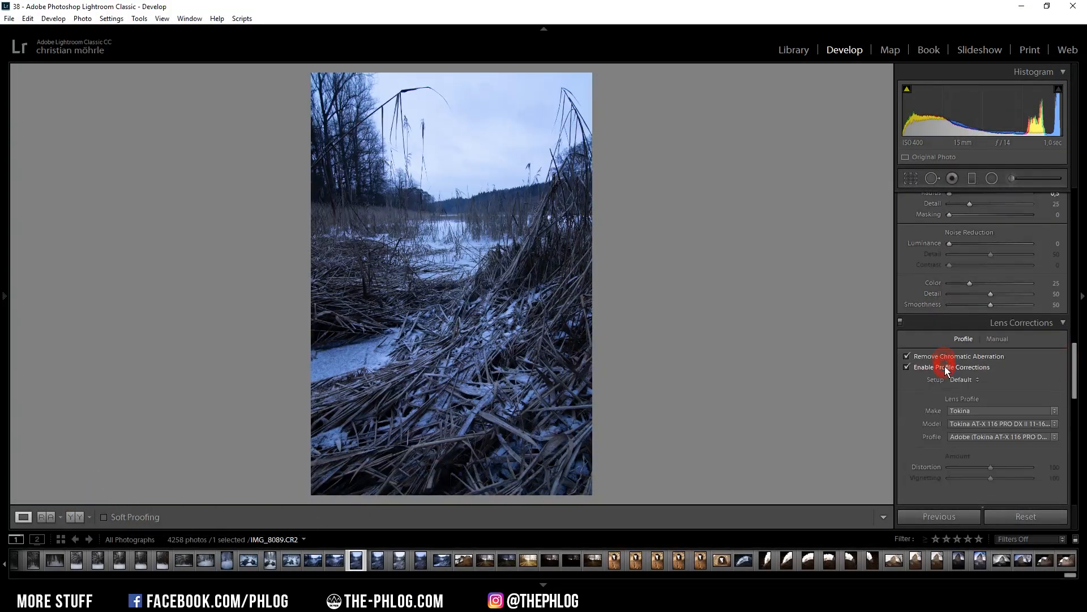
{"action": "left_click", "coordinate": [1051, 179]}
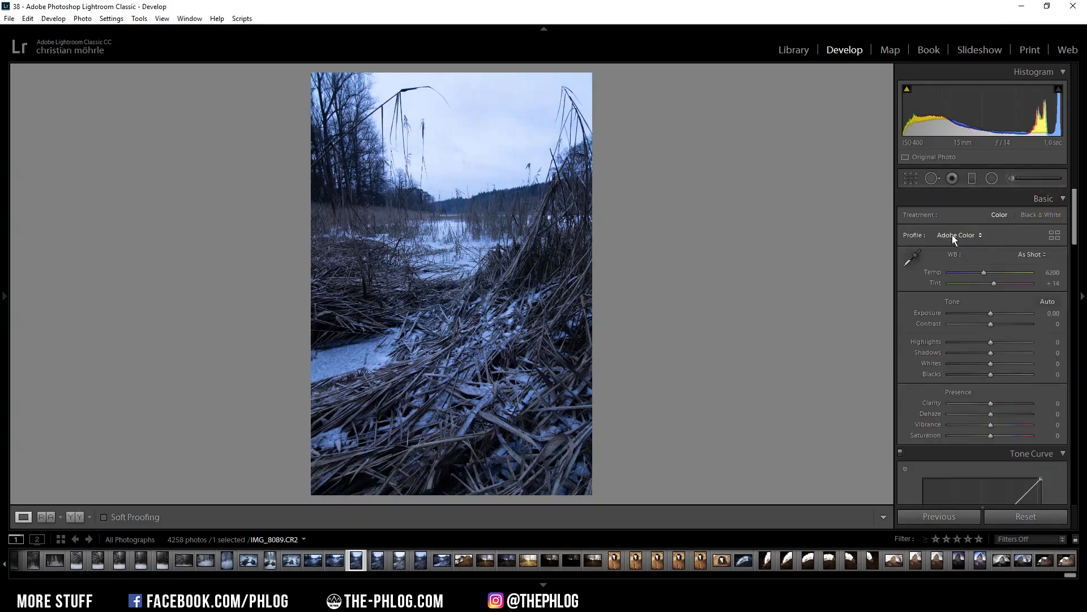
{"action": "left_click", "coordinate": [959, 234]}
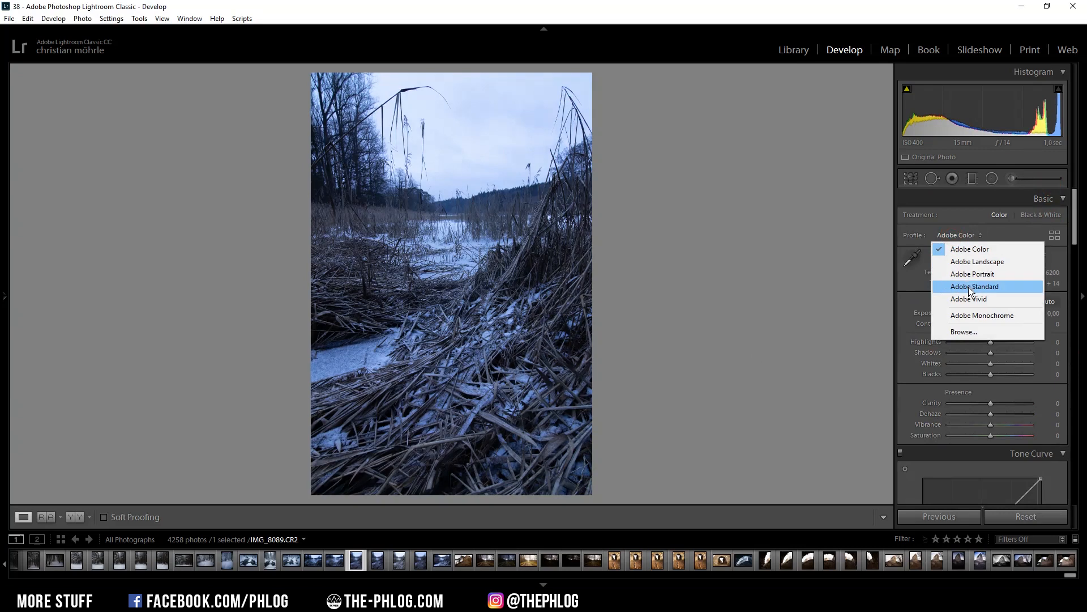
{"action": "left_click", "coordinate": [973, 286]}
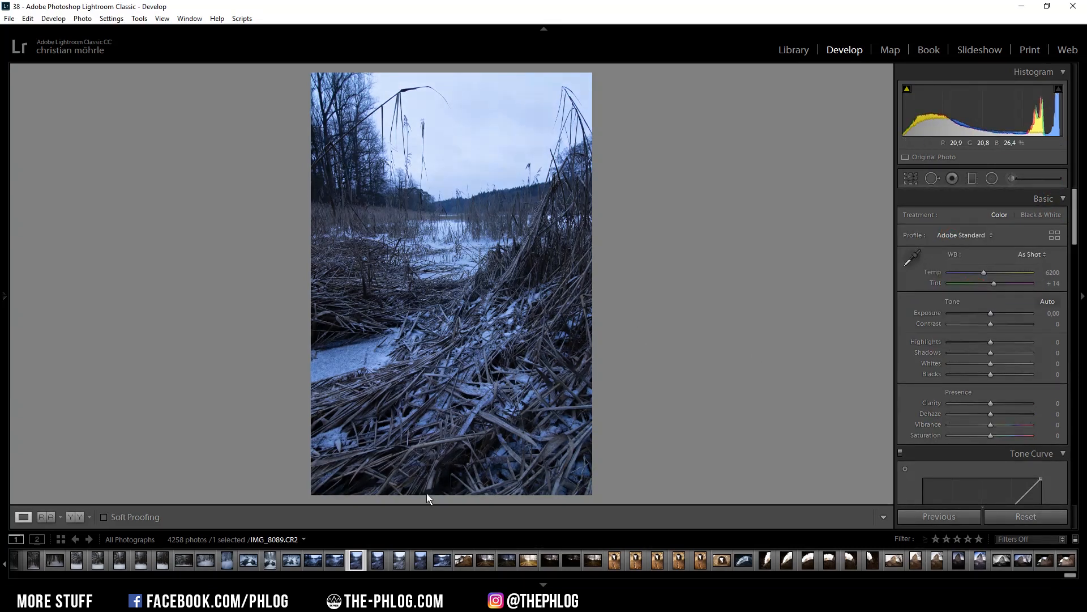
{"action": "mouse_move", "coordinate": [553, 317]}
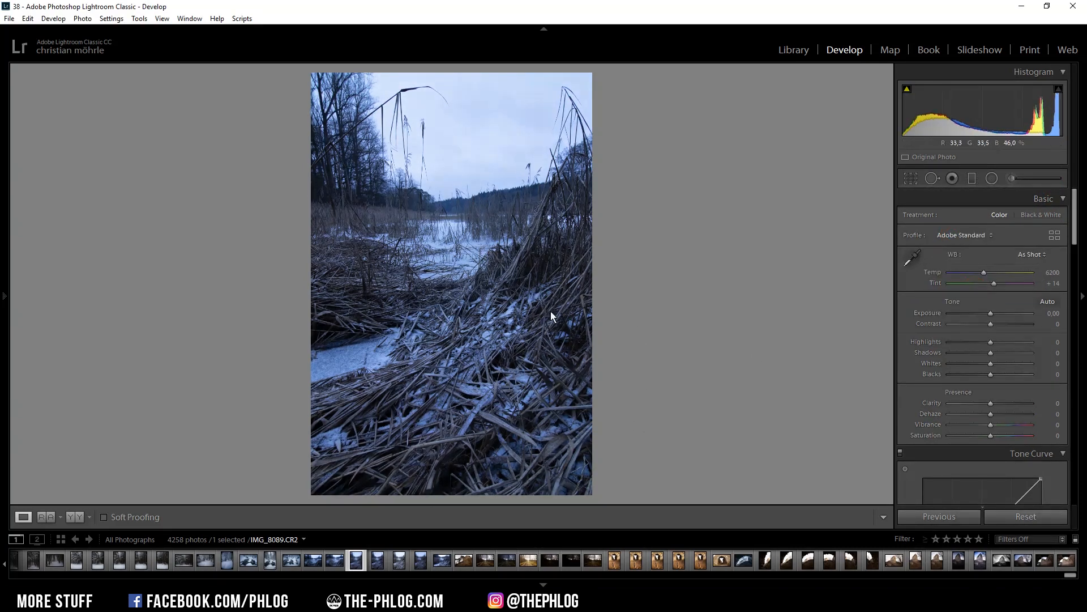
{"action": "mouse_move", "coordinate": [417, 287]}
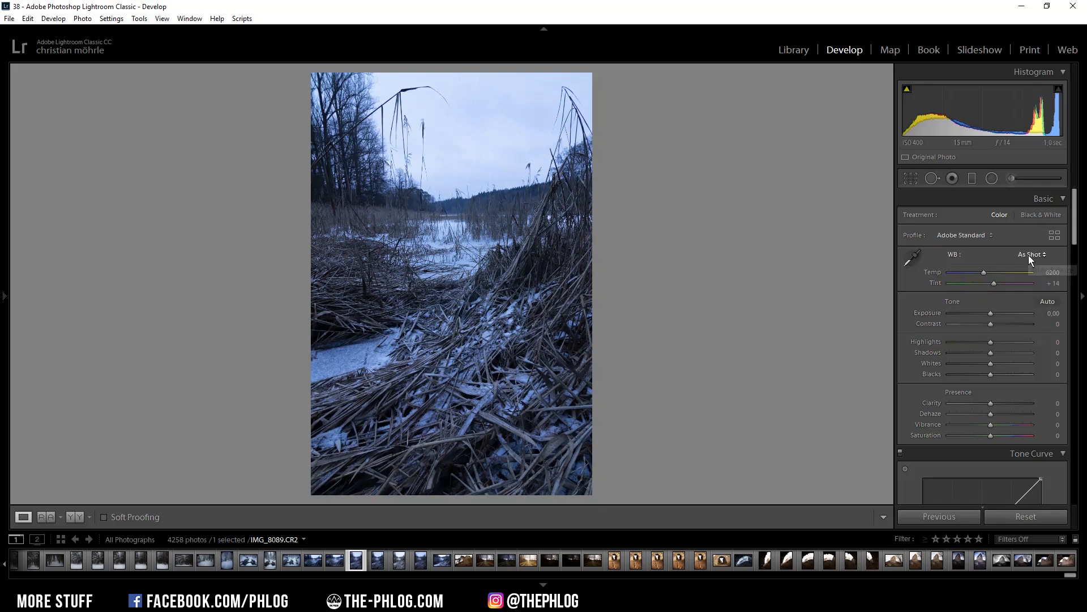
{"action": "mouse_move", "coordinate": [994, 253]}
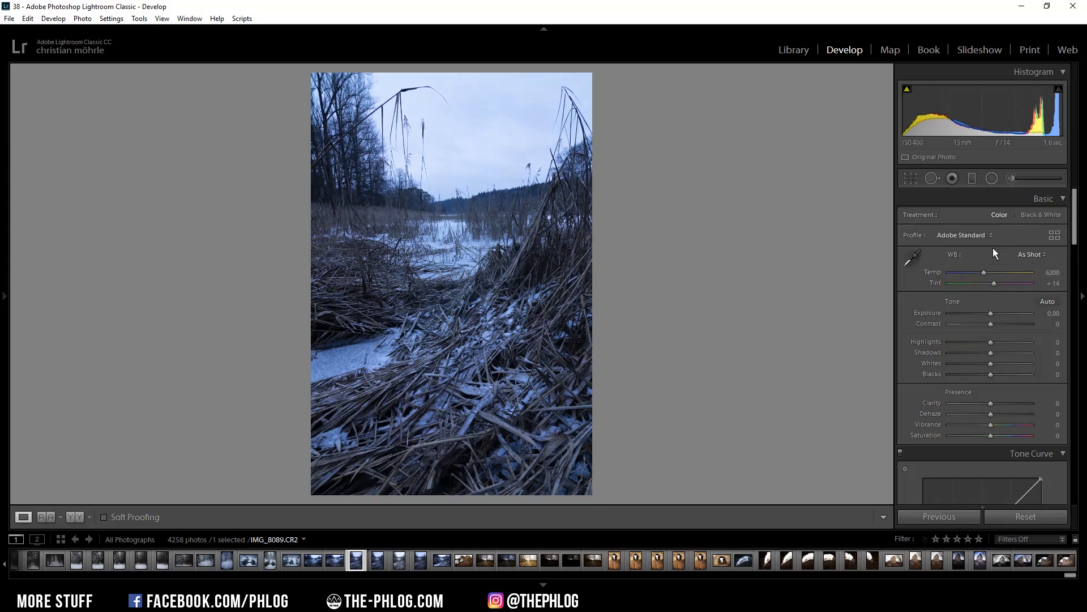
Step: Set white balance to Auto and add a graduated filter boosting clarity across the reeds
{"action": "left_click", "coordinate": [1030, 253]}
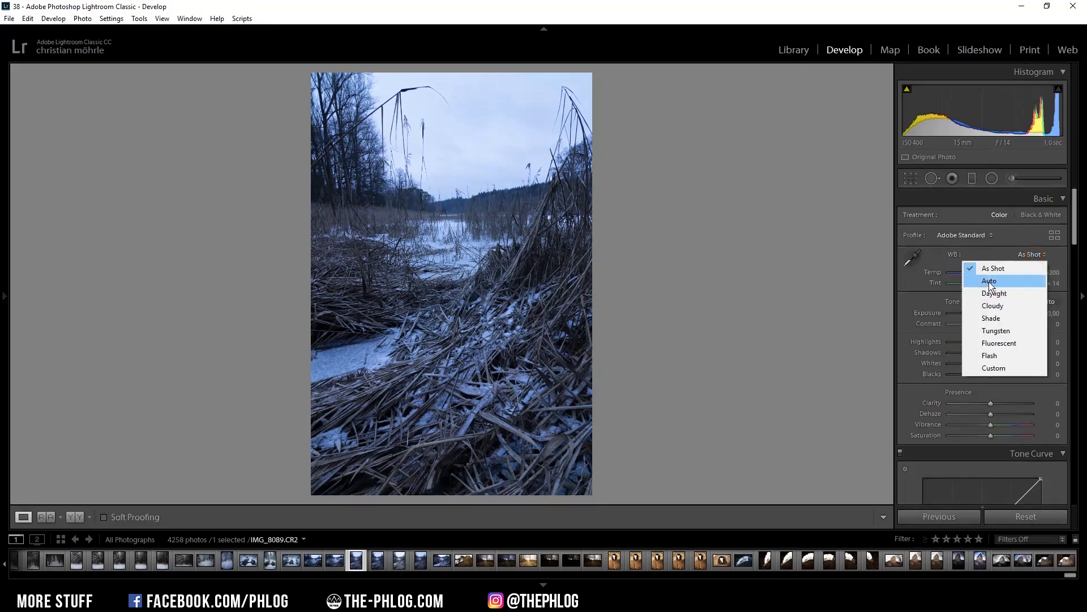
{"action": "left_click", "coordinate": [990, 281]}
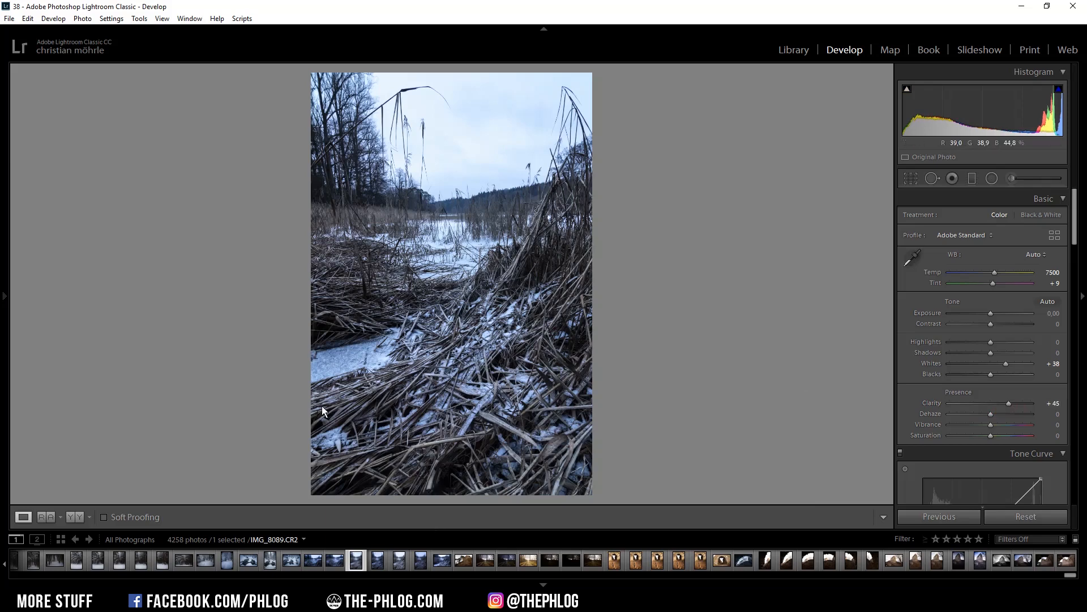
{"action": "mouse_move", "coordinate": [976, 193]}
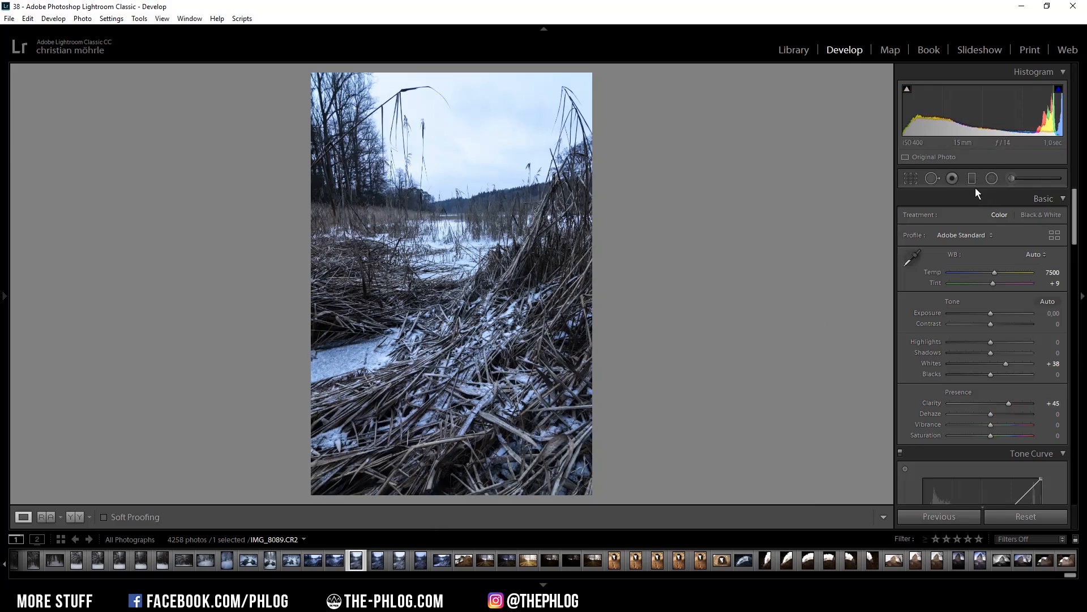
{"action": "left_click", "coordinate": [972, 178]}
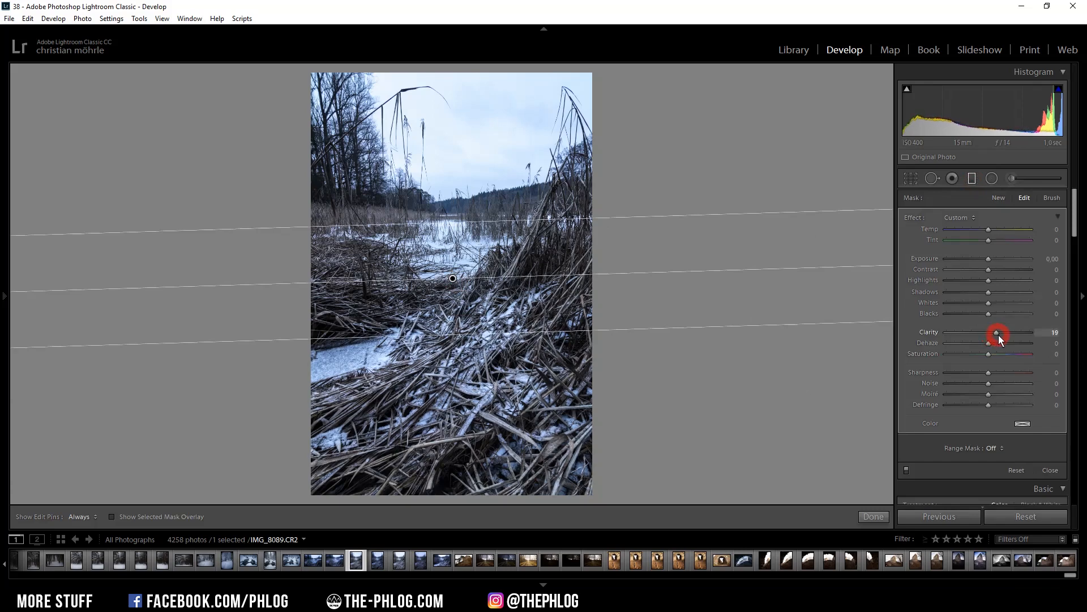
{"action": "left_click", "coordinate": [872, 515]}
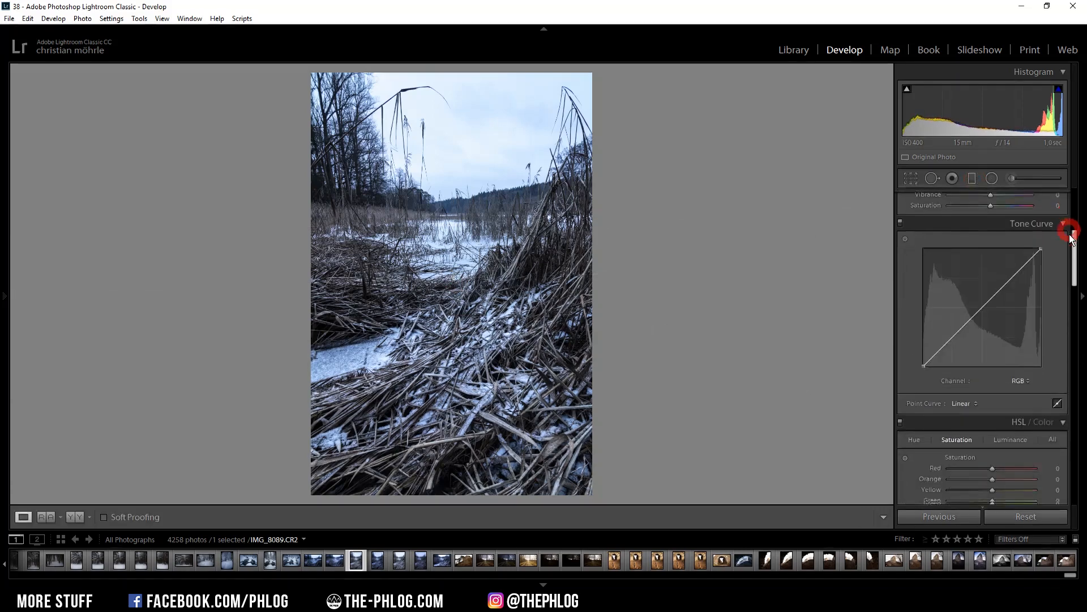
{"action": "scroll", "scroll_direction": "down", "scroll_amount": 3}
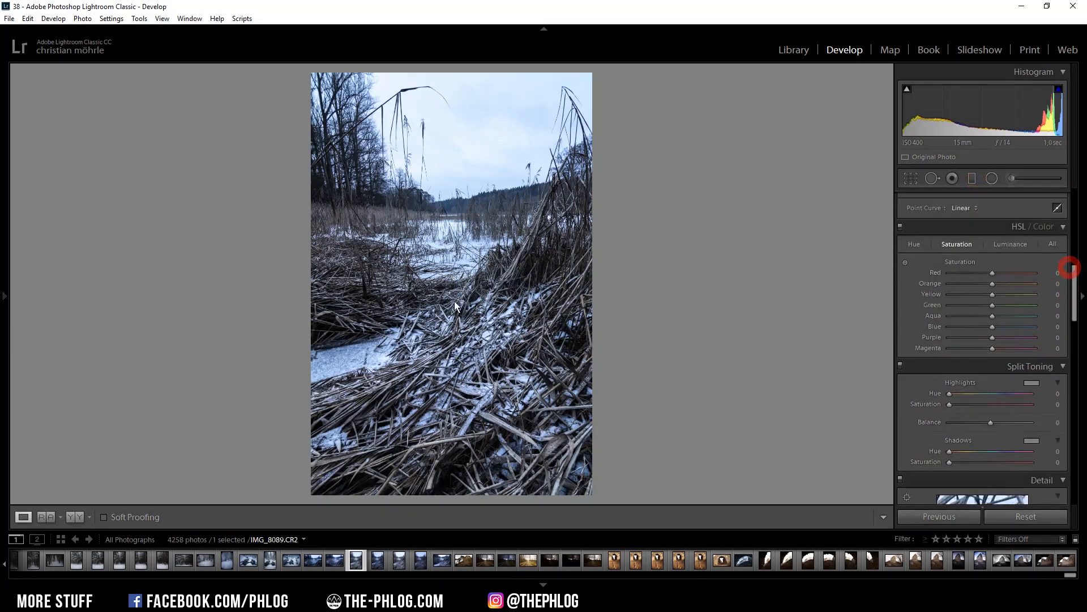
{"action": "mouse_move", "coordinate": [437, 293]}
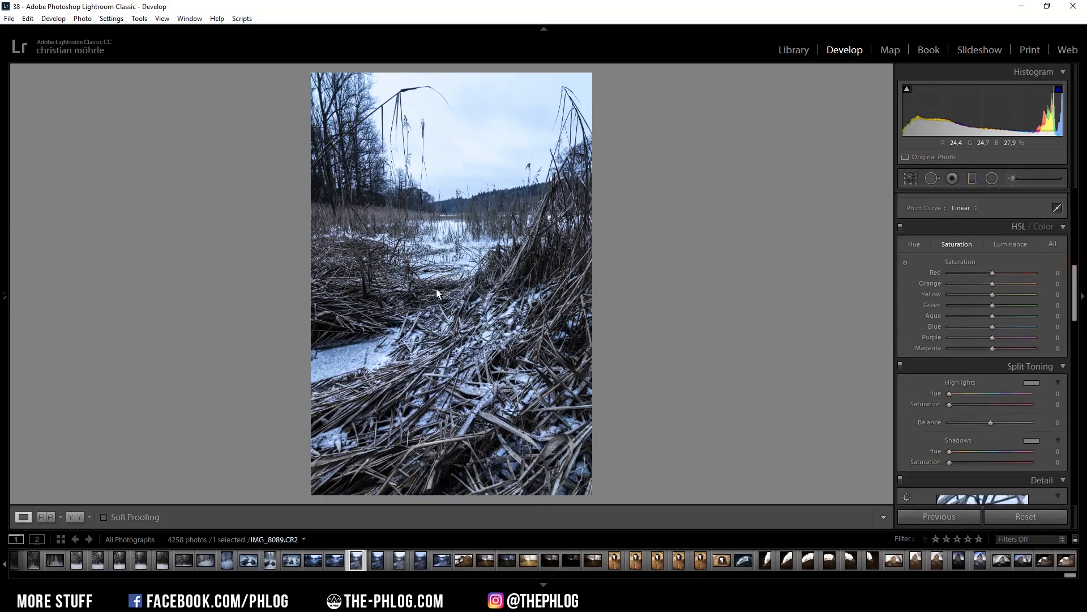
{"action": "mouse_move", "coordinate": [544, 300]}
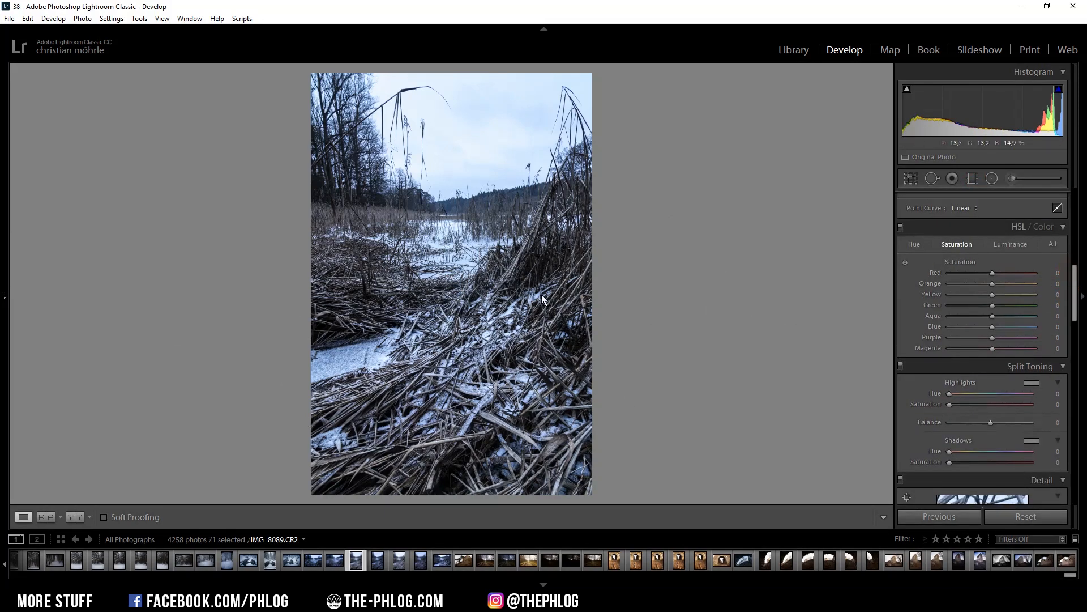
{"action": "scroll", "scroll_direction": "down", "scroll_amount": 3}
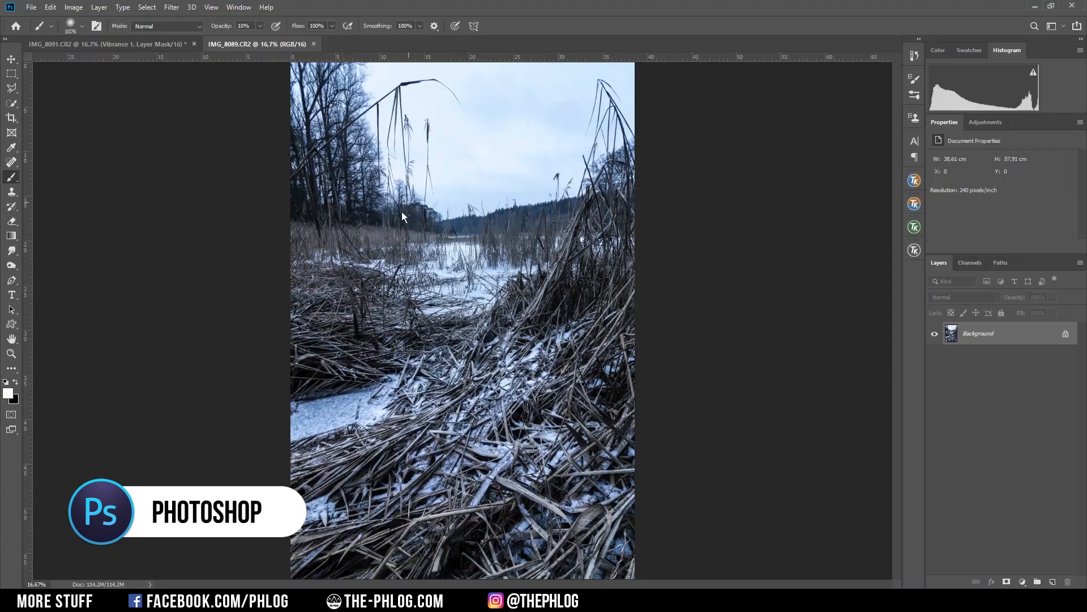
{"action": "mouse_move", "coordinate": [914, 228]}
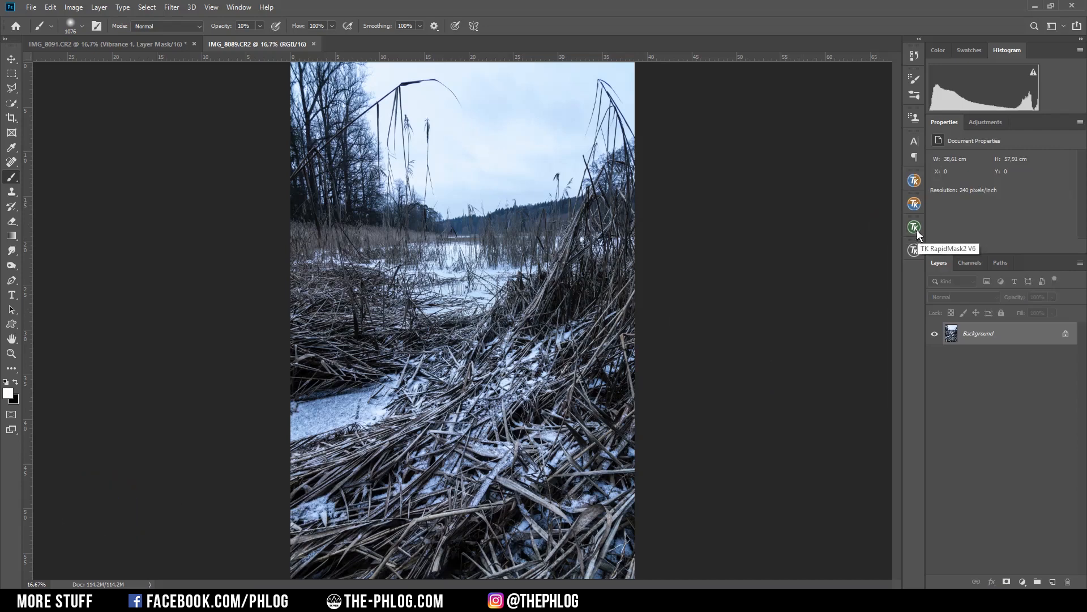
Step: Open the TK RapidMask2 V6 luminosity masking panel beside the reed photo
{"action": "left_click", "coordinate": [913, 226]}
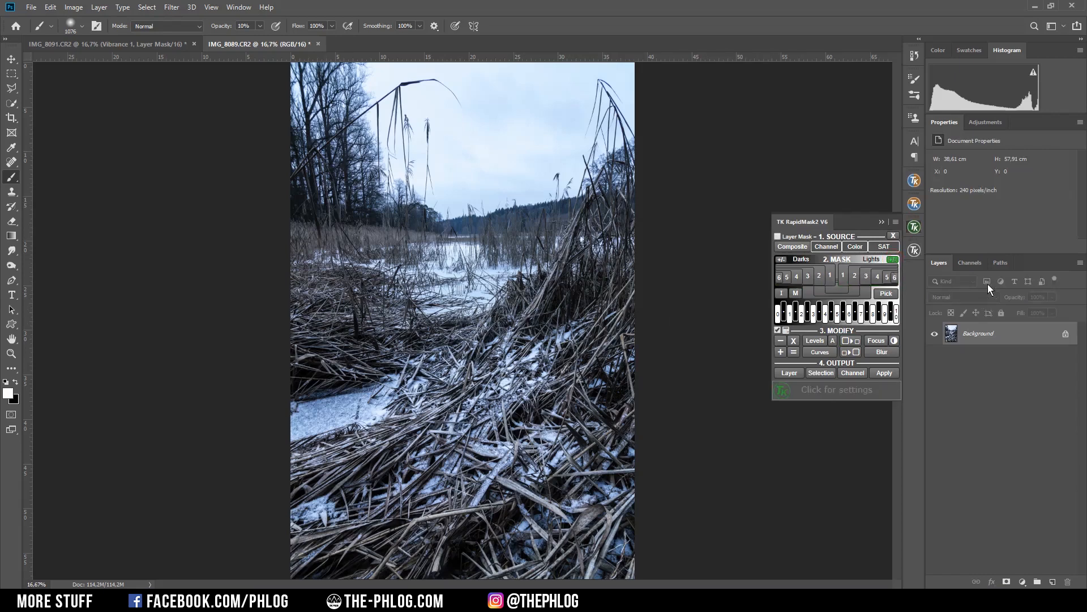
Step: Generate the Lights-1 to Lights-6 channels and duplicate Lights-2 as Lights-2 copy
{"action": "left_click", "coordinate": [969, 262]}
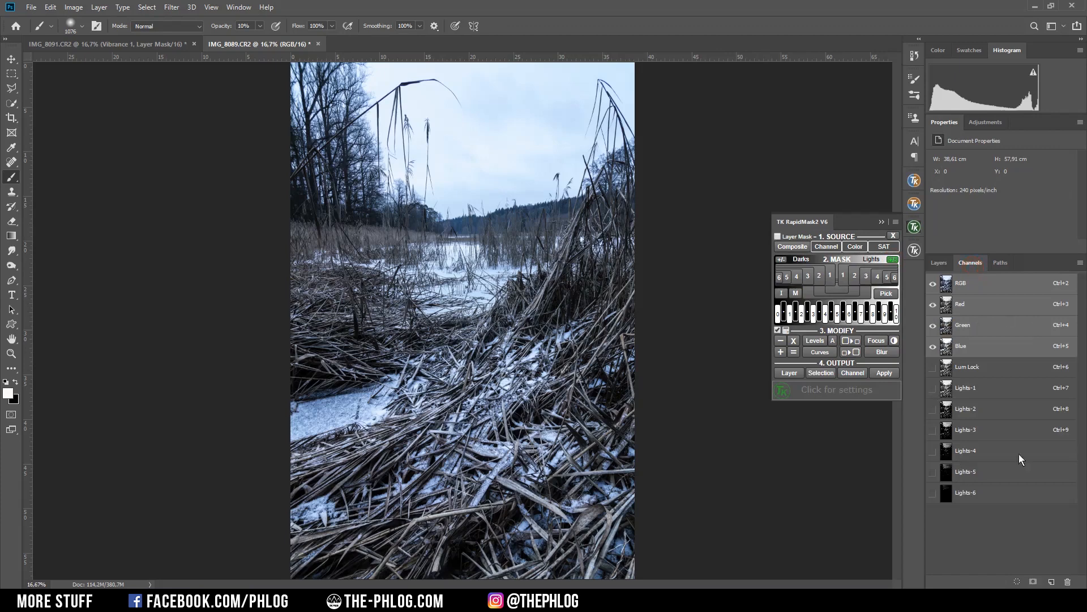
{"action": "mouse_move", "coordinate": [975, 421]}
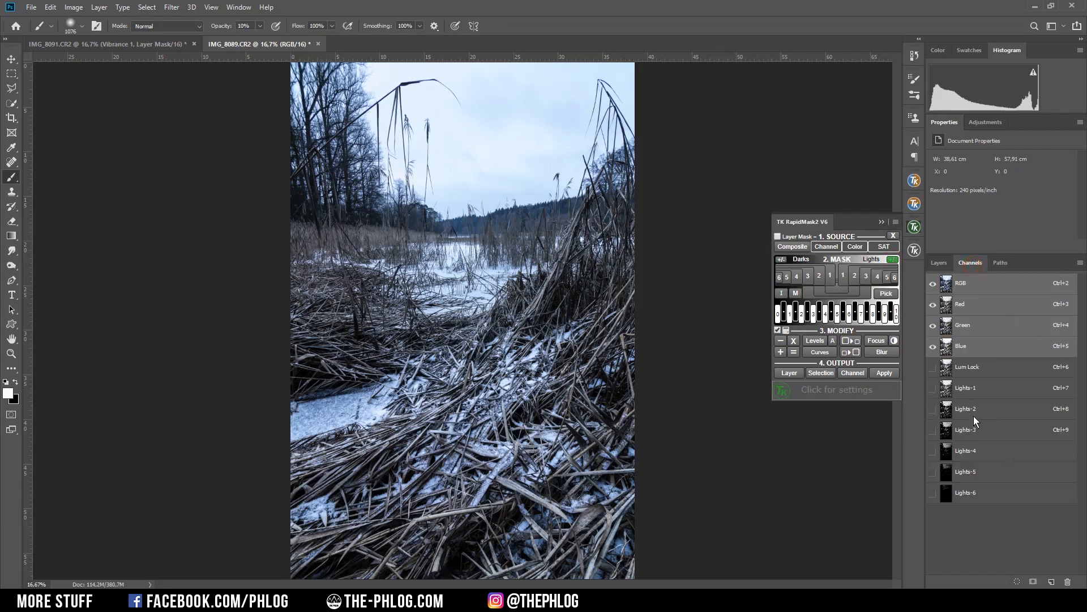
{"action": "left_click", "coordinate": [965, 409]}
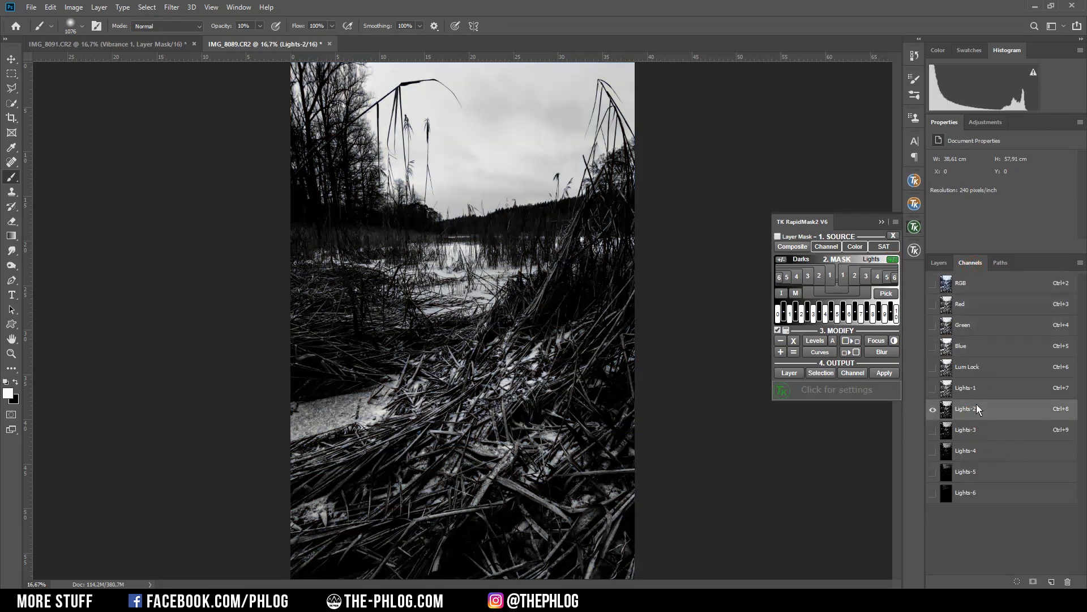
{"action": "mouse_move", "coordinate": [982, 417]}
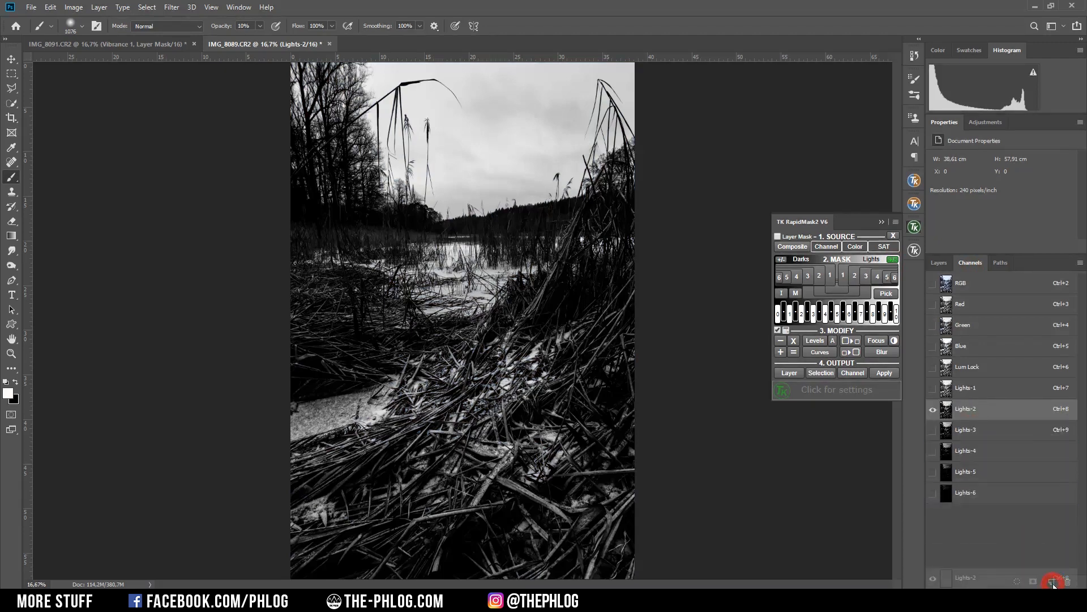
{"action": "left_click", "coordinate": [1054, 581]}
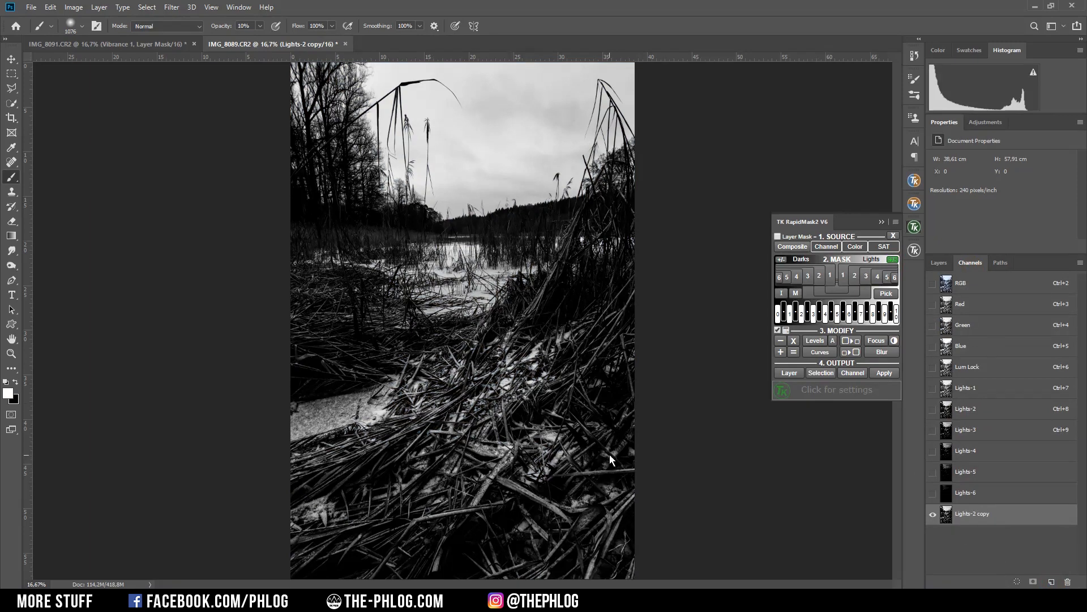
{"action": "mouse_move", "coordinate": [575, 203]}
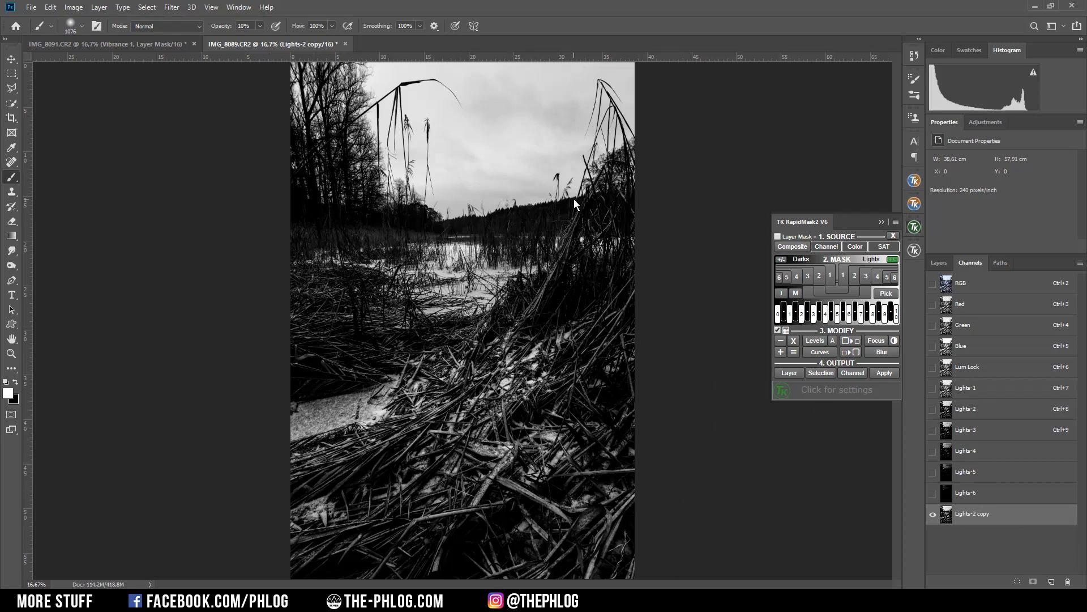
{"action": "mouse_move", "coordinate": [598, 321]}
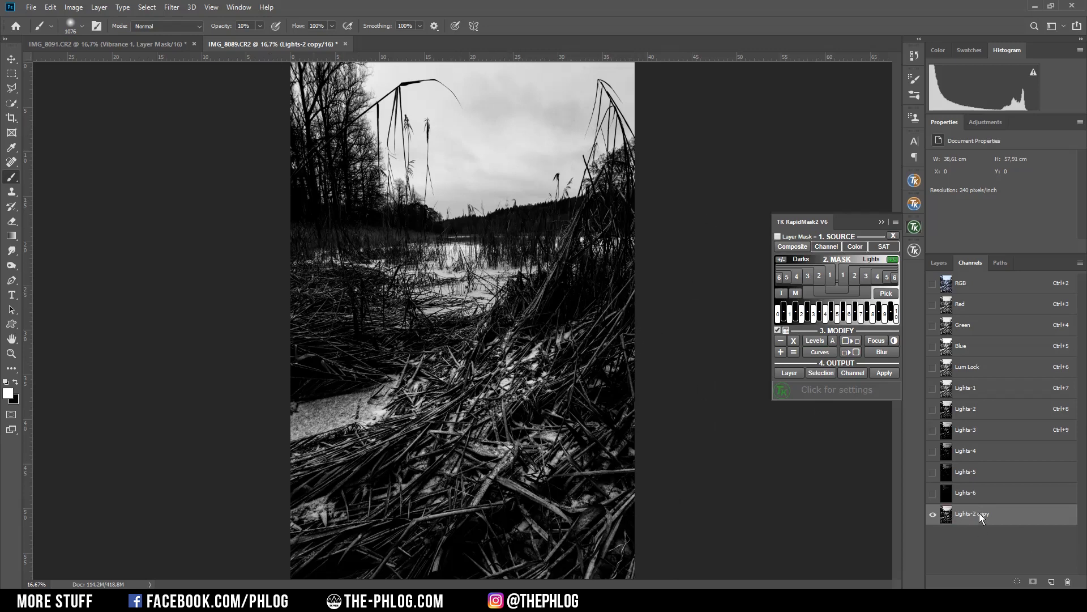
{"action": "mouse_move", "coordinate": [953, 488]}
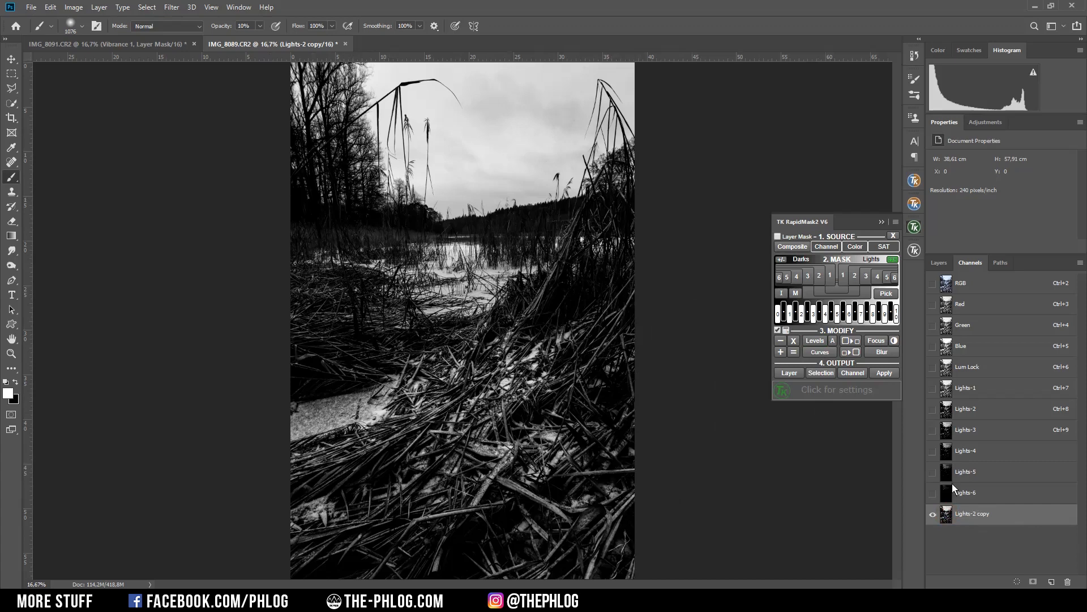
Step: Apply Levels 5, 0.83 and 180 to the Lights-2 copy channel
{"action": "key", "text": "ctrl"}
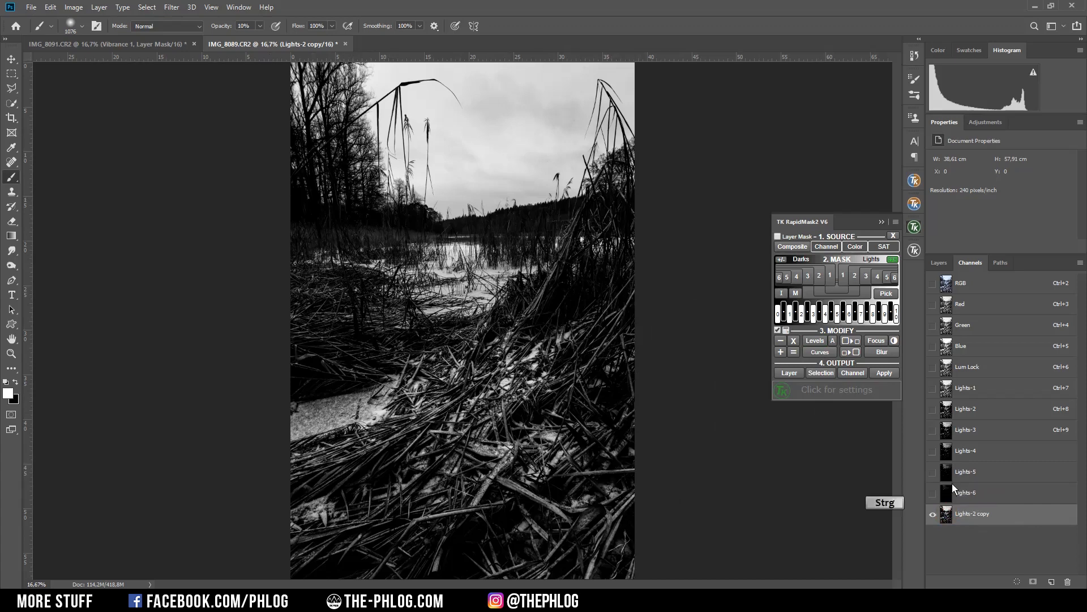
{"action": "left_click", "coordinate": [815, 341]}
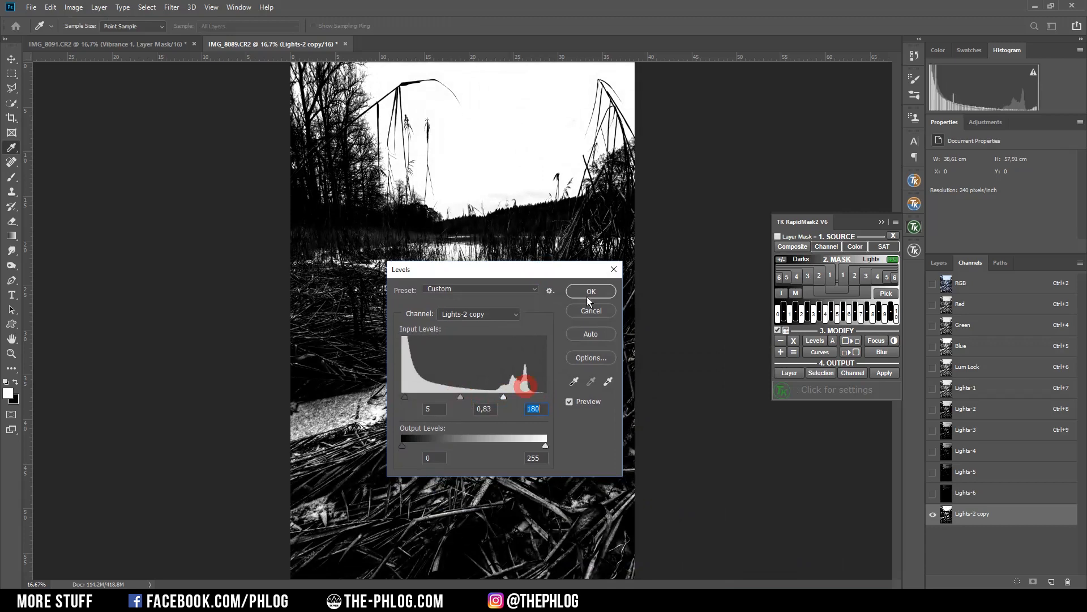
{"action": "left_click", "coordinate": [591, 290]}
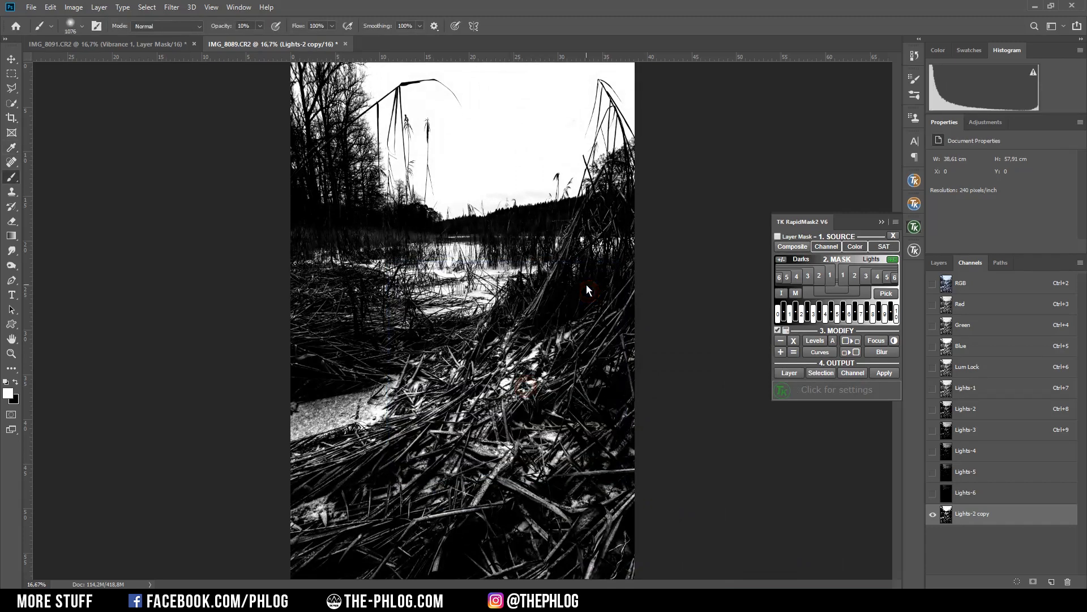
{"action": "mouse_move", "coordinate": [344, 148]}
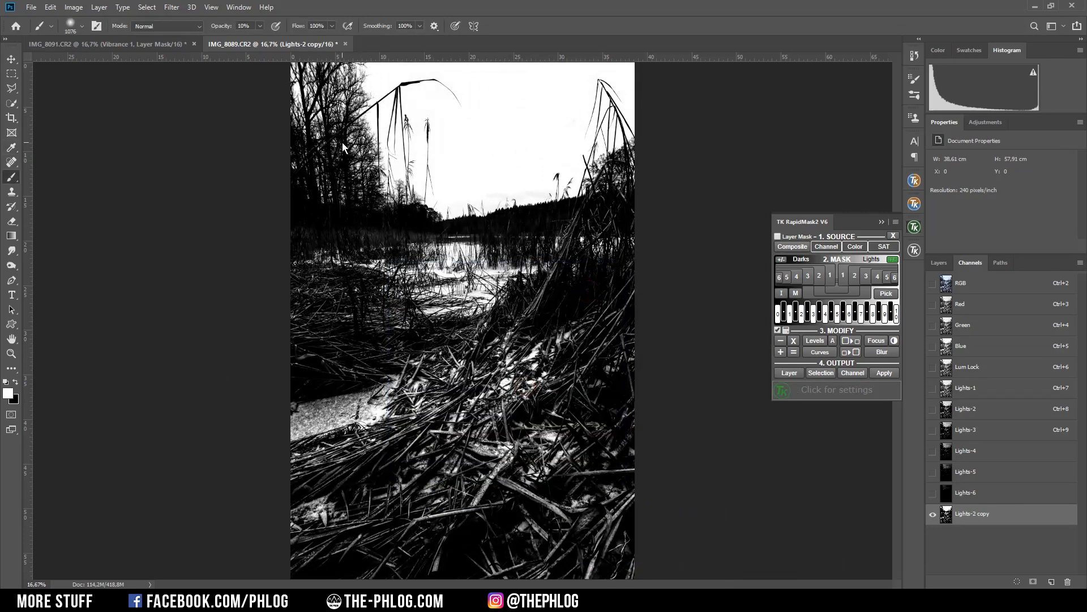
Step: Paint the sky white with an Overlay brush, then return the brush to Normal mode
{"action": "left_click", "coordinate": [167, 26]}
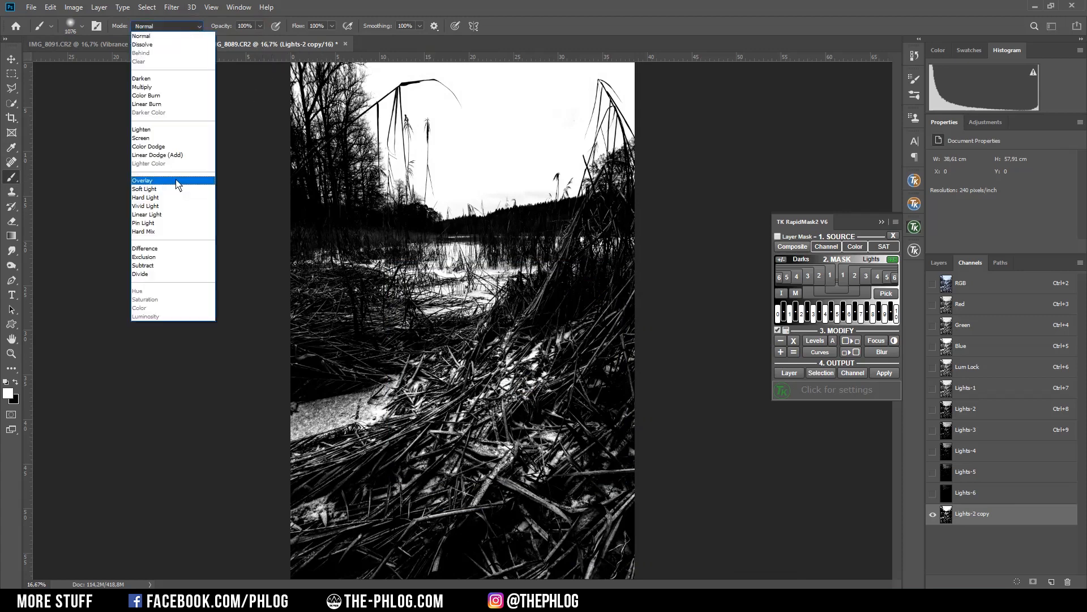
{"action": "left_click", "coordinate": [143, 180]}
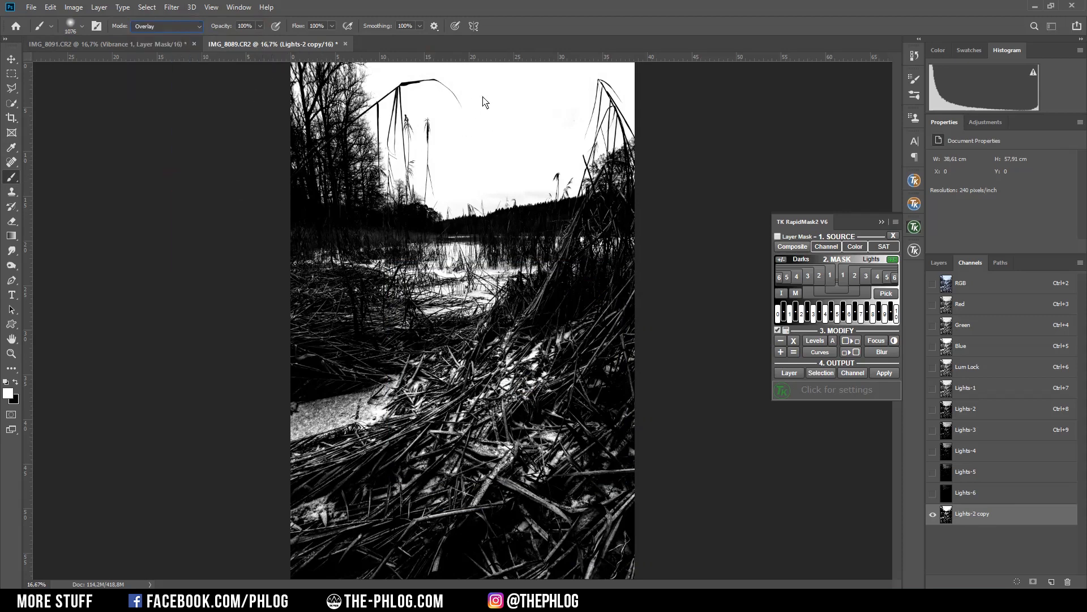
{"action": "left_click", "coordinate": [428, 94]}
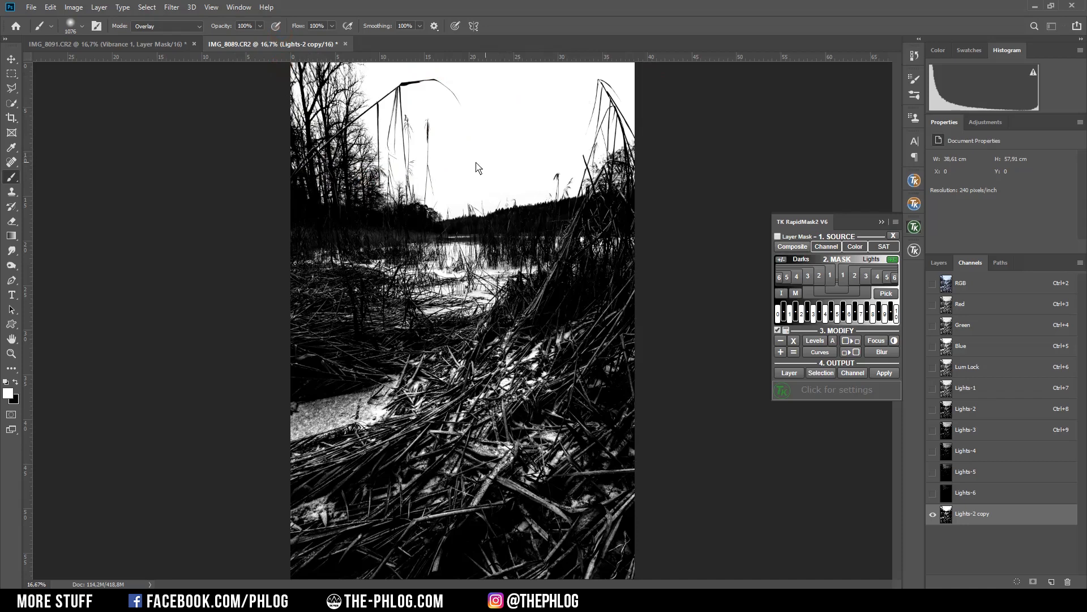
{"action": "mouse_move", "coordinate": [495, 181]}
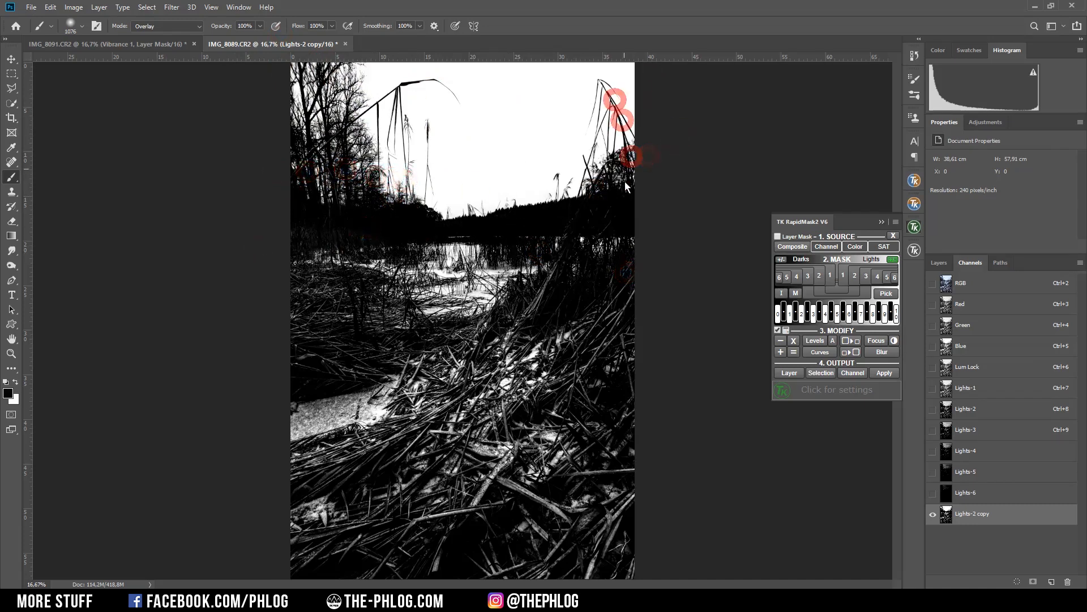
{"action": "left_click", "coordinate": [167, 26]}
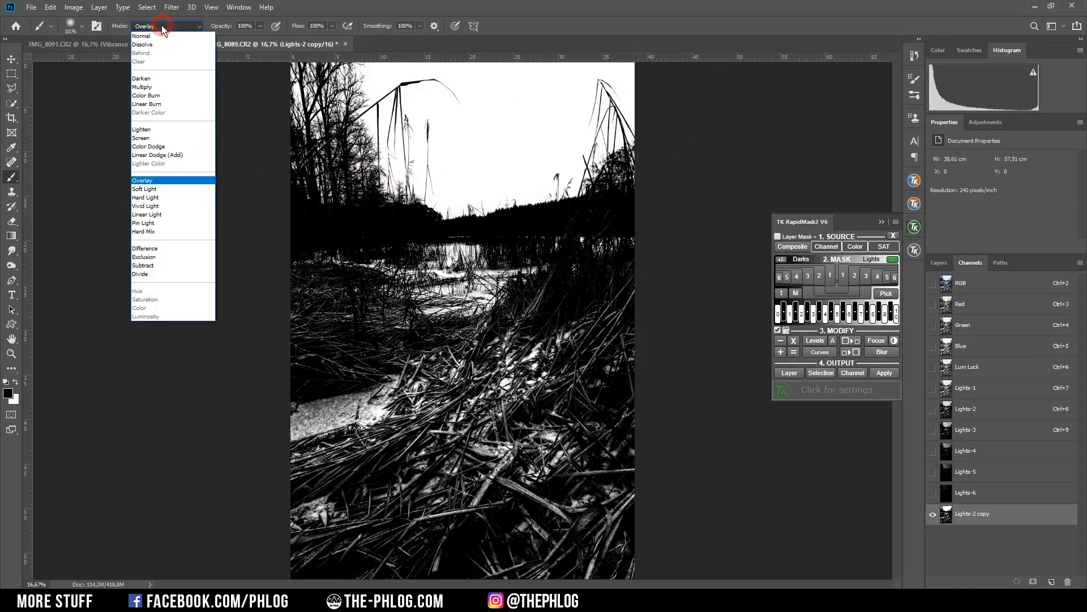
{"action": "left_click", "coordinate": [141, 35]}
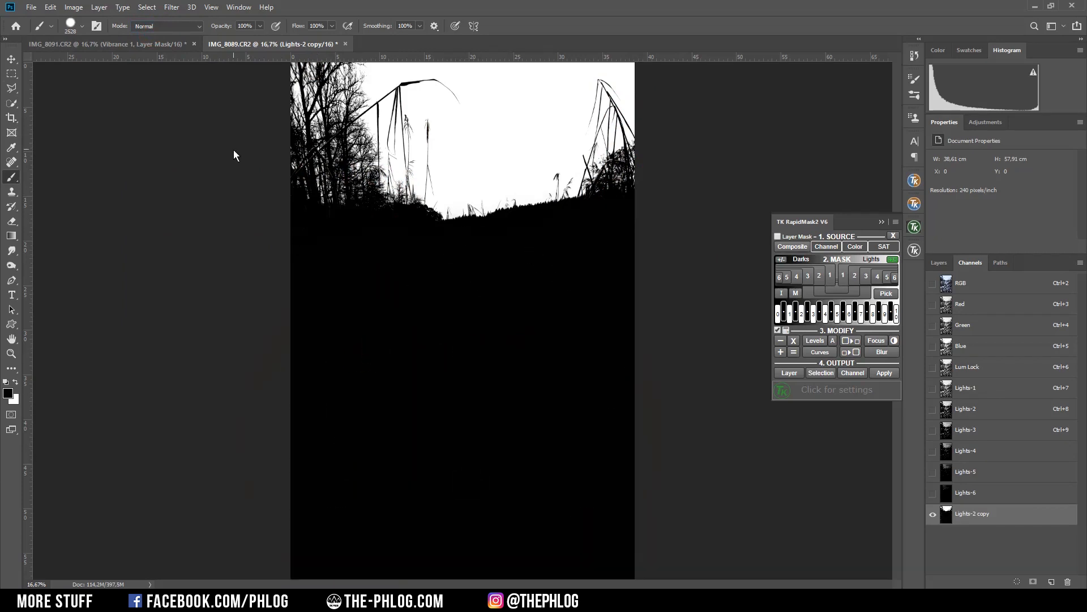
{"action": "mouse_move", "coordinate": [547, 423]}
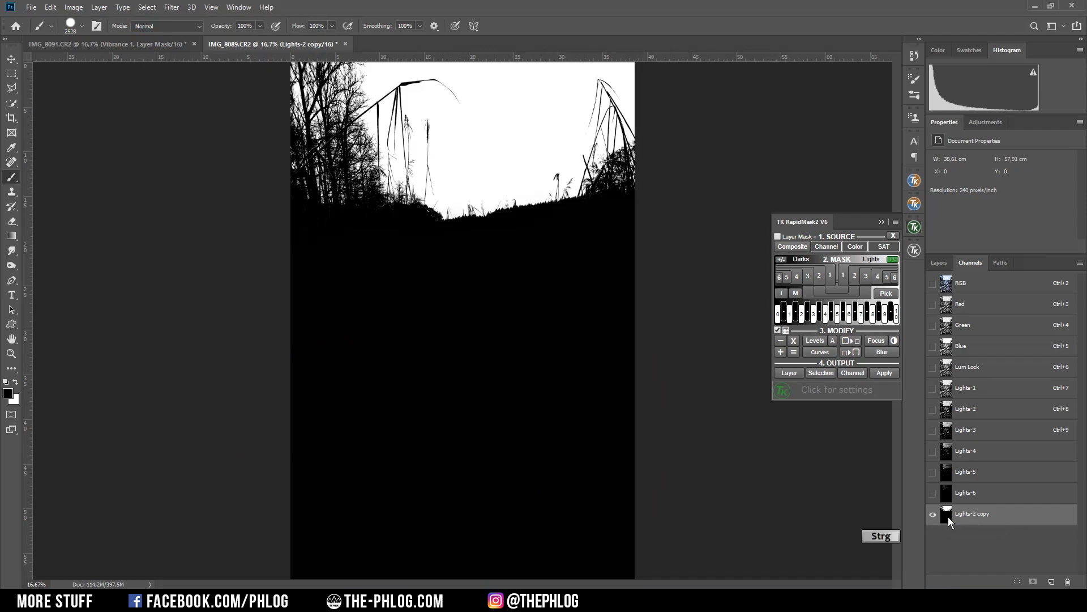
Step: Load Lights-2 copy as a selection, refine it, and mask the colour reed photo
{"action": "left_click", "coordinate": [945, 513]}
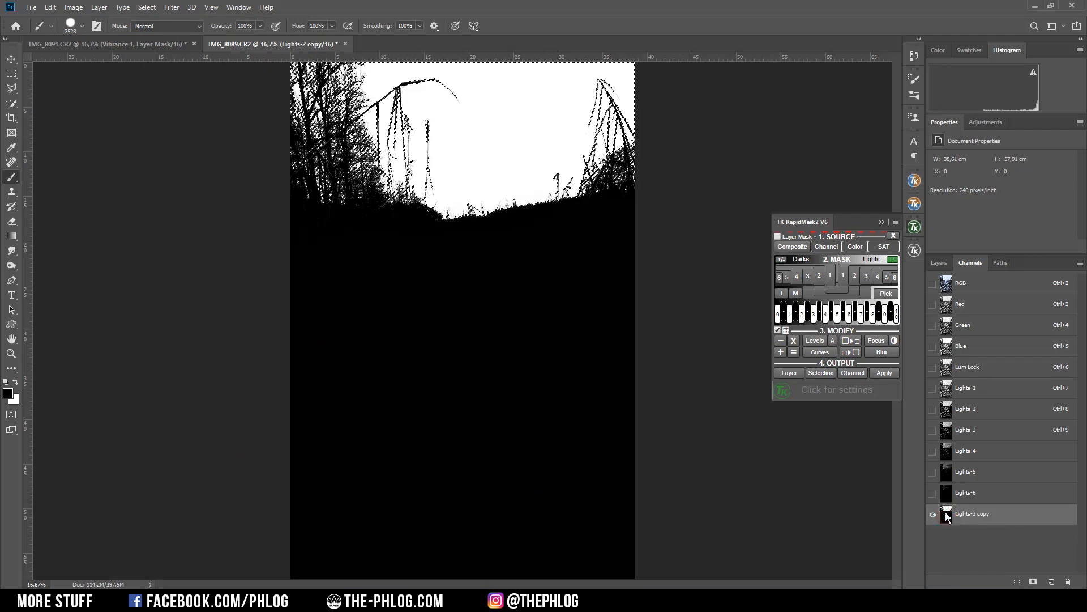
{"action": "left_click", "coordinate": [937, 262]}
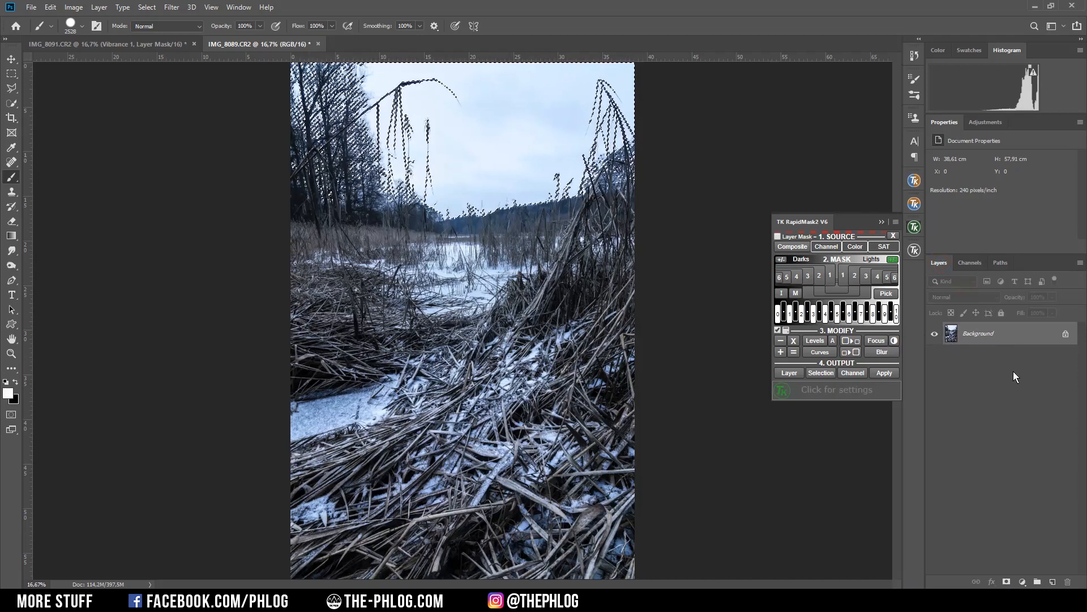
{"action": "left_click", "coordinate": [146, 7]}
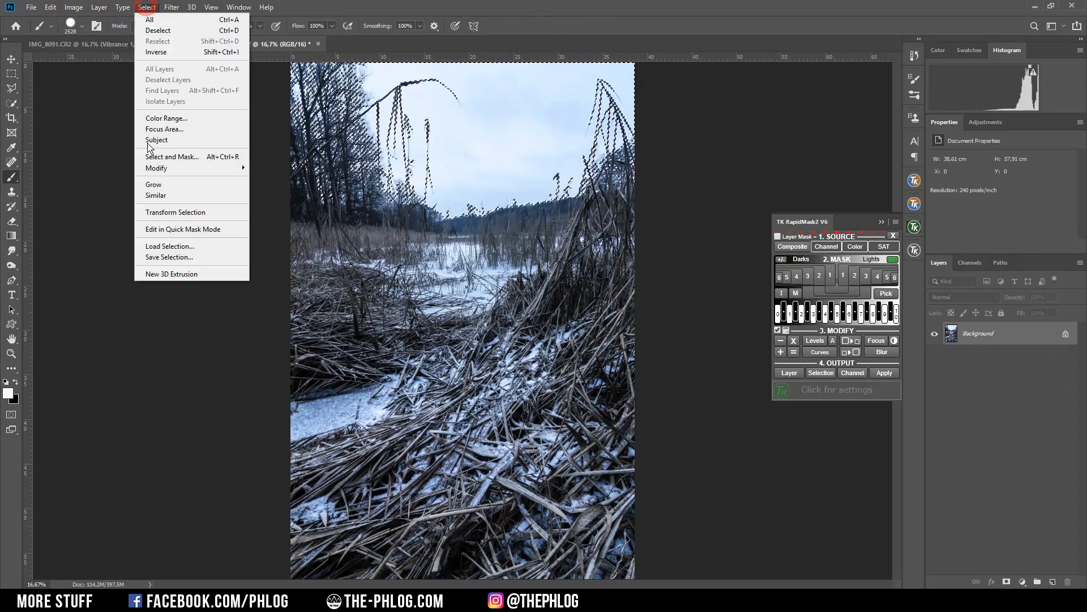
{"action": "left_click", "coordinate": [156, 168]}
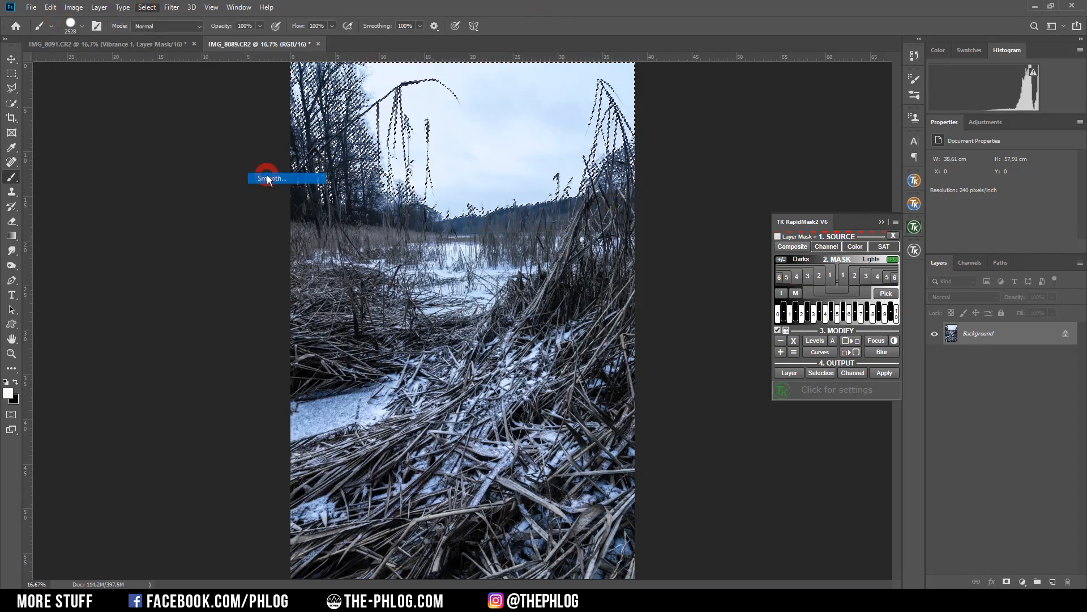
{"action": "left_click", "coordinate": [266, 178]}
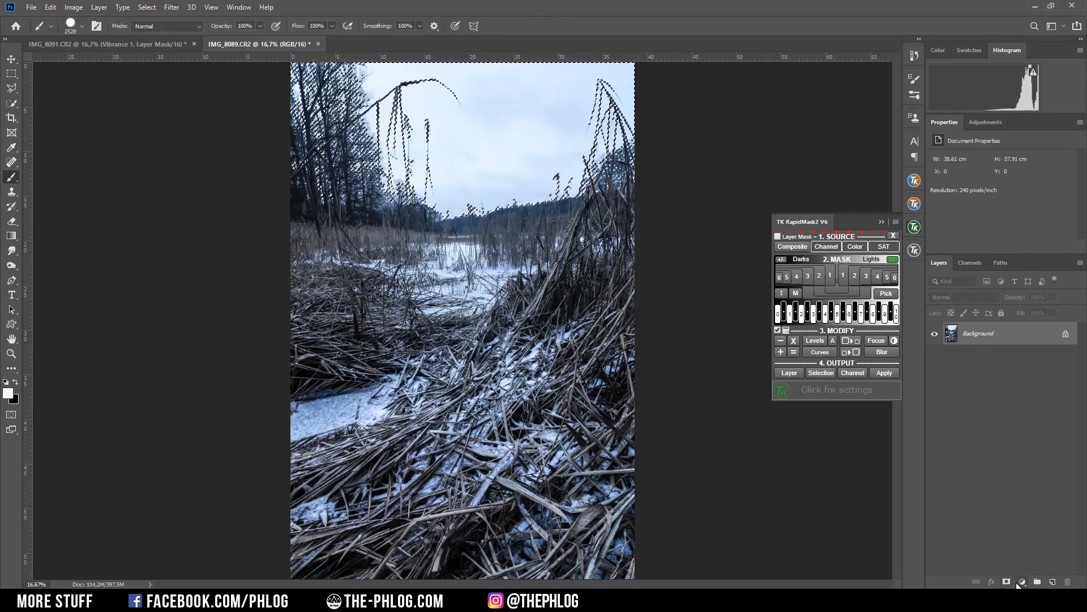
{"action": "mouse_move", "coordinate": [1023, 583]}
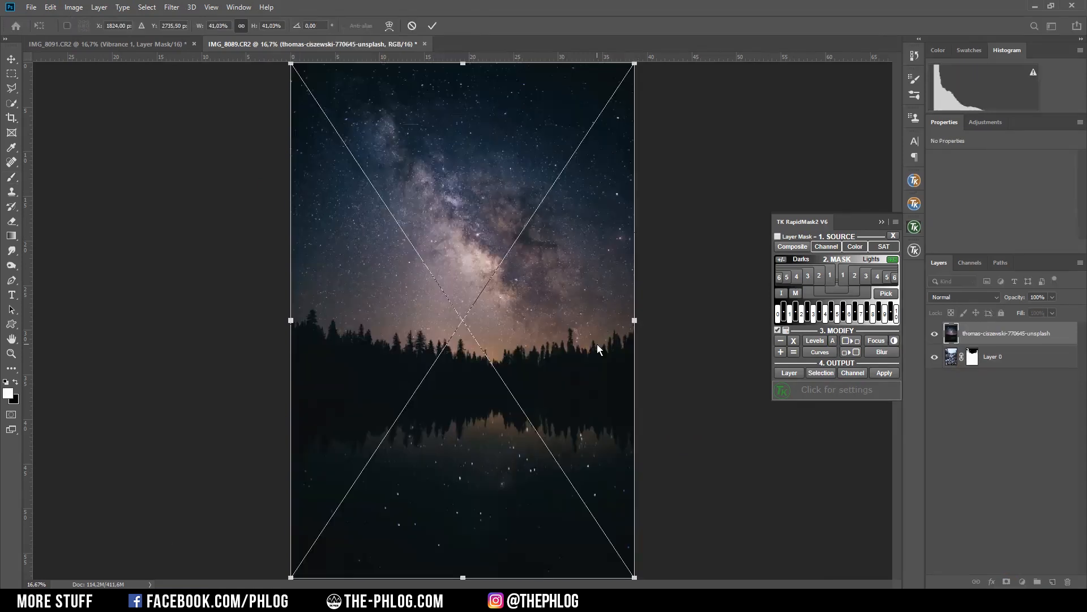
{"action": "mouse_move", "coordinate": [581, 494]}
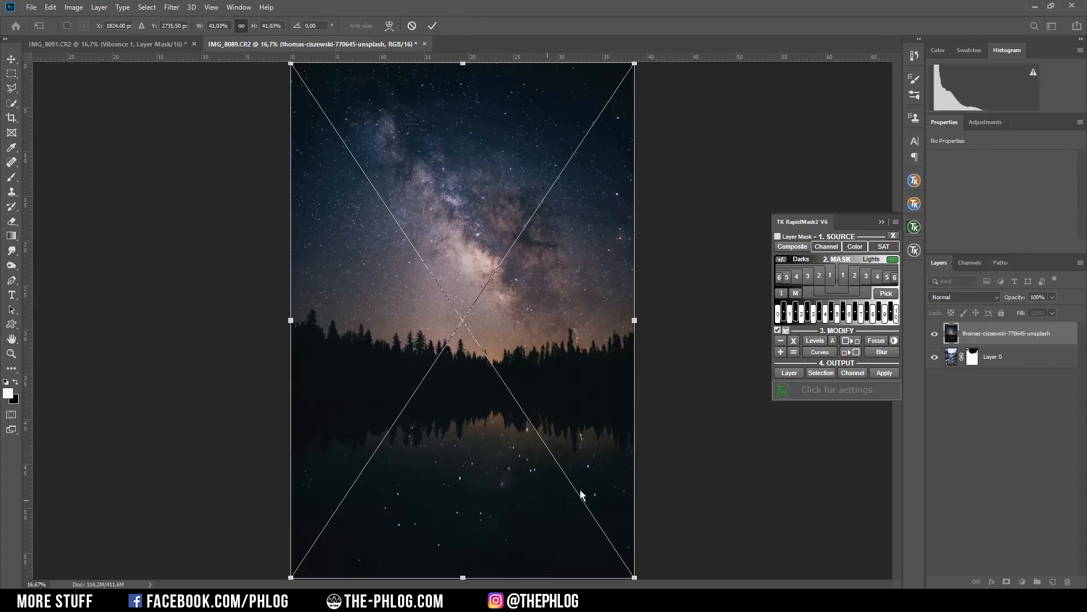
Step: Place the Milky Way image, duplicate and flip the layer, then commit the transform
{"action": "left_click", "coordinate": [432, 25]}
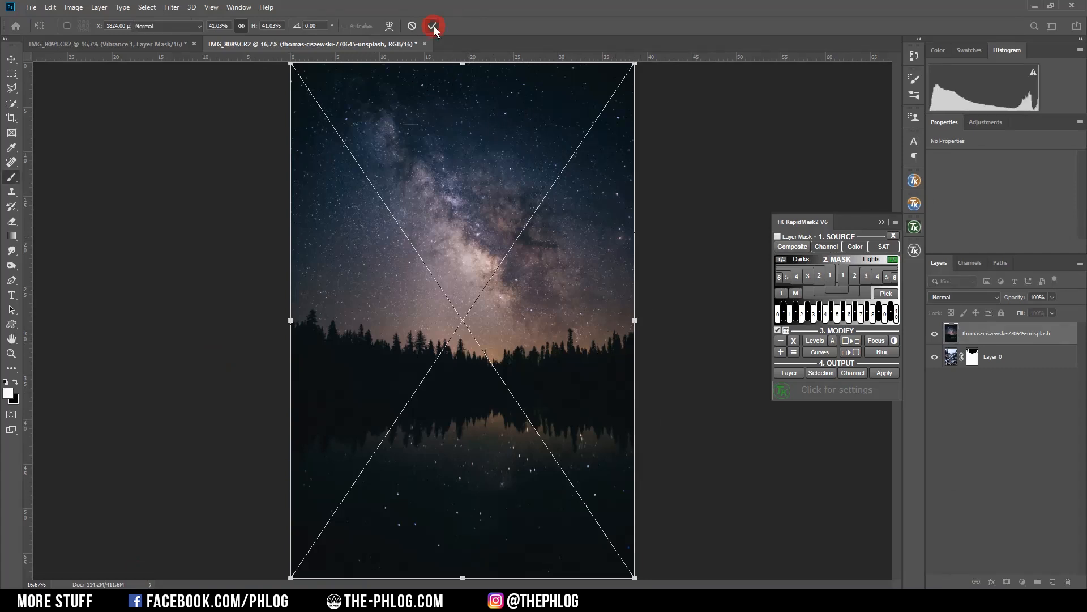
{"action": "left_click", "coordinate": [433, 26]}
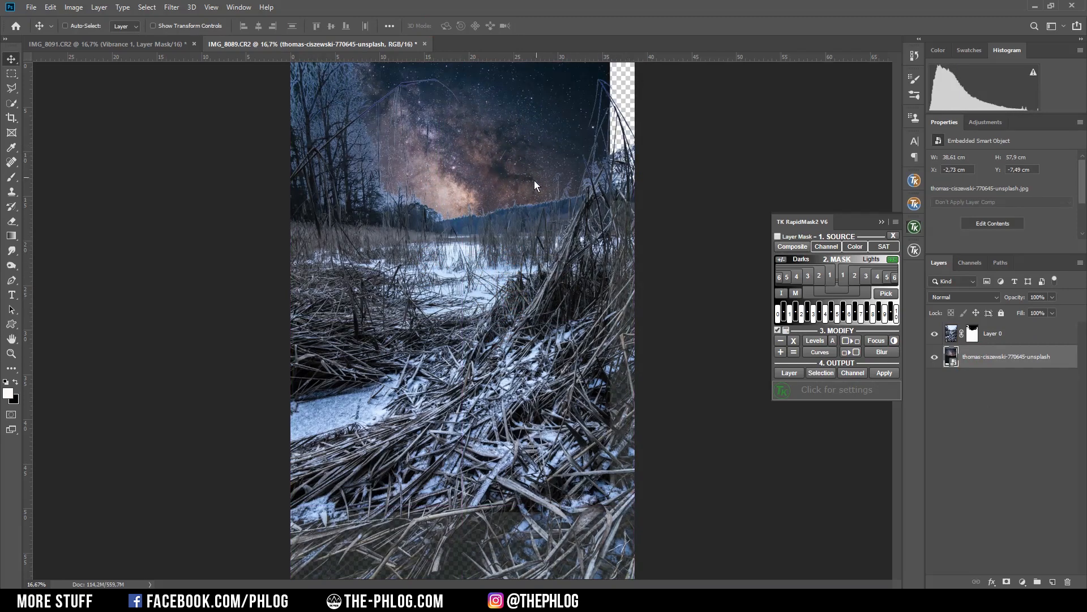
{"action": "key", "text": "ctrl"}
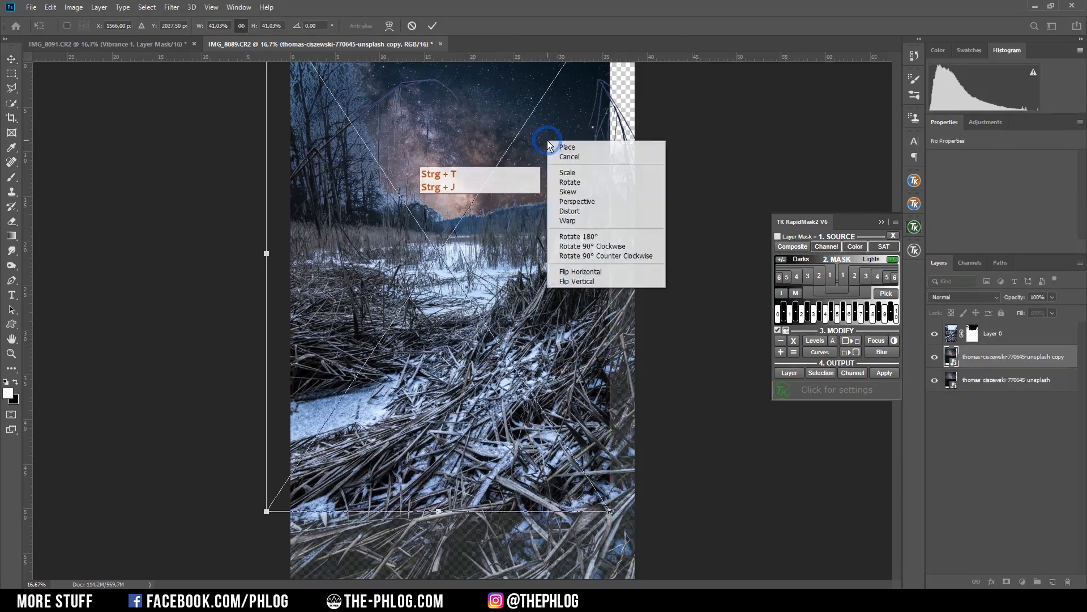
{"action": "mouse_move", "coordinate": [576, 281]}
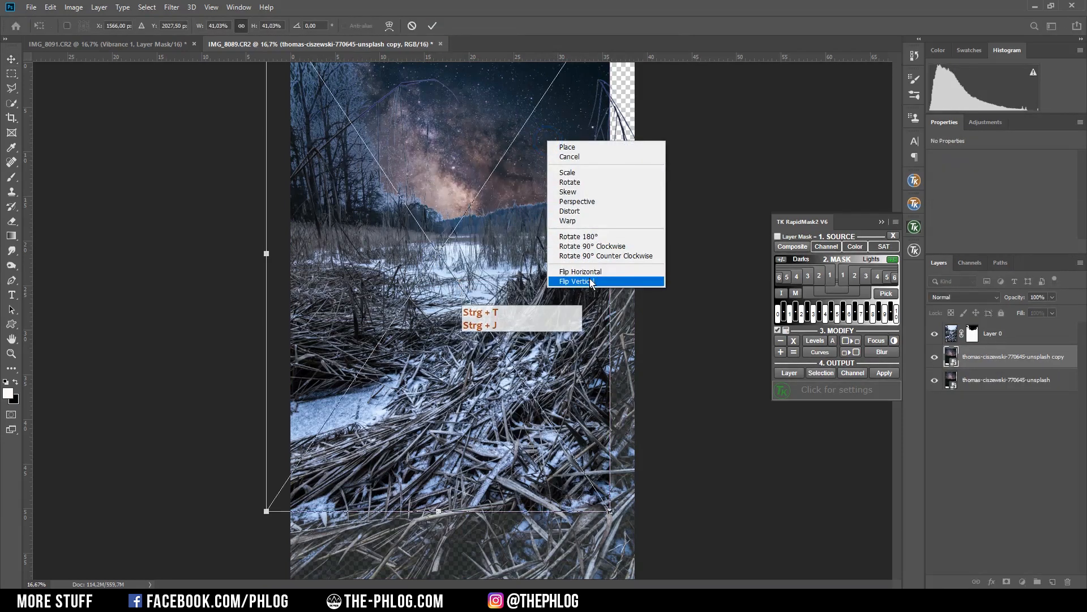
{"action": "left_click", "coordinate": [579, 280]}
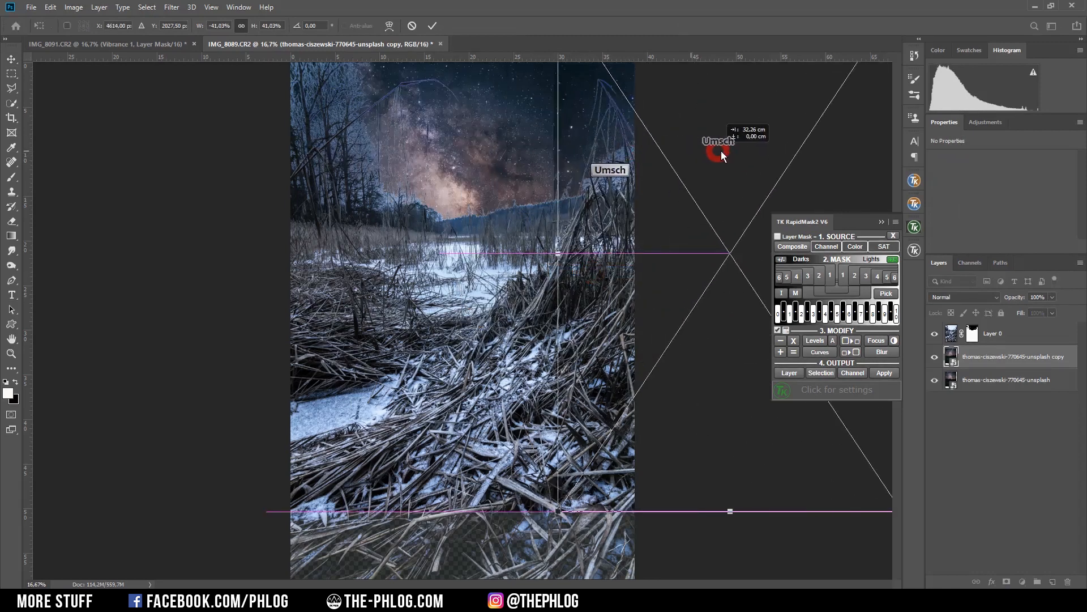
{"action": "key", "text": "Return"}
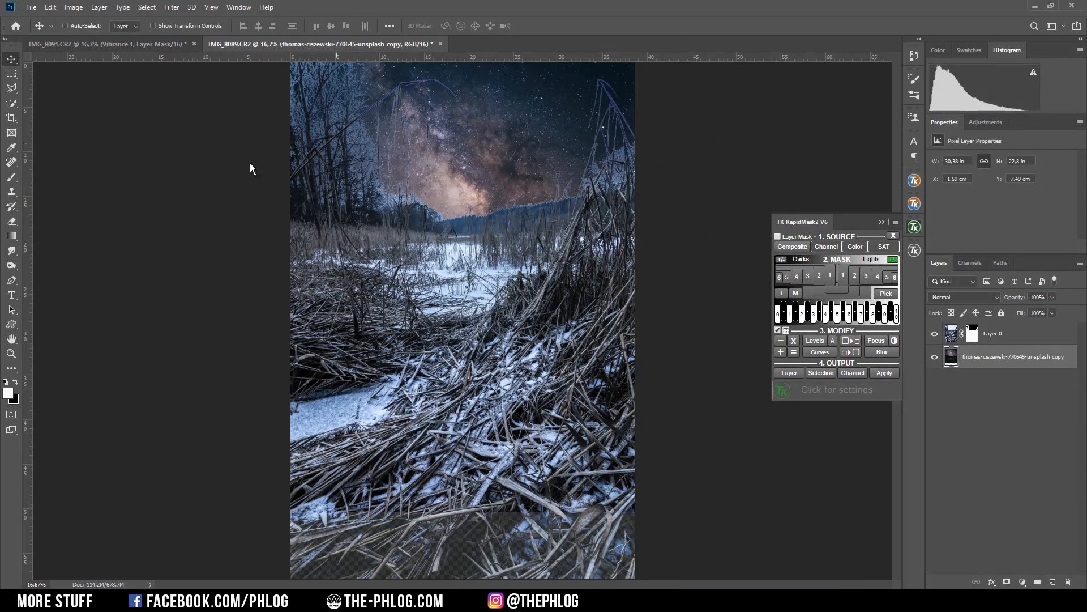
{"action": "mouse_move", "coordinate": [424, 202]}
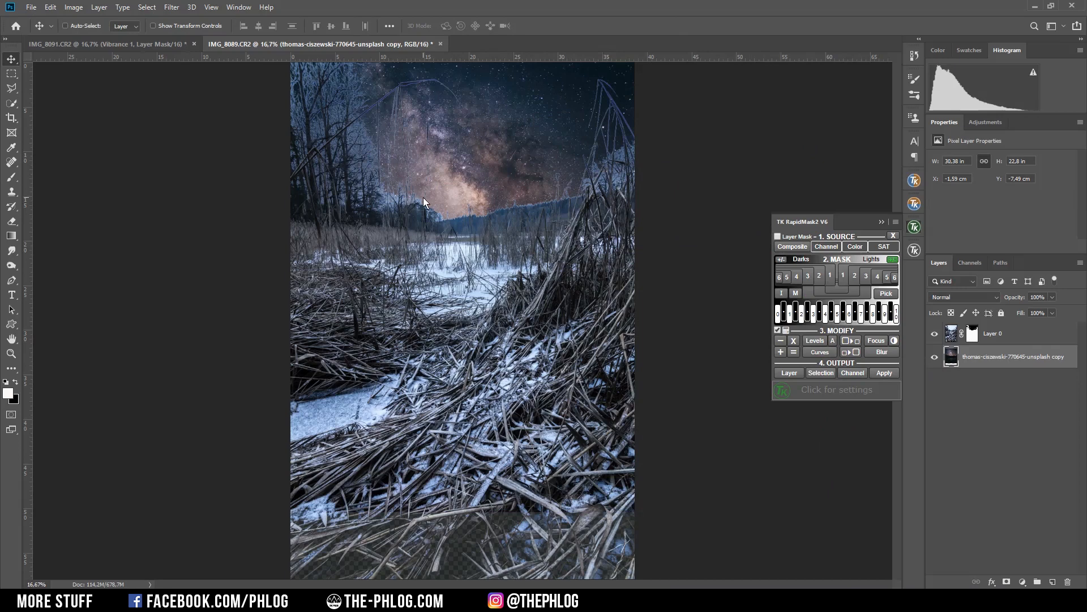
Step: Select Layer 0 and target its layer mask
{"action": "left_click", "coordinate": [993, 333]}
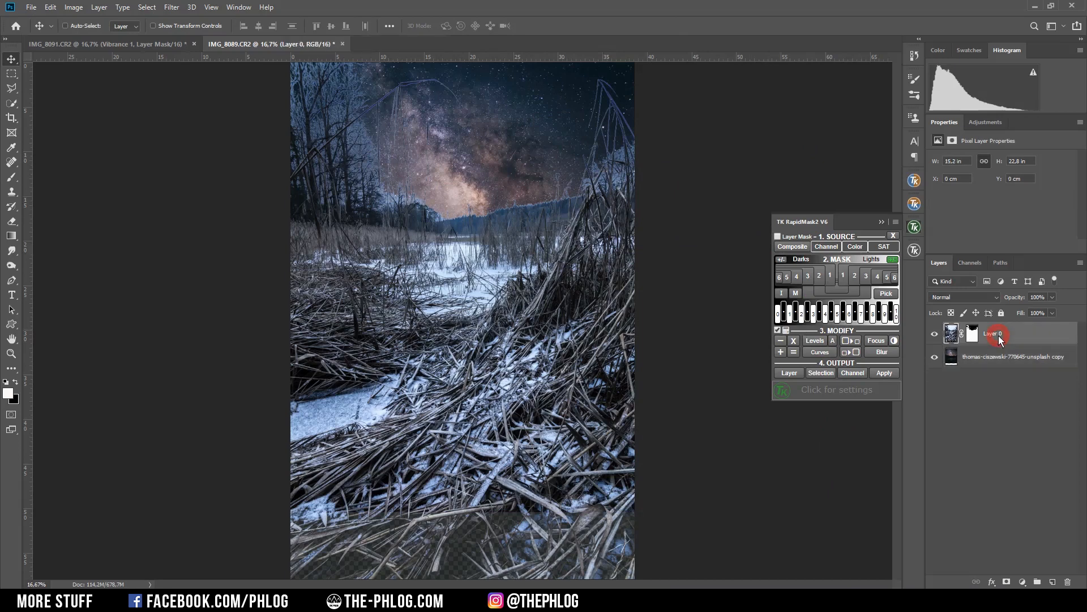
{"action": "left_click", "coordinate": [973, 333]}
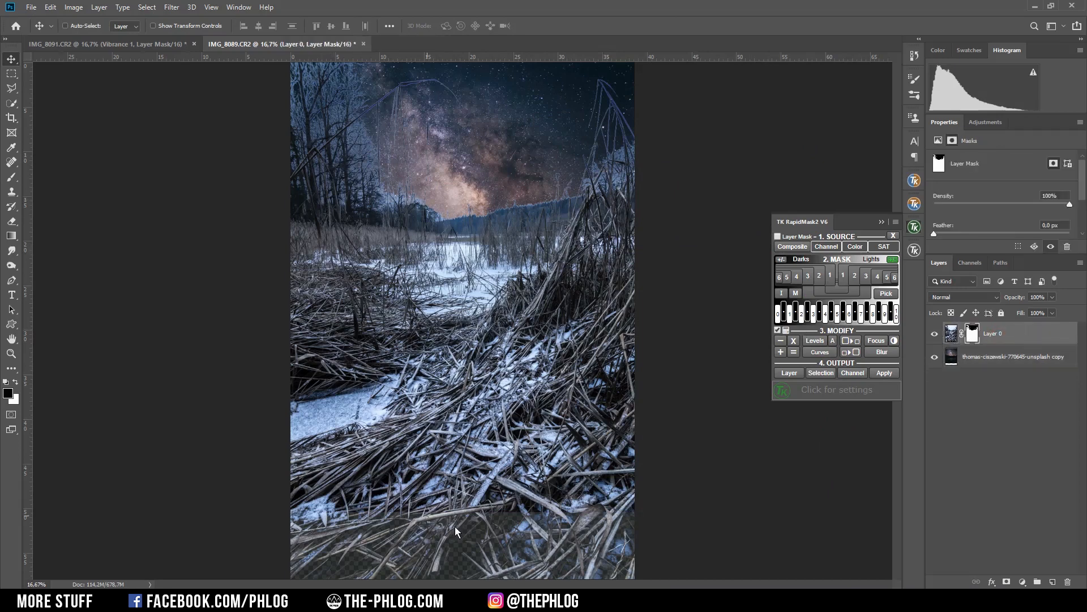
{"action": "mouse_move", "coordinate": [532, 544]}
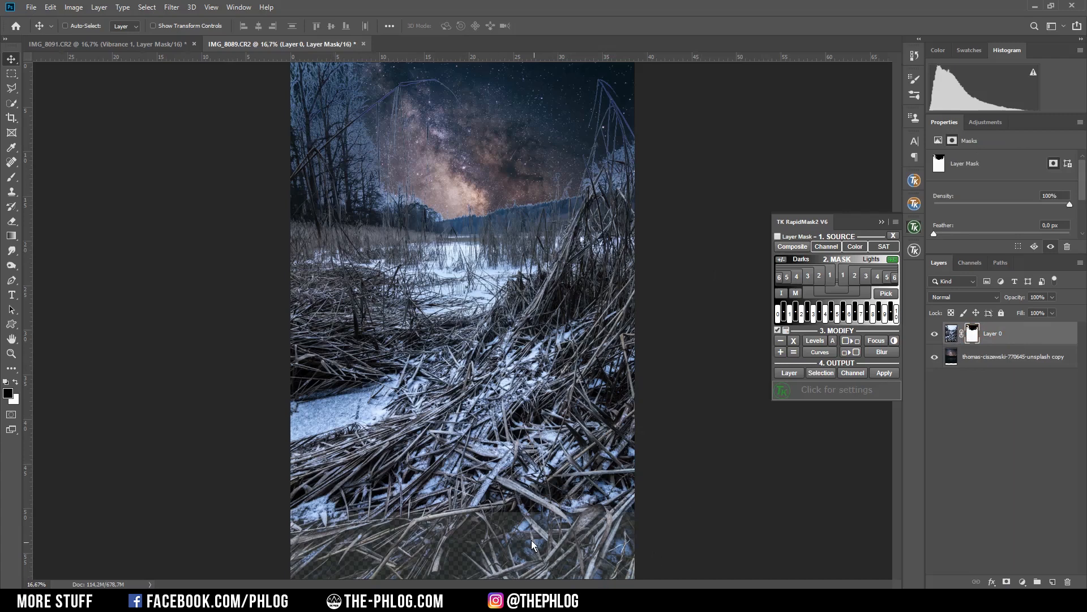
{"action": "mouse_move", "coordinate": [271, 420]}
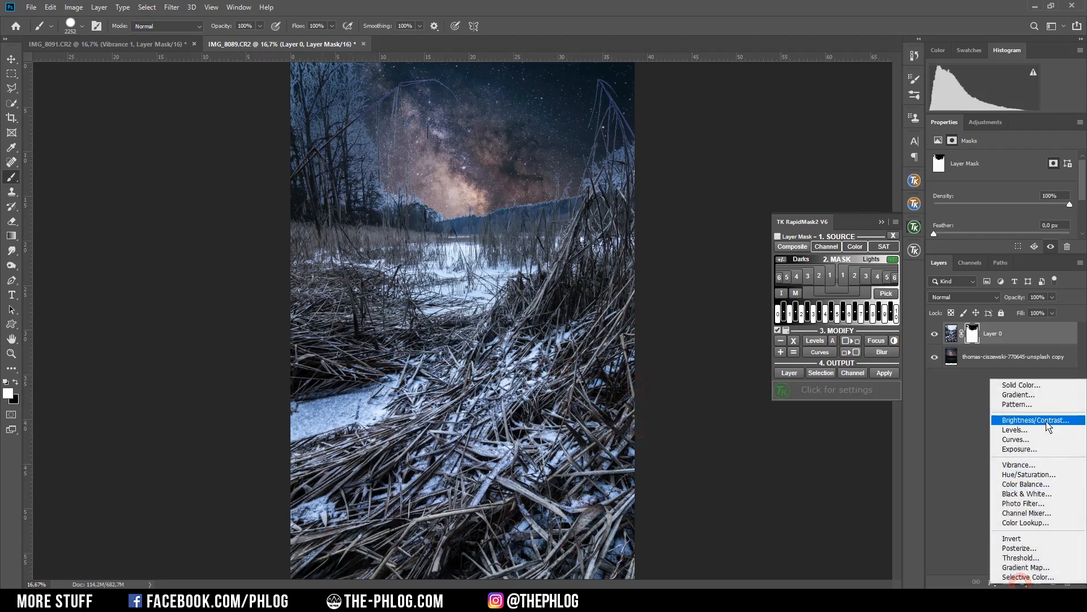
Step: Add a Brightness/Contrast layer at −139 brightness and target its mask for painting
{"action": "left_click", "coordinate": [1034, 420]}
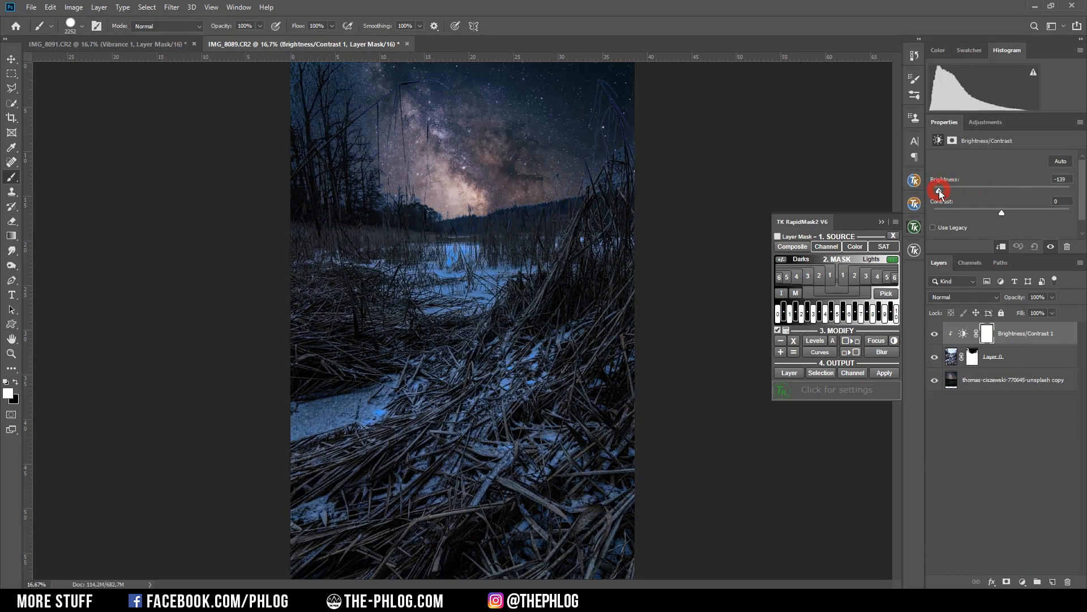
{"action": "left_click", "coordinate": [988, 334]}
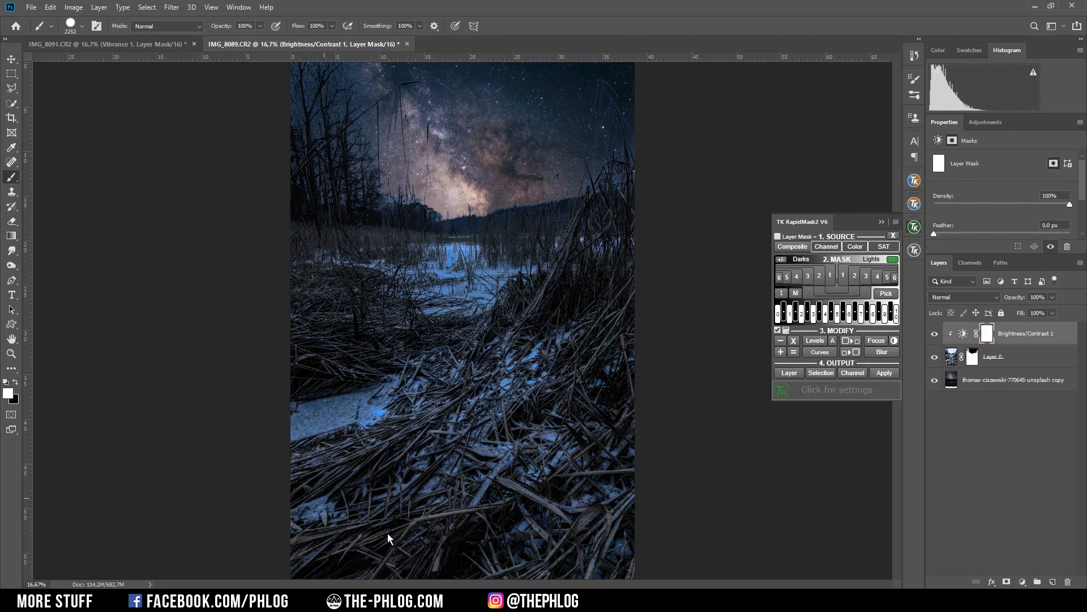
{"action": "mouse_move", "coordinate": [174, 300]}
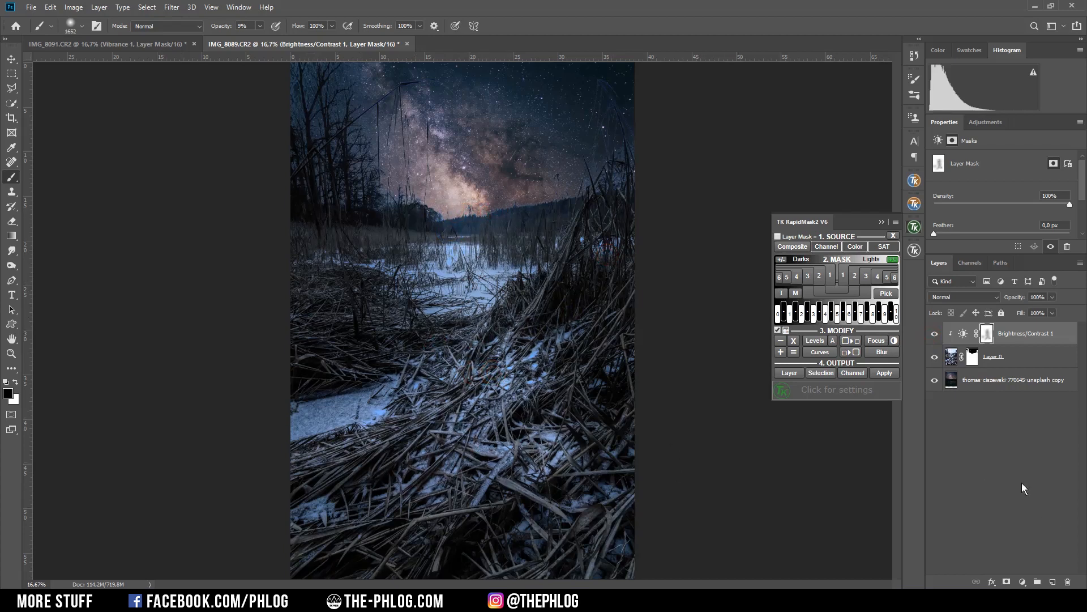
Step: Add a clipped Vibrance adjustment layer with Vibrance set to -17
{"action": "left_click", "coordinate": [1006, 581]}
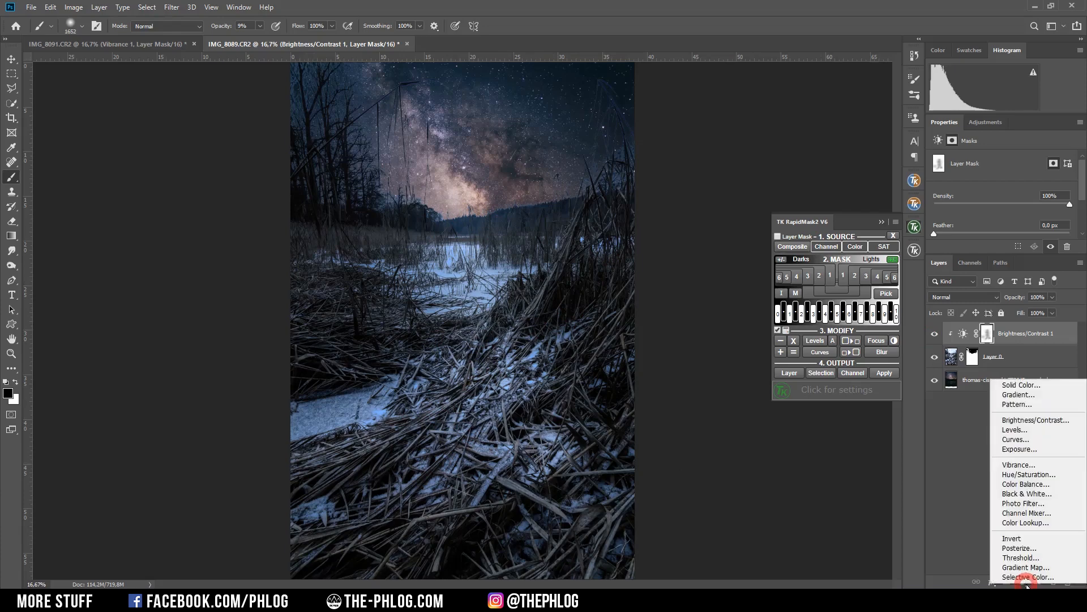
{"action": "left_click", "coordinate": [1019, 463]}
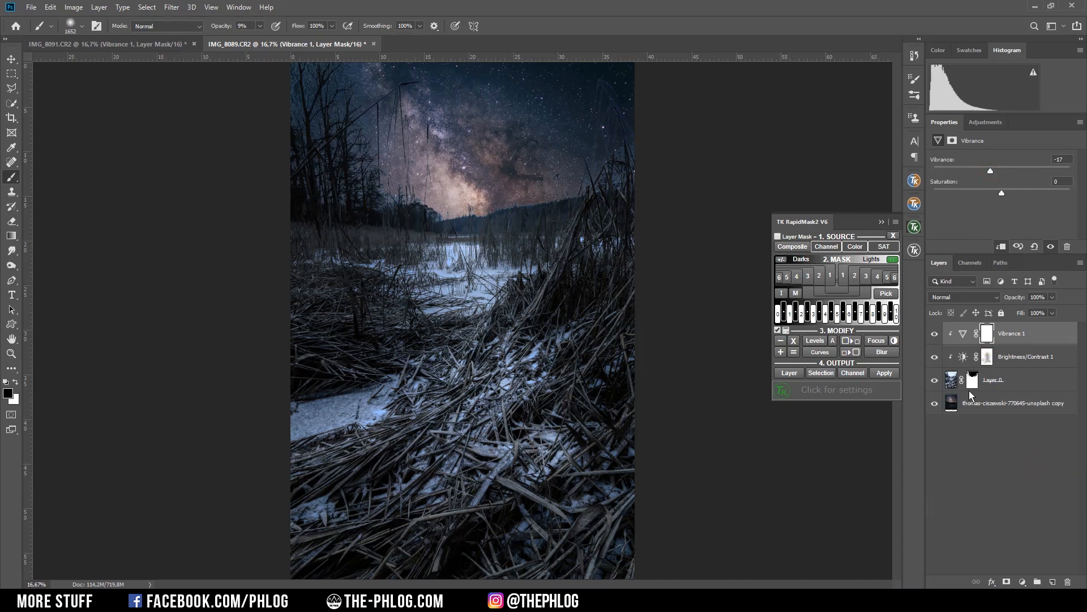
Step: Paint Layer 0's mask along the upper-right reed tips with a 100% Overlay-mode brush
{"action": "left_click", "coordinate": [972, 379]}
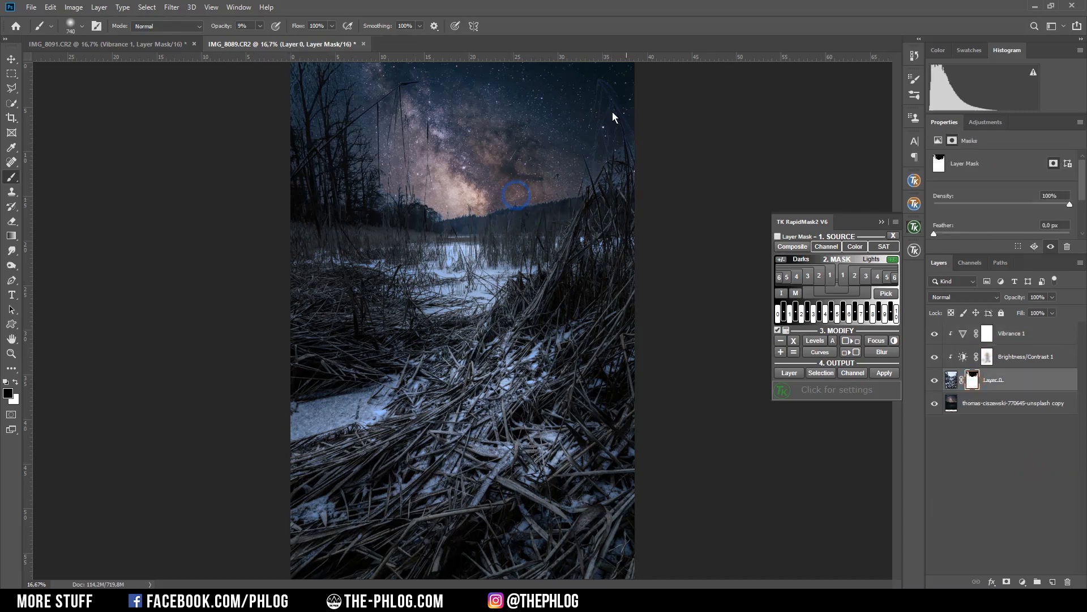
{"action": "mouse_move", "coordinate": [622, 166]}
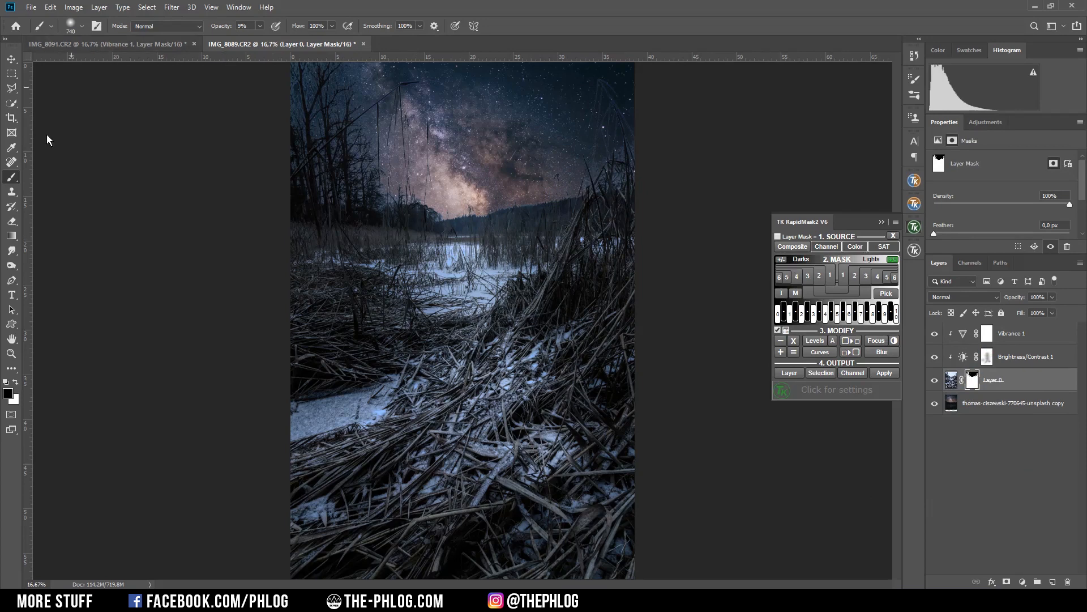
{"action": "left_click", "coordinate": [167, 25]}
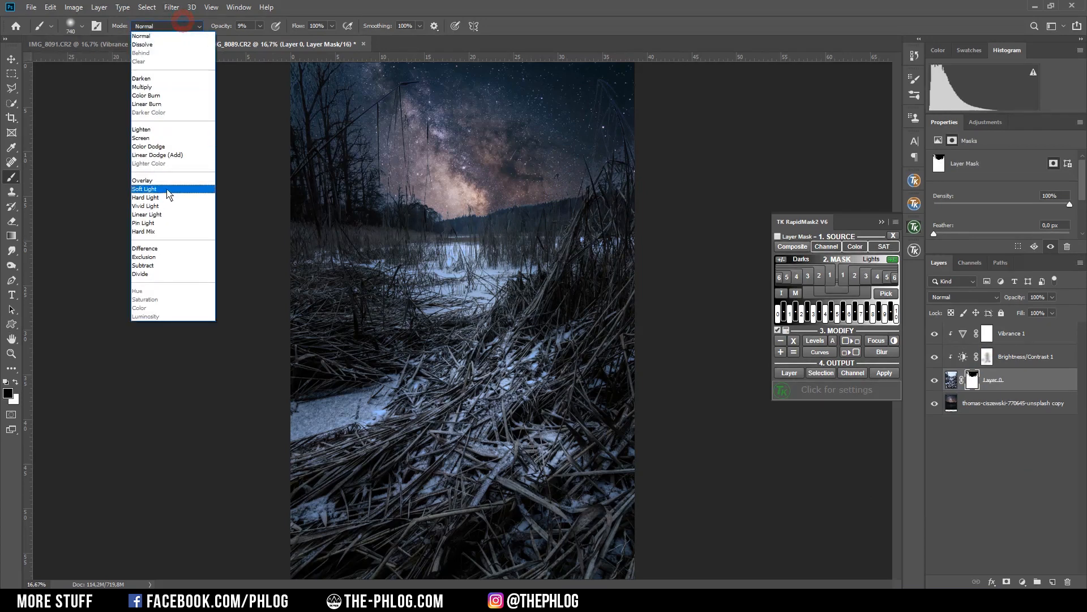
{"action": "left_click", "coordinate": [142, 180]}
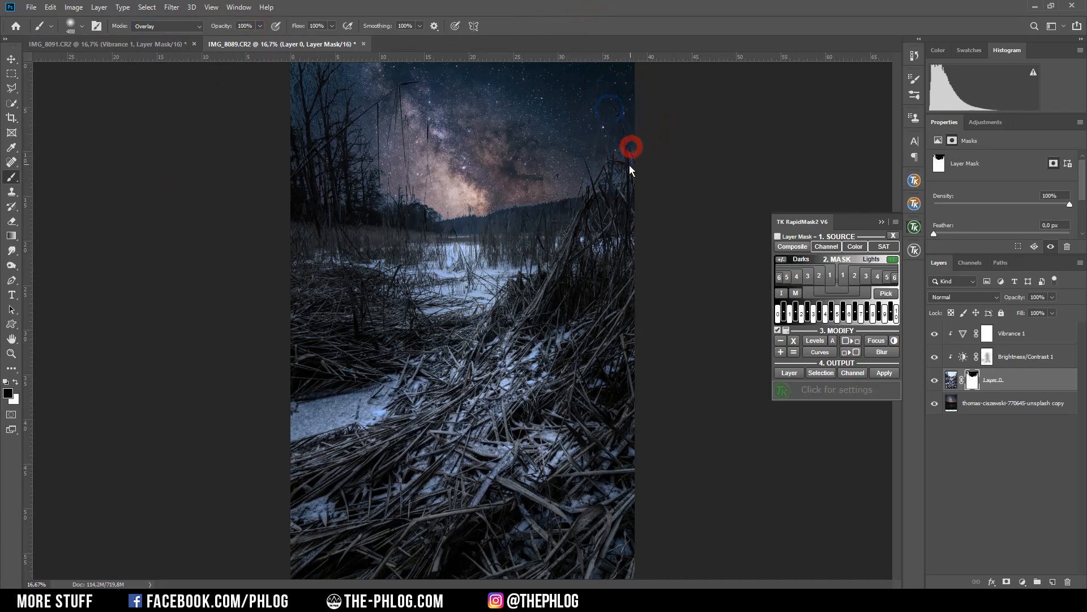
{"action": "left_click", "coordinate": [1012, 333]}
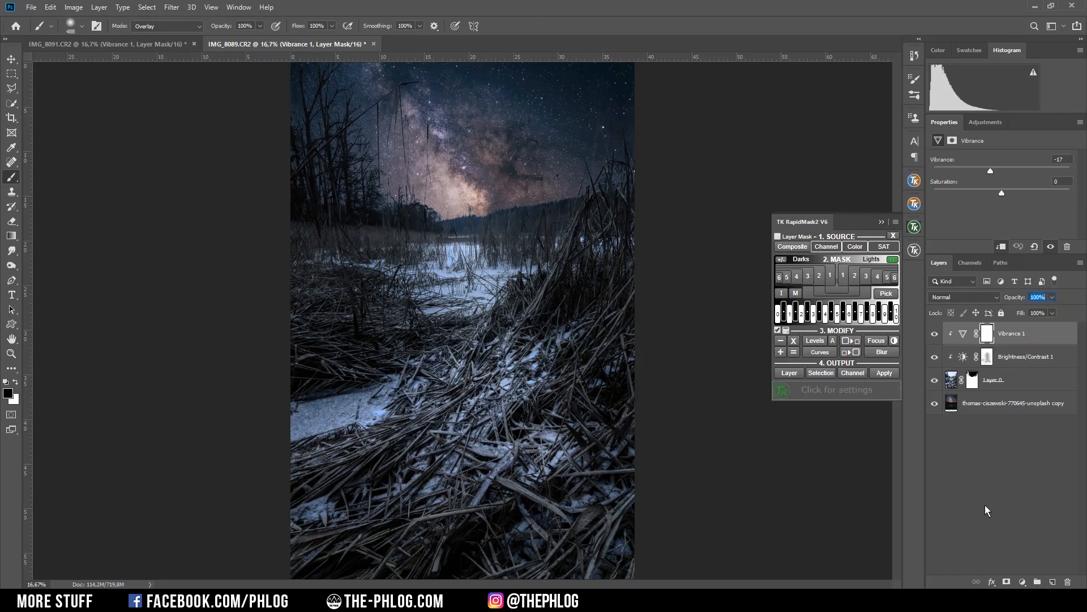
Step: Create a new empty layer on top with Hard Light blend mode
{"action": "left_click", "coordinate": [1053, 581]}
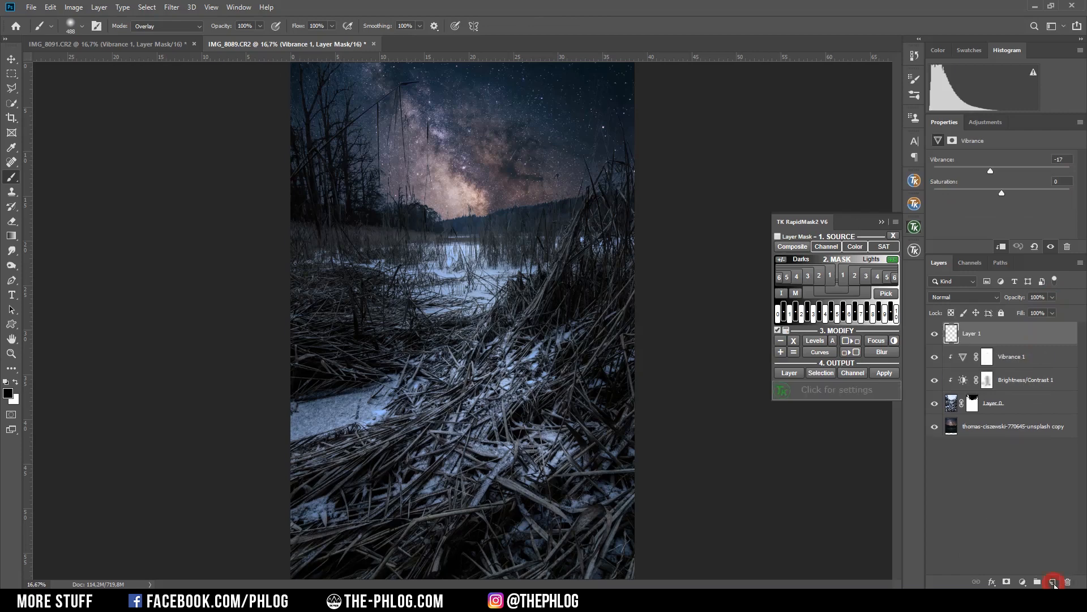
{"action": "left_click", "coordinate": [963, 296]}
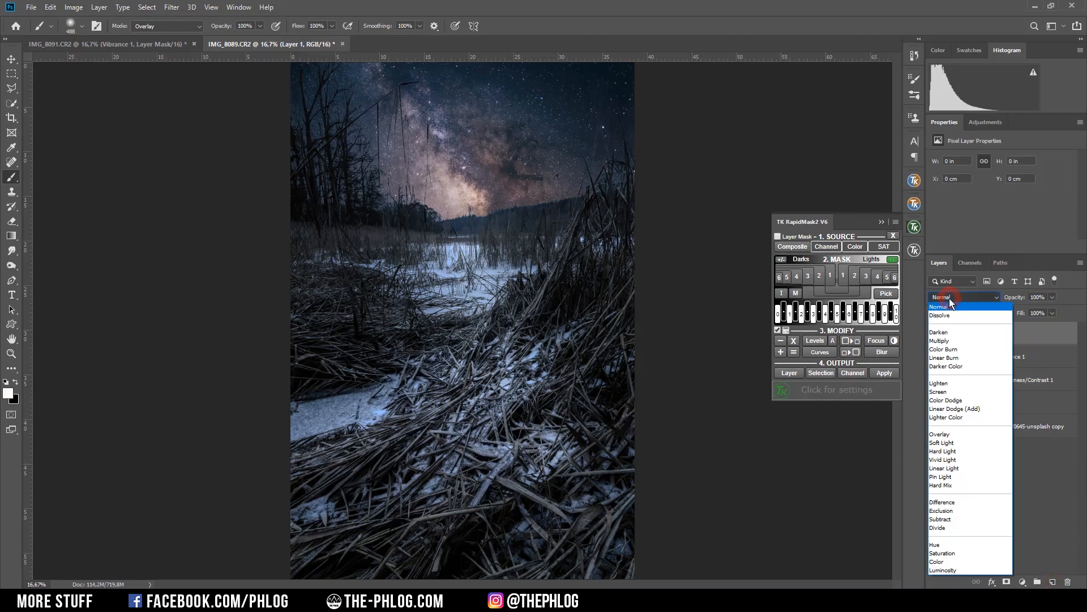
{"action": "left_click", "coordinate": [941, 451]}
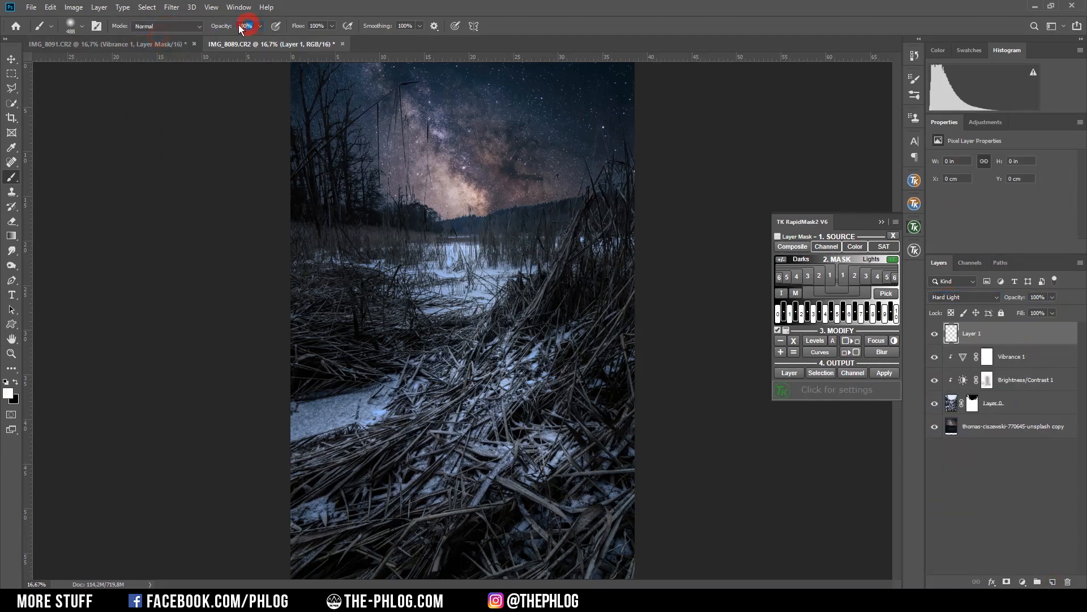
Step: Paint a soft glow at the horizon centre with a large, 10%-opacity brush
{"action": "left_click", "coordinate": [245, 26]}
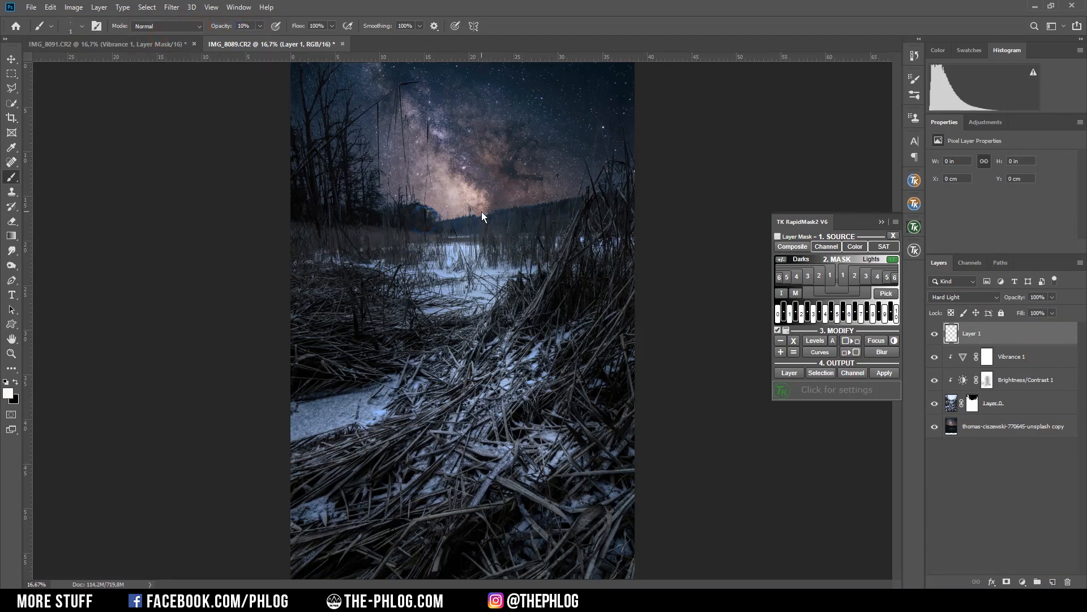
{"action": "mouse_move", "coordinate": [479, 220]}
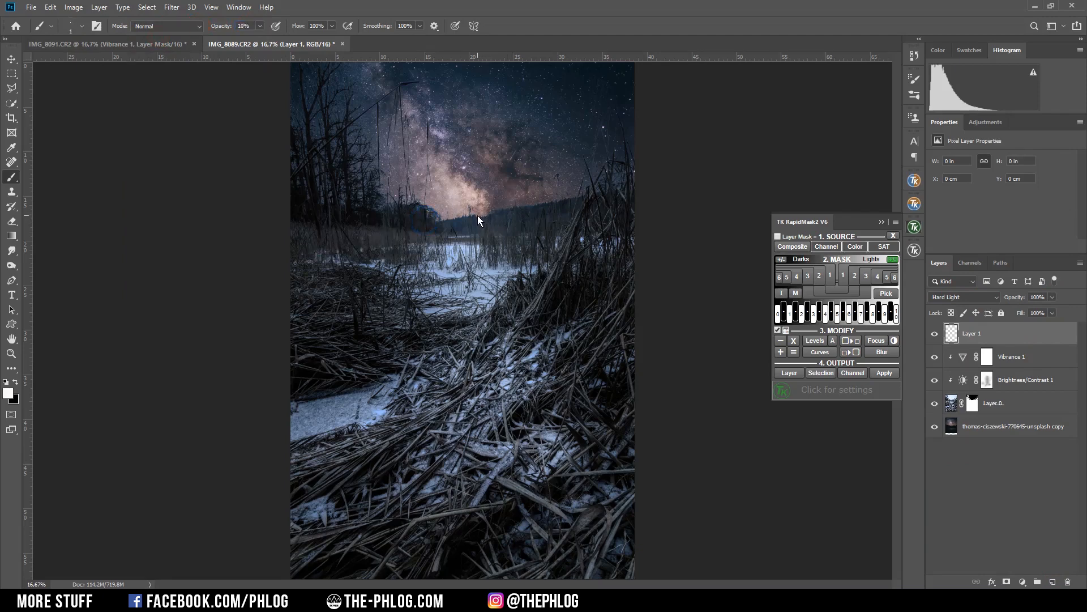
{"action": "left_click", "coordinate": [477, 216]}
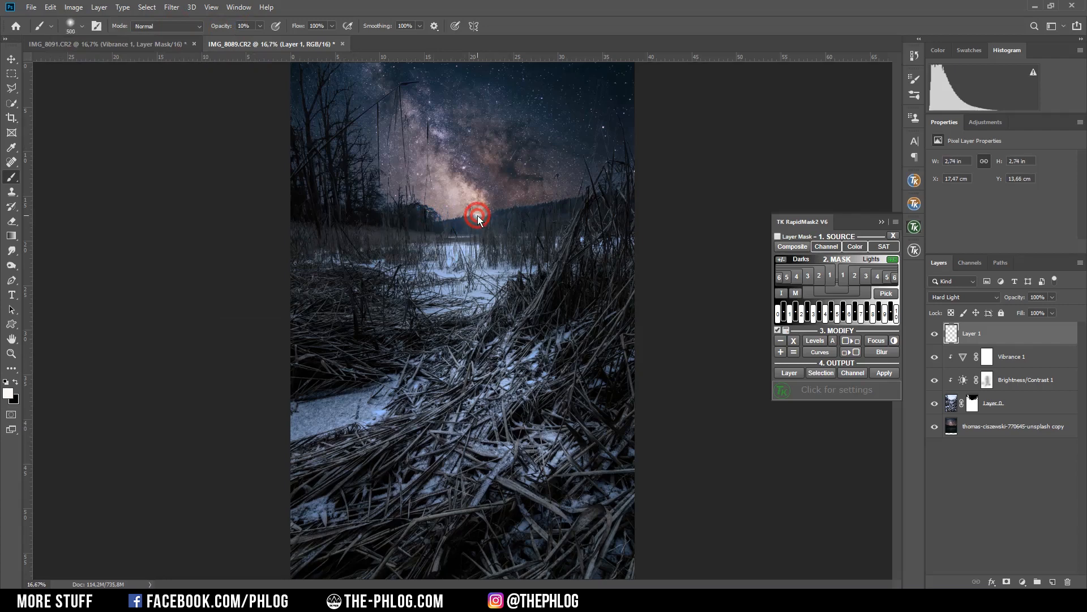
{"action": "left_click", "coordinate": [476, 213]}
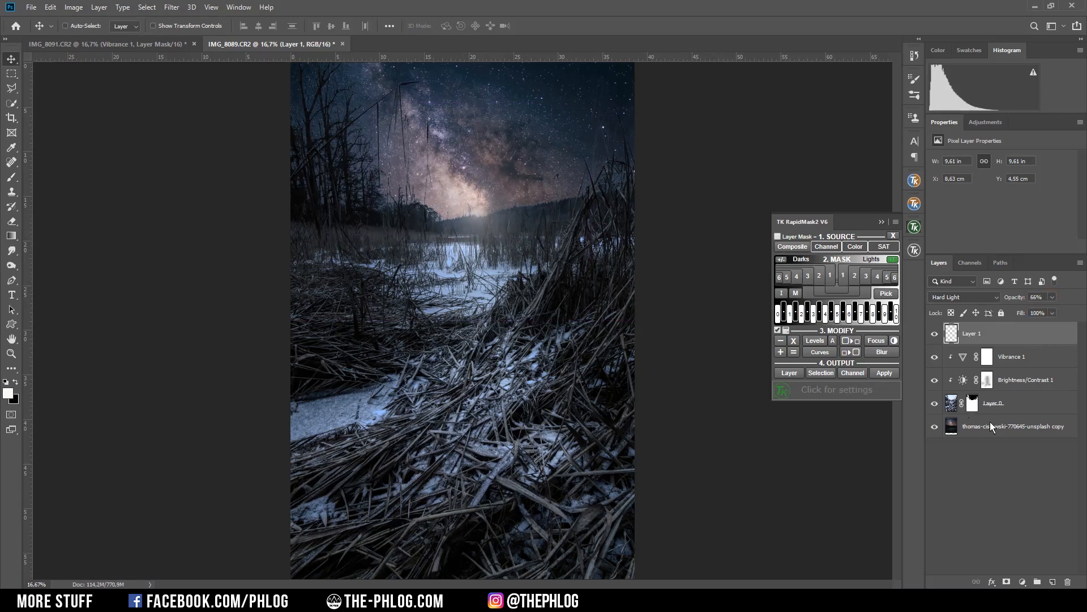
Step: Add a Brightness/Contrast layer with contrast 25 above the reed foreground layer
{"action": "left_click", "coordinate": [1012, 425]}
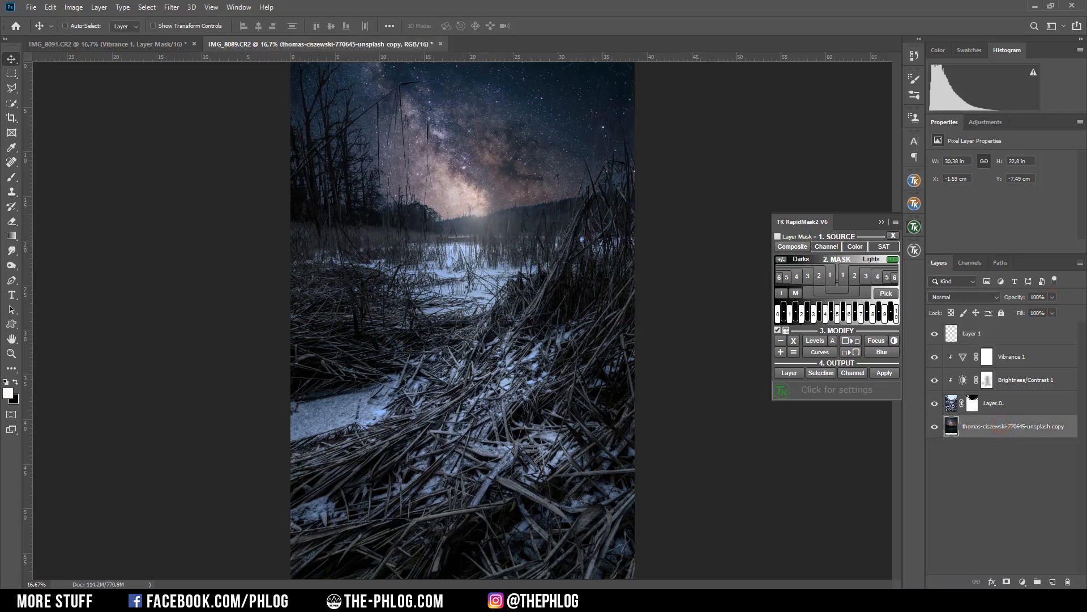
{"action": "left_click", "coordinate": [1006, 583]}
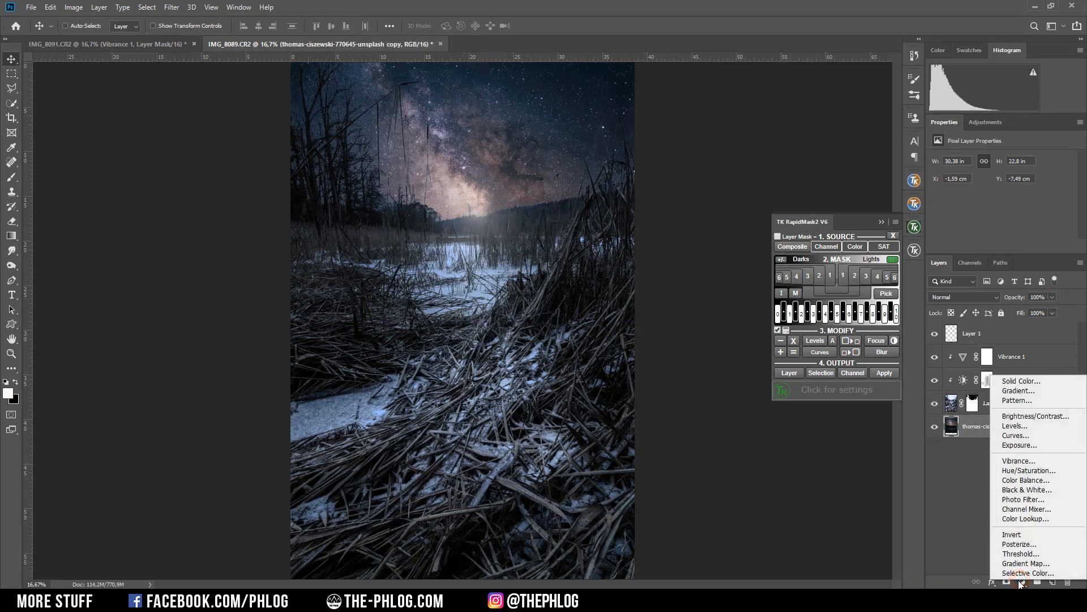
{"action": "left_click", "coordinate": [1036, 415]}
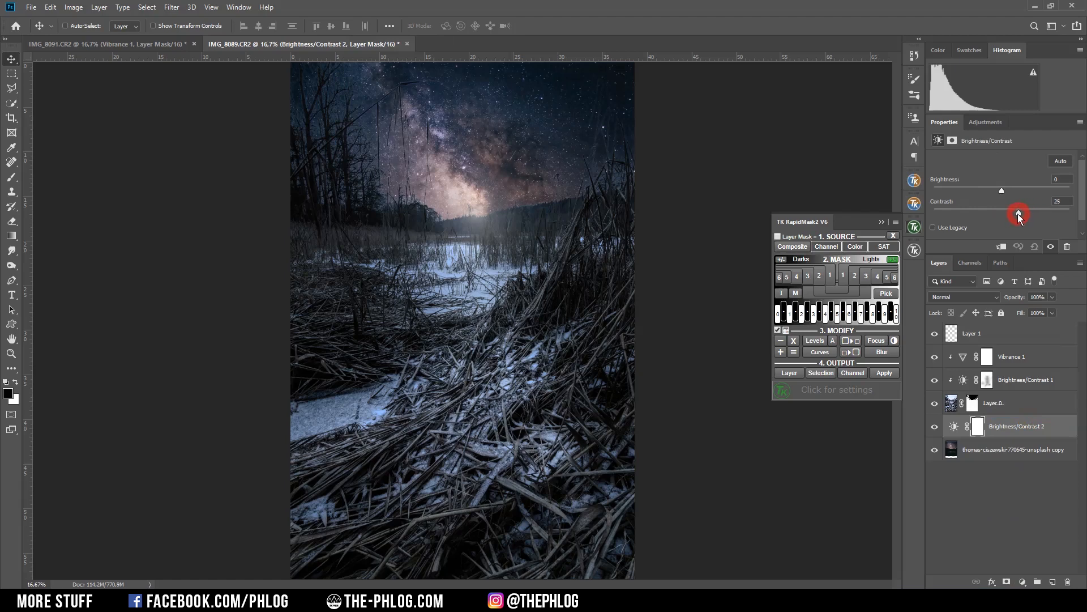
Step: Set Layer 2 to Hard Light and choose white as the painting colour
{"action": "left_click", "coordinate": [978, 333]}
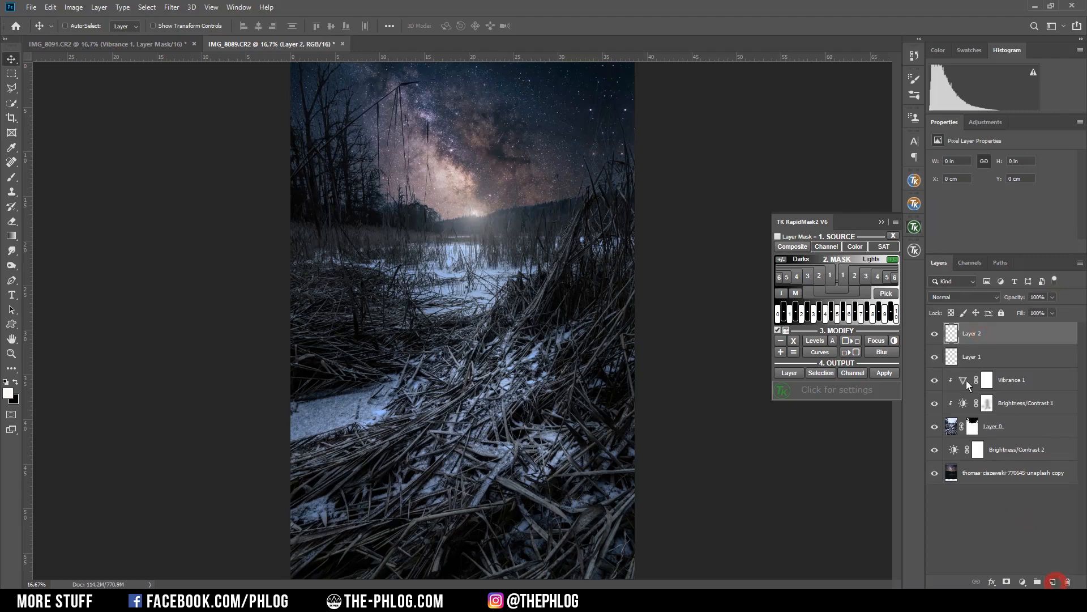
{"action": "left_click", "coordinate": [964, 296]}
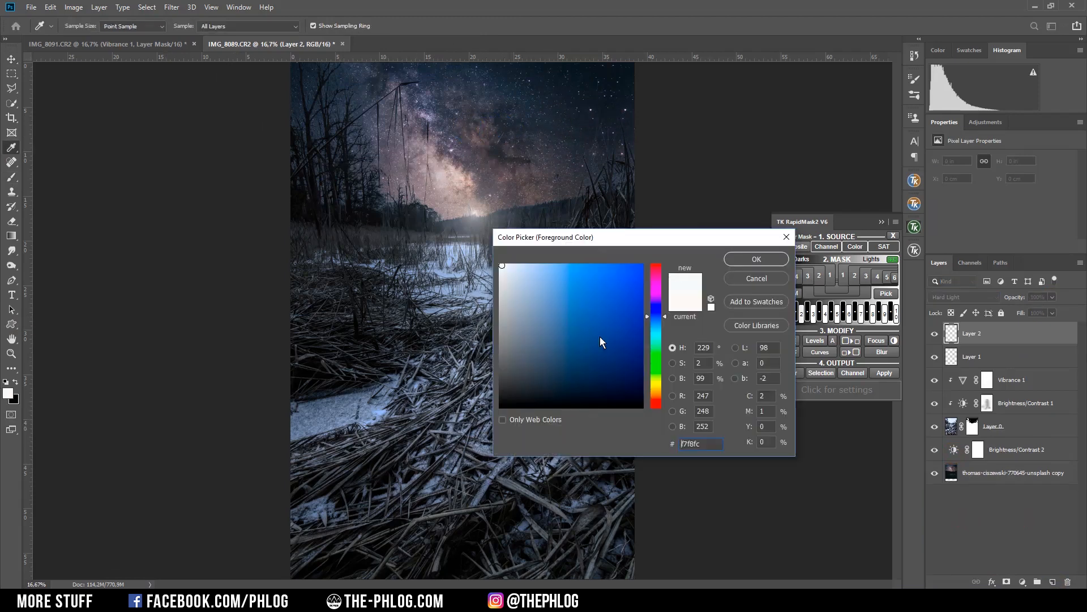
{"action": "mouse_move", "coordinate": [503, 271]}
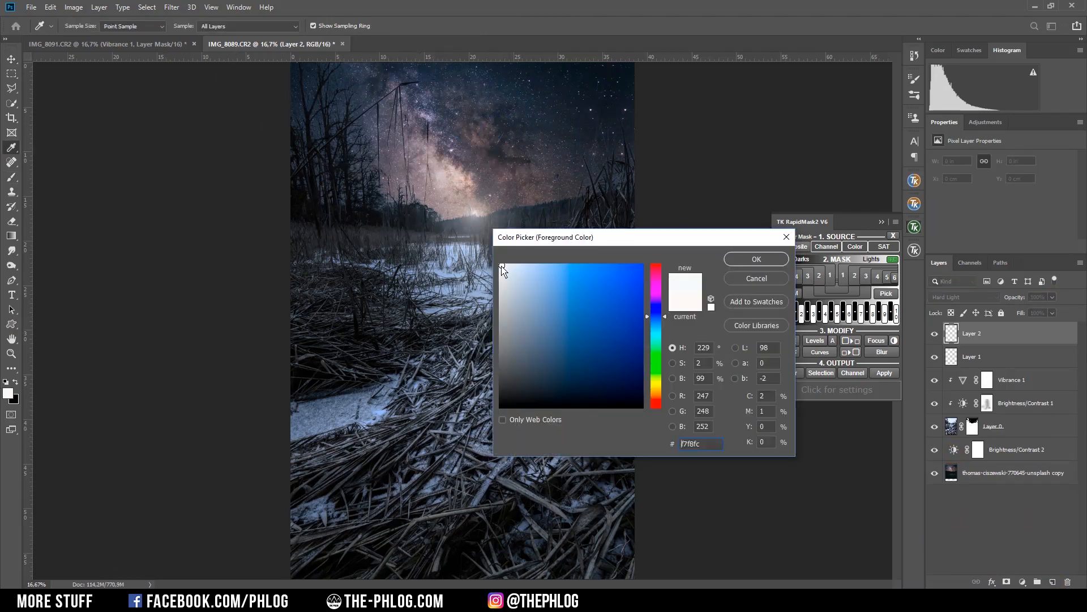
{"action": "left_click", "coordinate": [755, 258]}
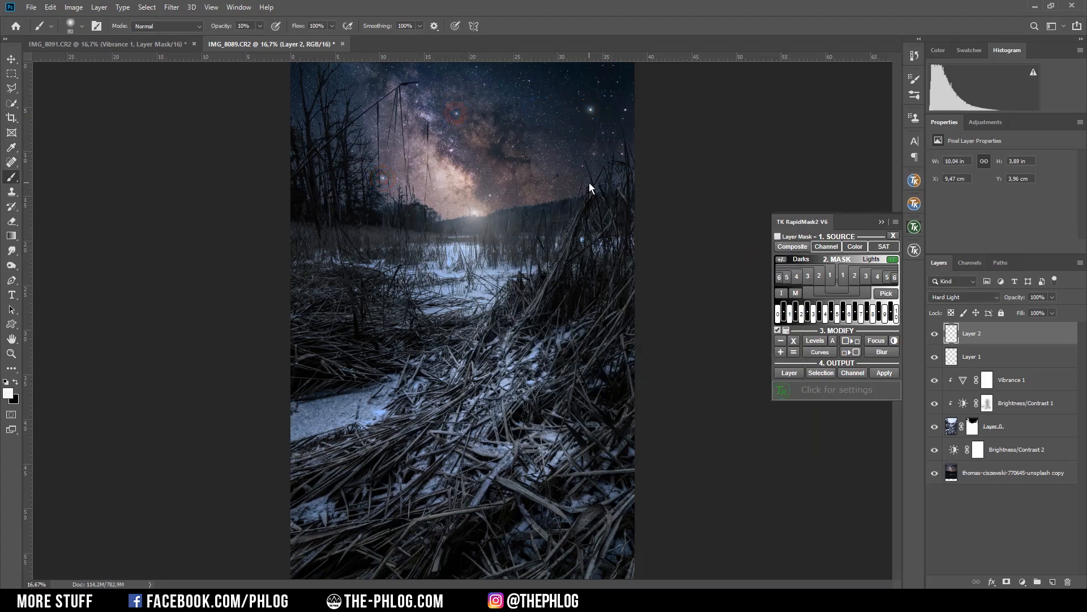
{"action": "left_click", "coordinate": [1026, 403]}
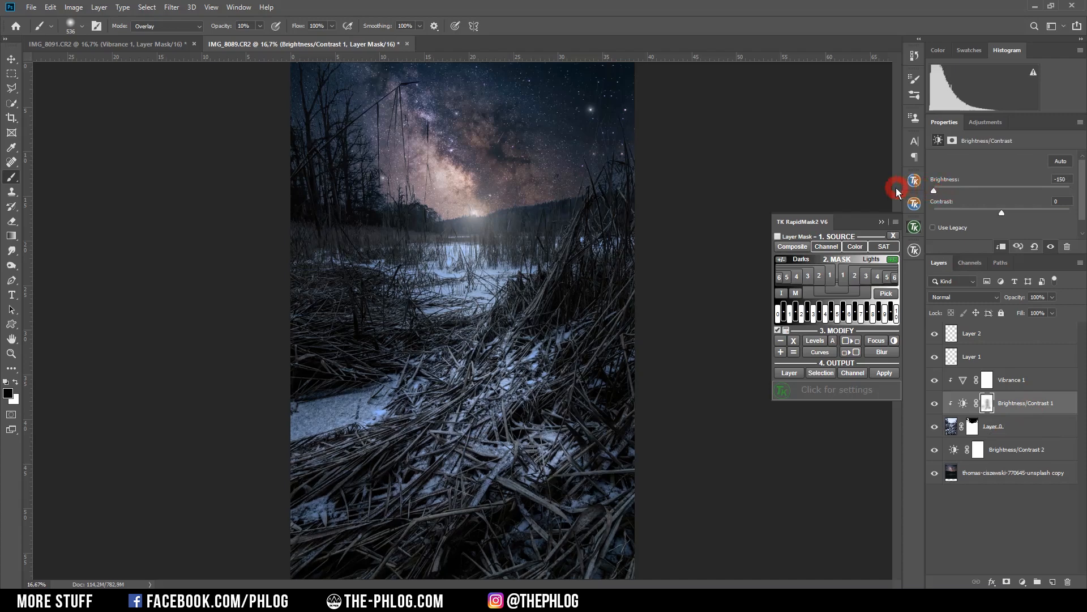
Step: Raise Brightness/Contrast 1's contrast to 8, keeping brightness at -150
{"action": "left_click", "coordinate": [986, 402]}
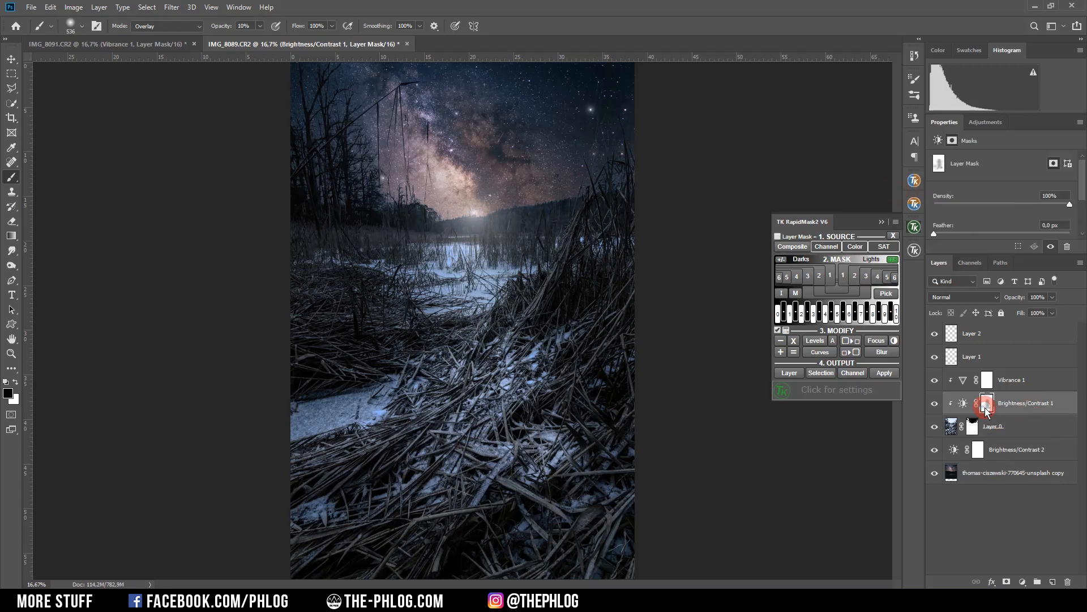
{"action": "left_click", "coordinate": [985, 403]}
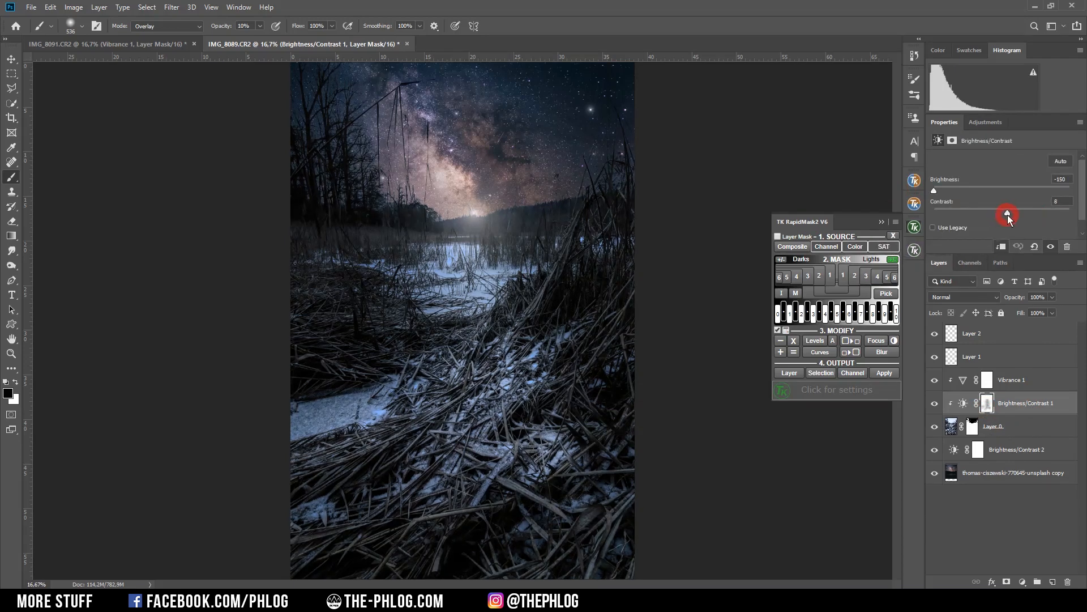
{"action": "left_click", "coordinate": [972, 334]}
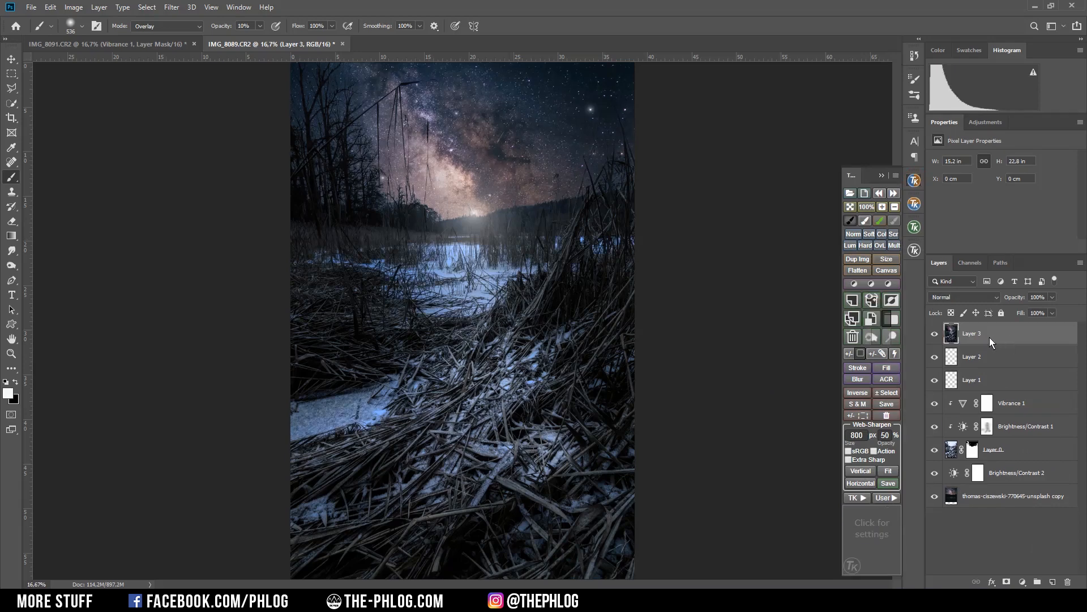
Step: Apply Color Efex Pro 4's Classical Soft Focus at 50% strength to merged Layer 3
{"action": "left_click", "coordinate": [170, 7]}
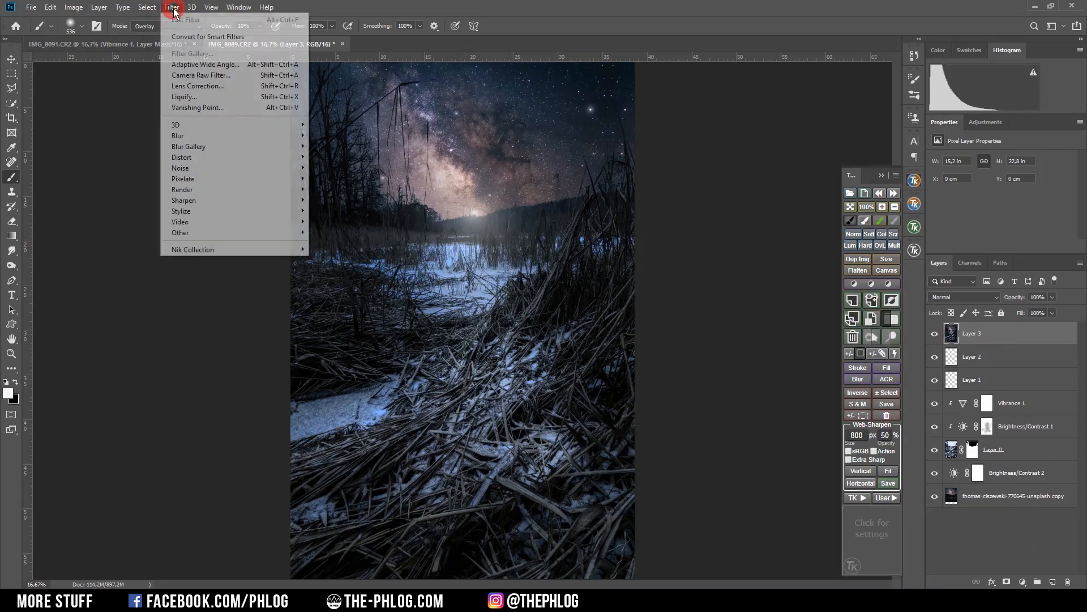
{"action": "left_click", "coordinate": [192, 250]}
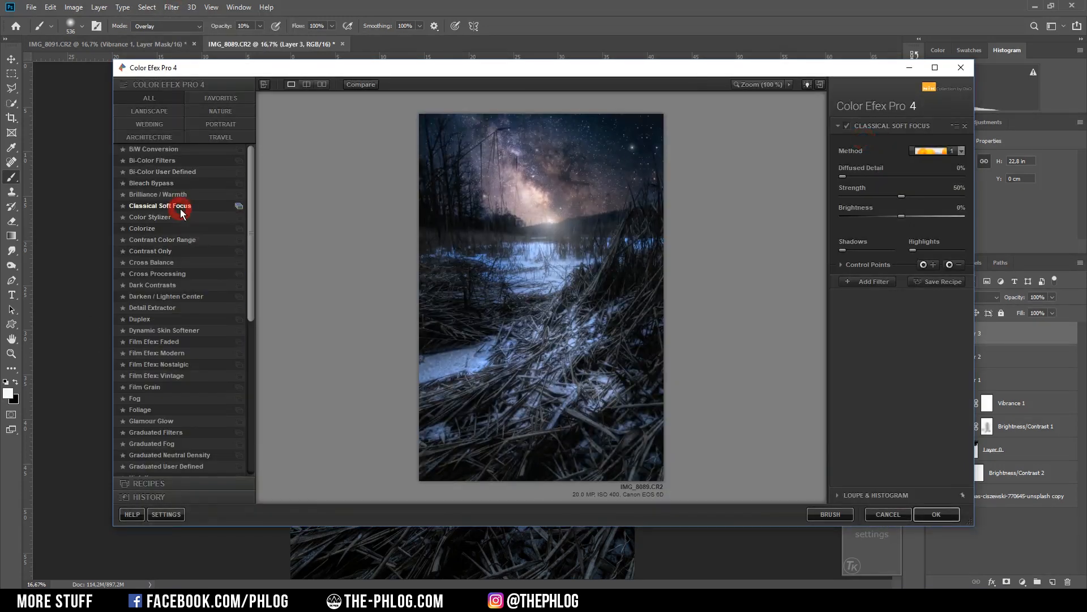
{"action": "left_click", "coordinate": [959, 151]}
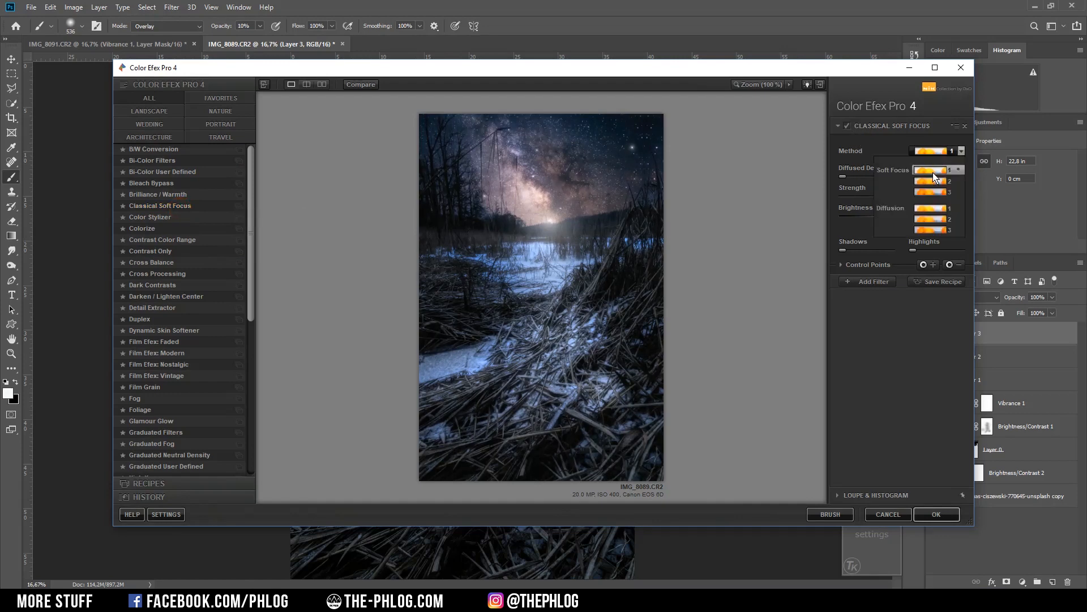
{"action": "left_click", "coordinate": [933, 170]}
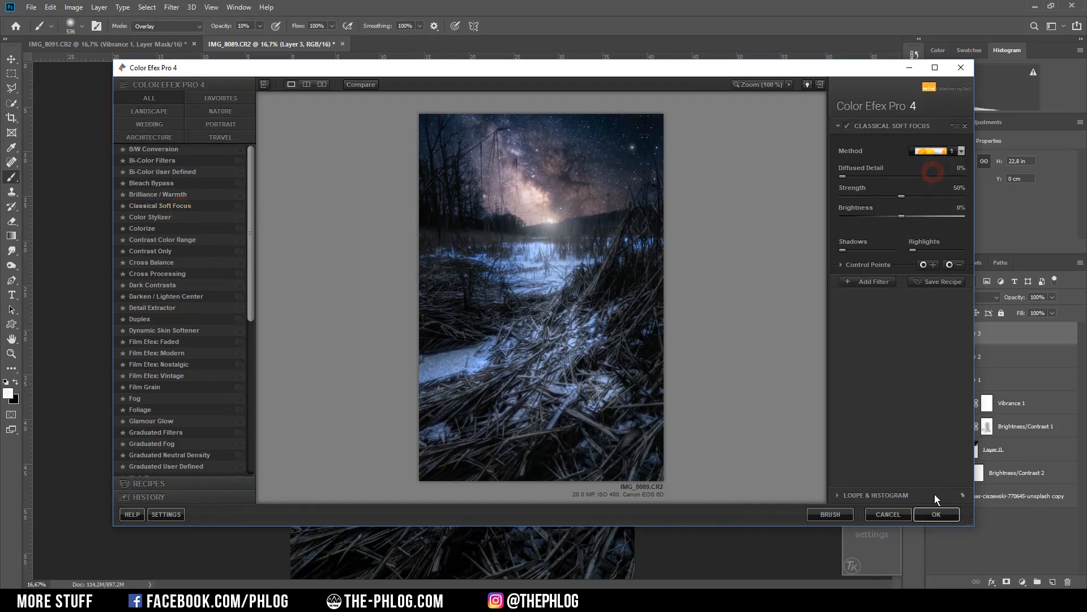
{"action": "left_click", "coordinate": [935, 514]}
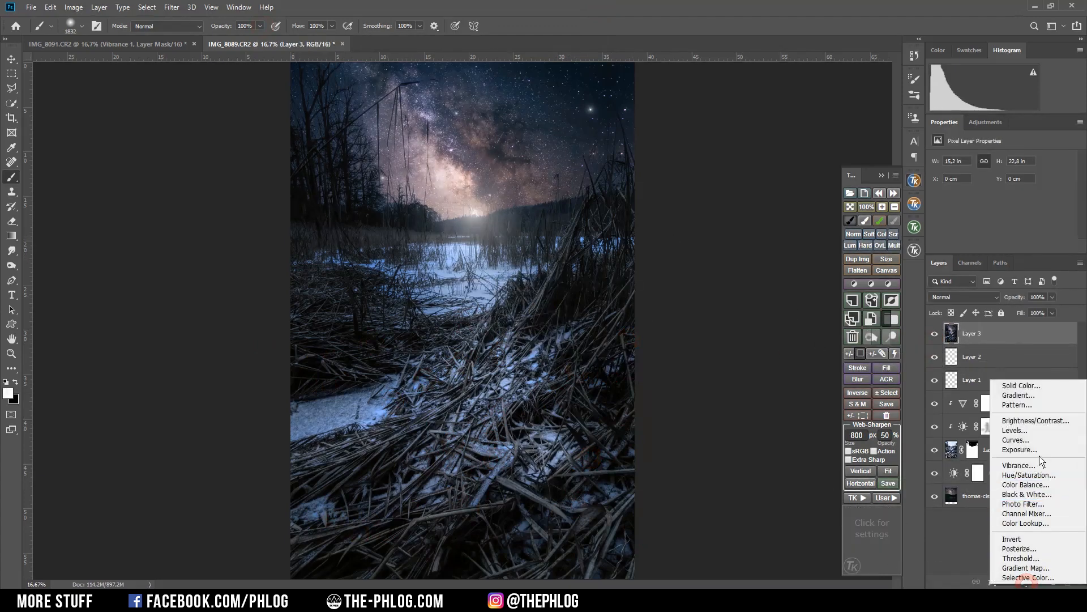
Step: Add a Vibrance layer at -48, fill its mask black, and paint the foreground back in
{"action": "left_click", "coordinate": [1017, 464]}
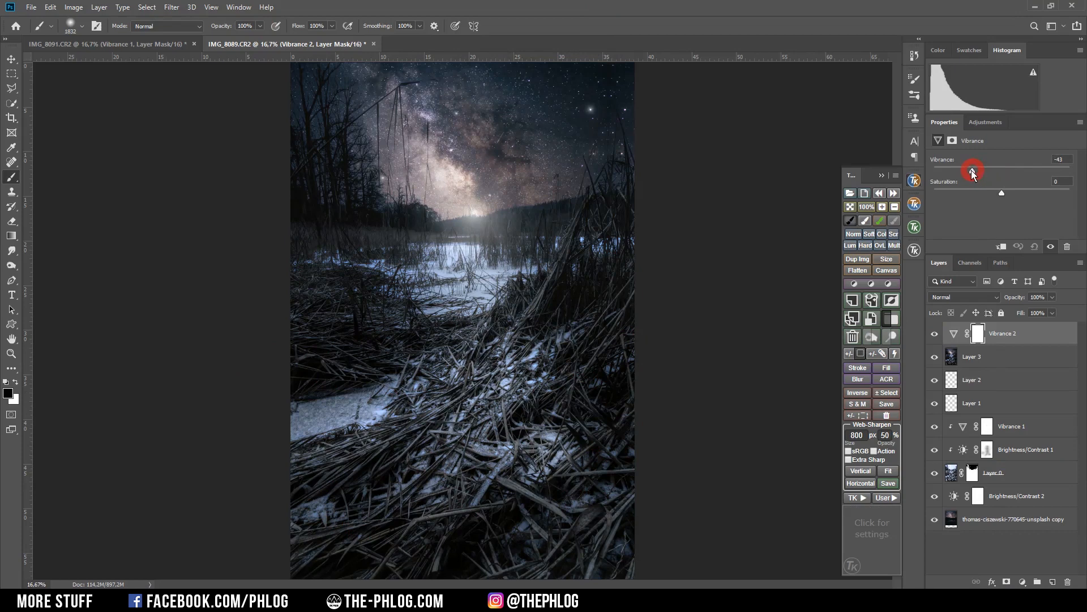
{"action": "left_click", "coordinate": [978, 333]}
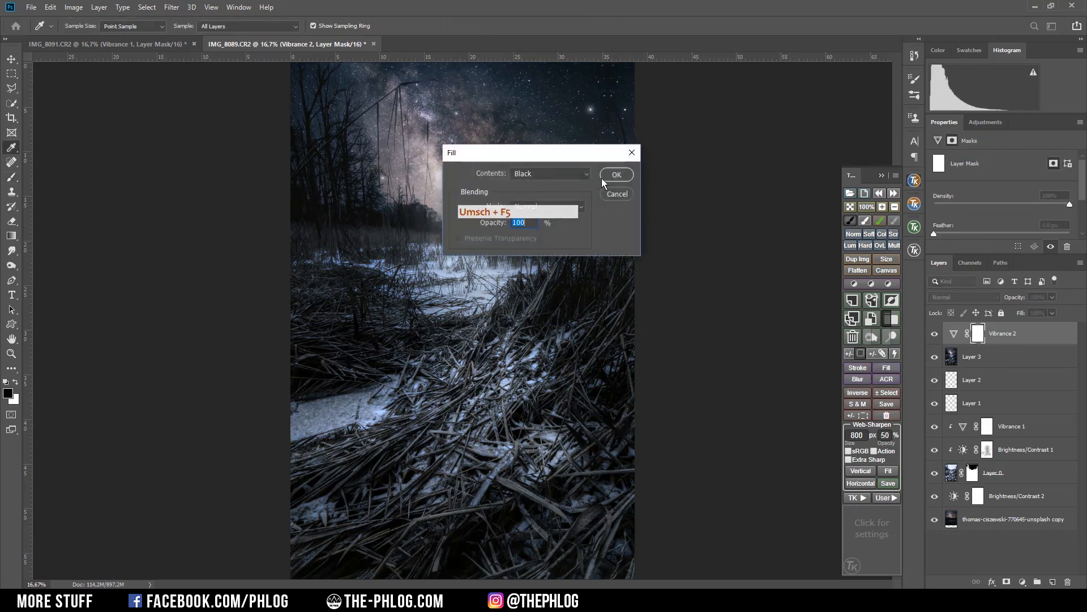
{"action": "left_click", "coordinate": [615, 173]}
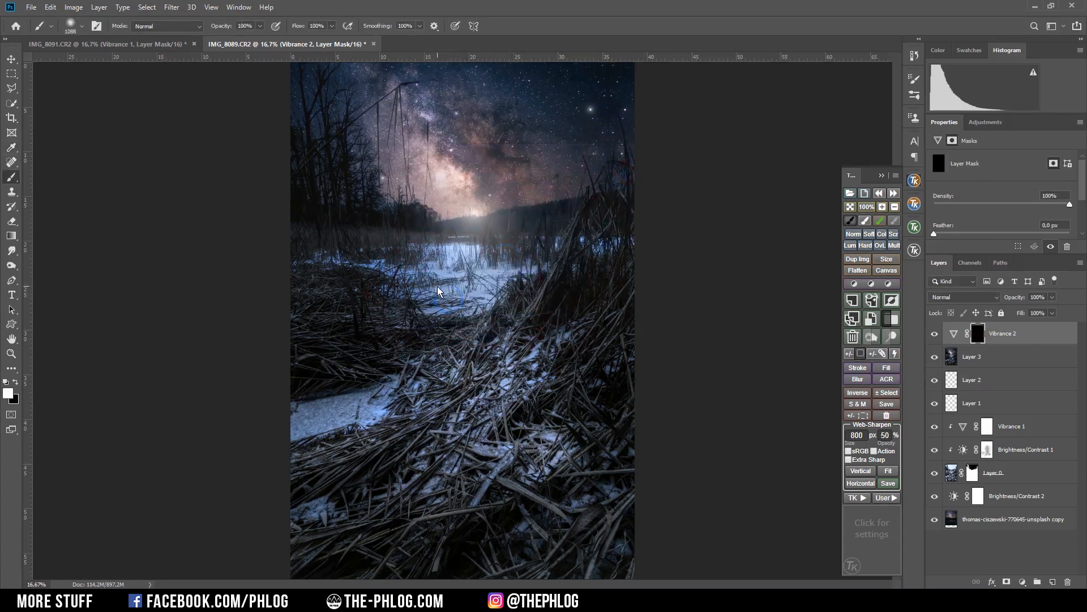
{"action": "left_click", "coordinate": [658, 252]}
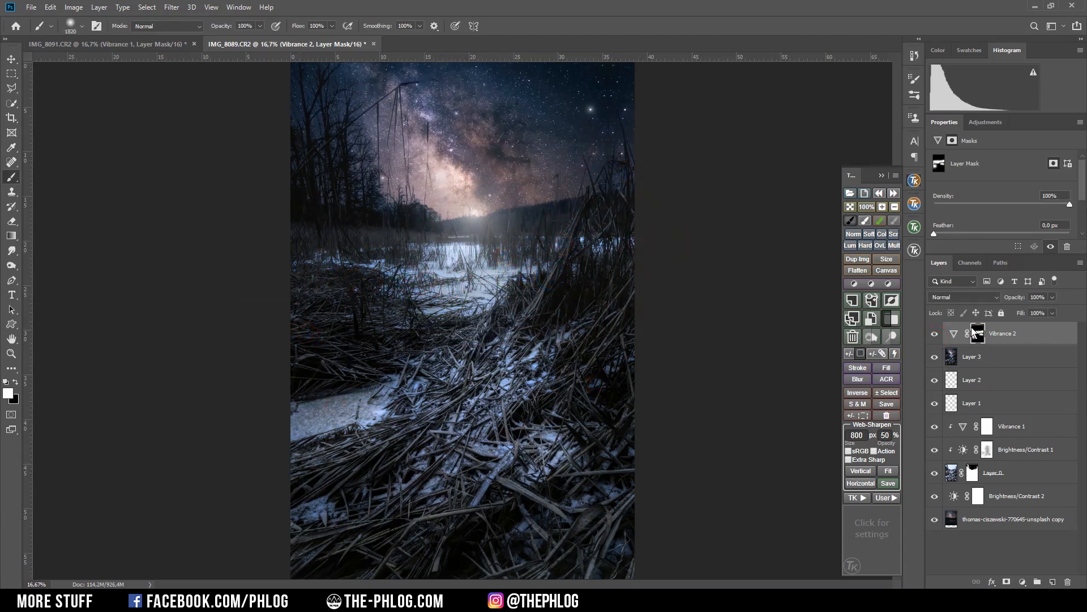
{"action": "left_click", "coordinate": [978, 333]}
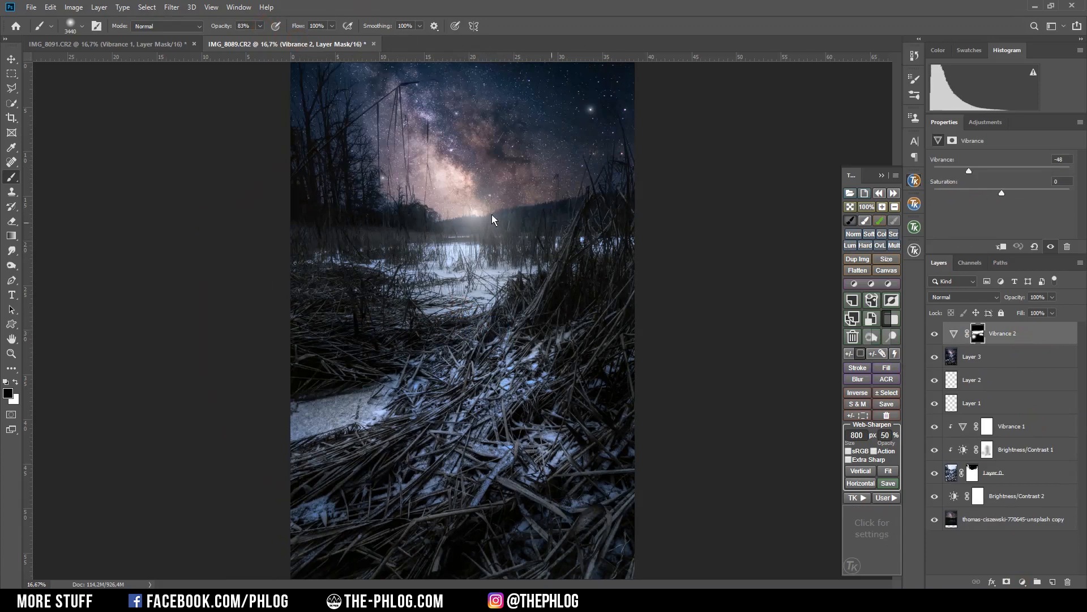
{"action": "mouse_move", "coordinate": [487, 313]}
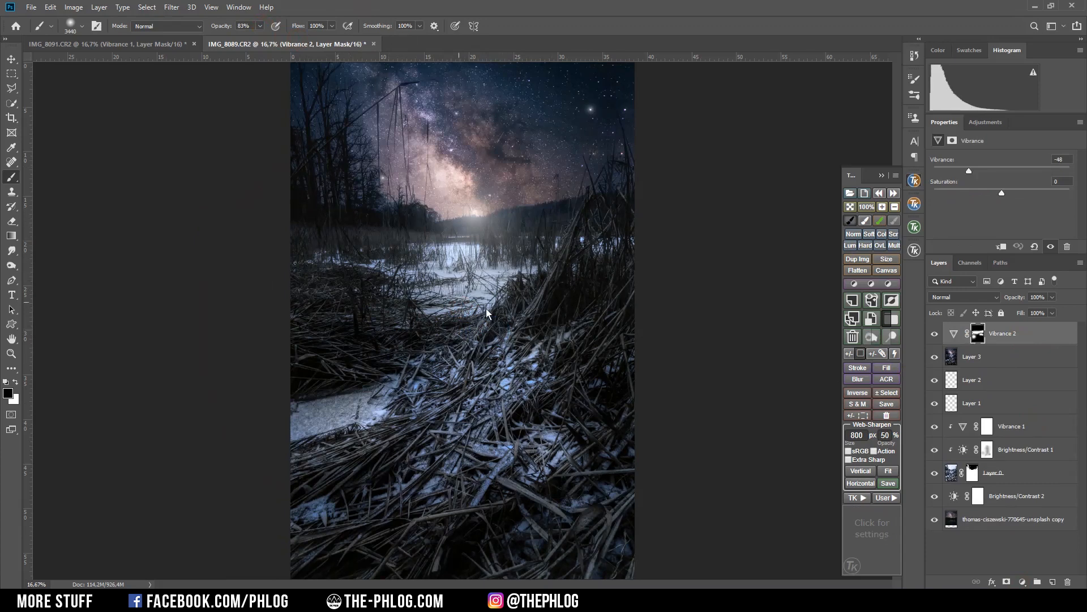
{"action": "mouse_move", "coordinate": [488, 312]}
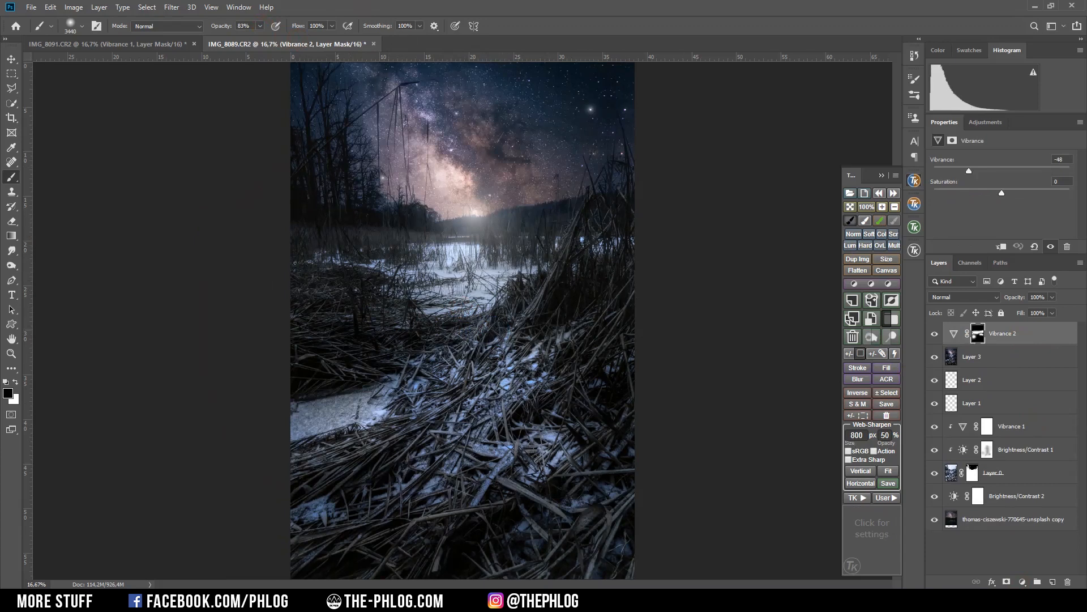
{"action": "left_click", "coordinate": [1023, 581]}
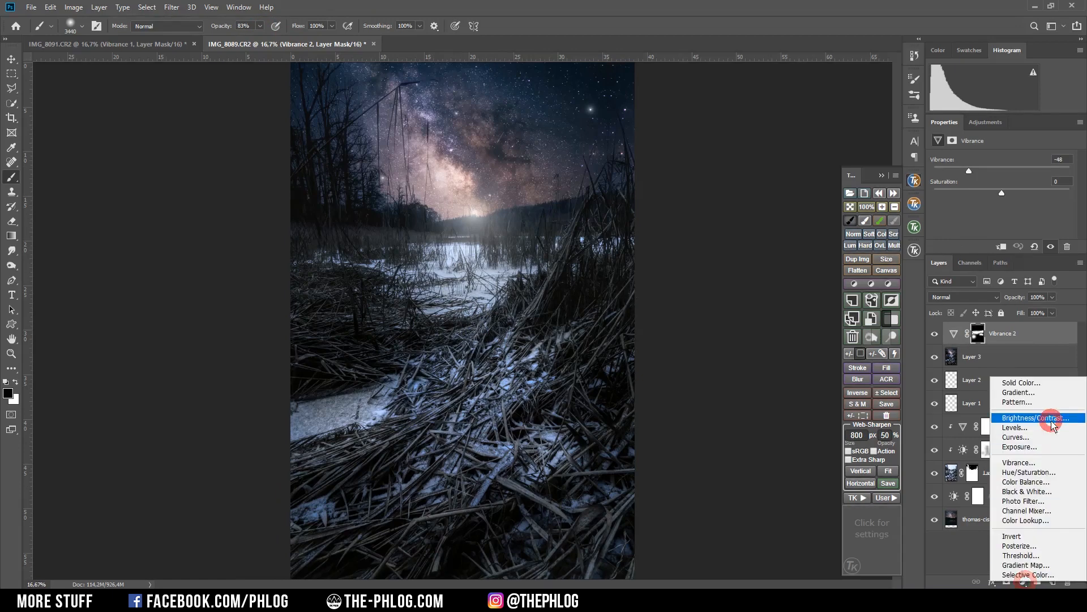
Step: Add a Brightness/Contrast layer at -81 brightness and mask the horizon glow with a soft brush
{"action": "left_click", "coordinate": [1034, 418]}
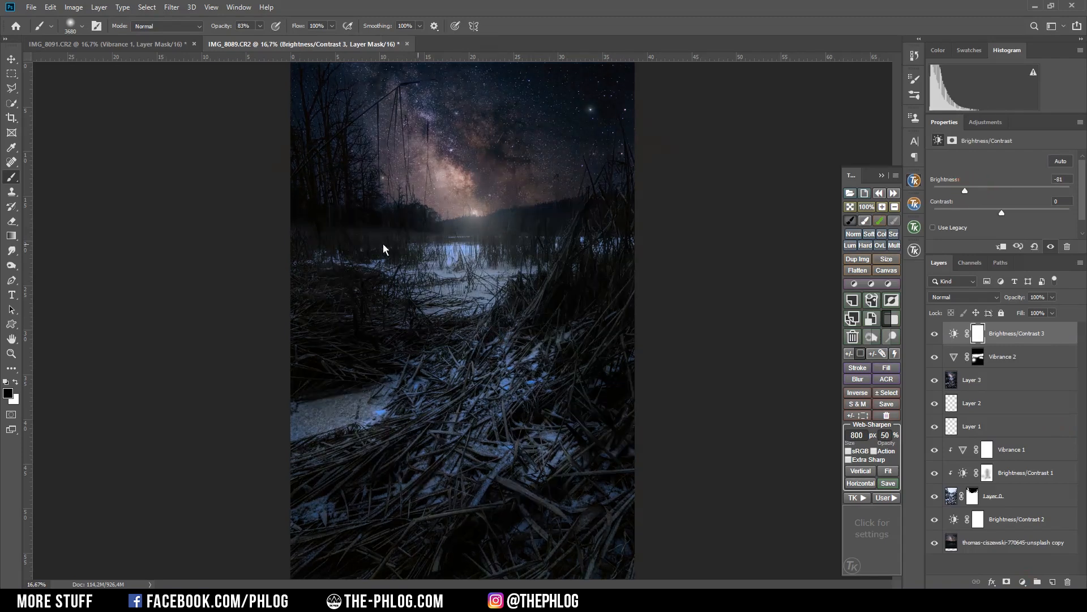
{"action": "right_click", "coordinate": [447, 322]}
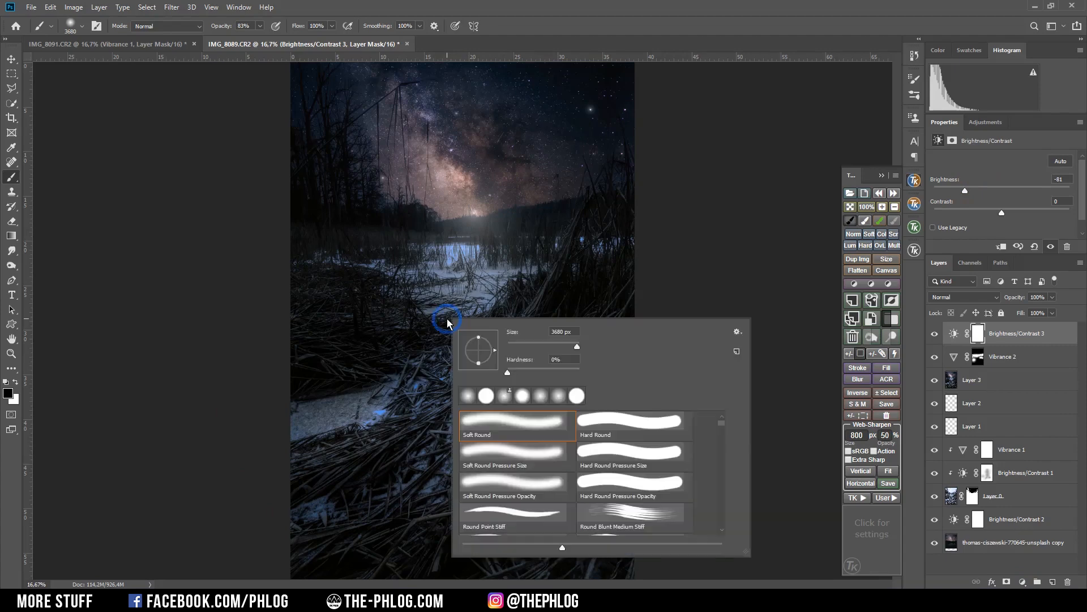
{"action": "key", "text": "Escape"}
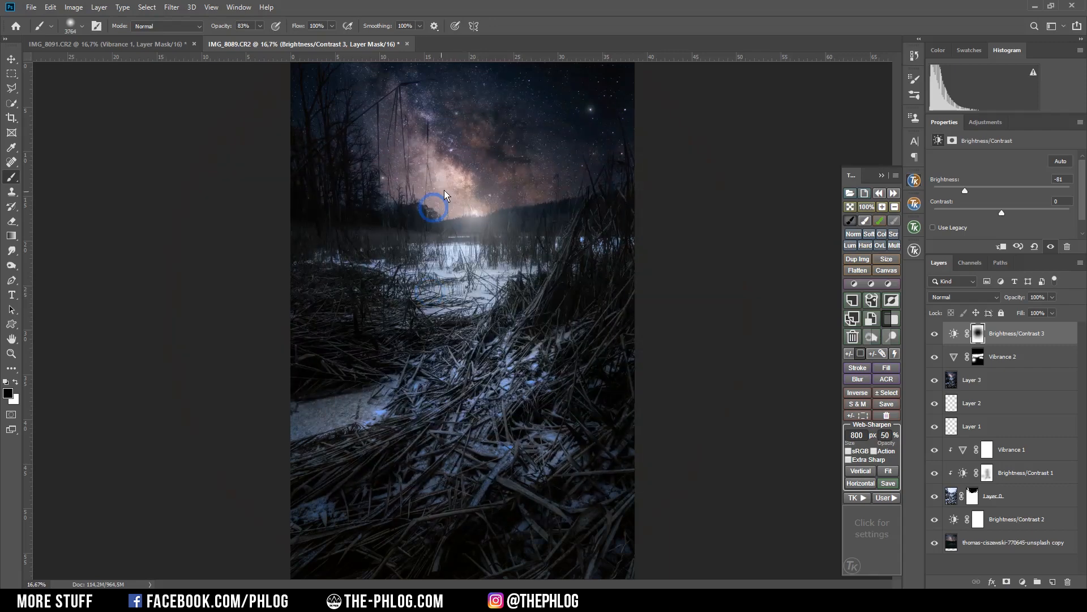
{"action": "left_click", "coordinate": [934, 333]}
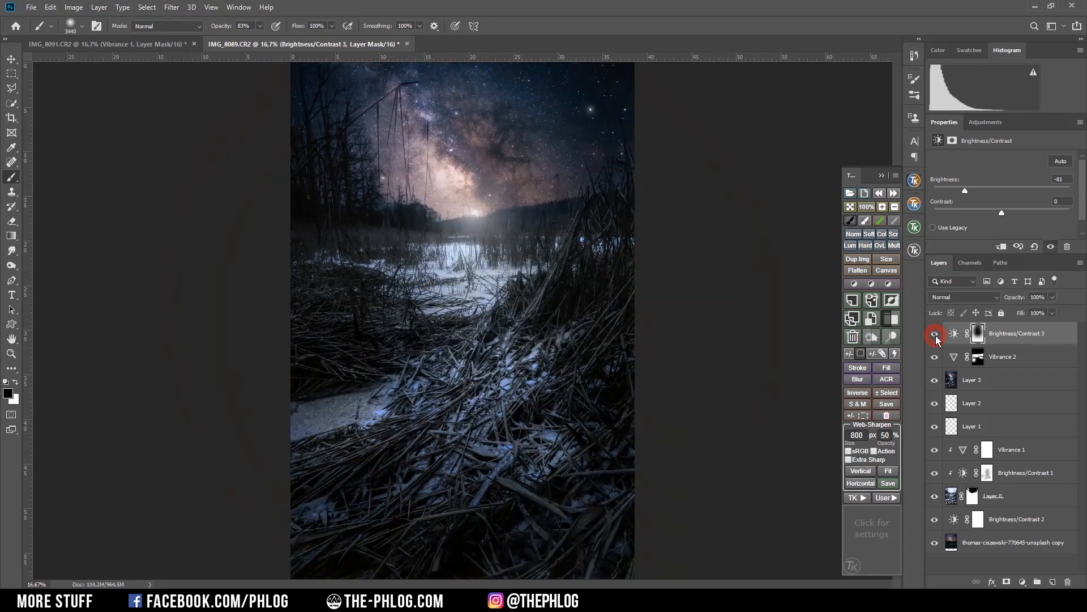
{"action": "left_click", "coordinate": [935, 333]}
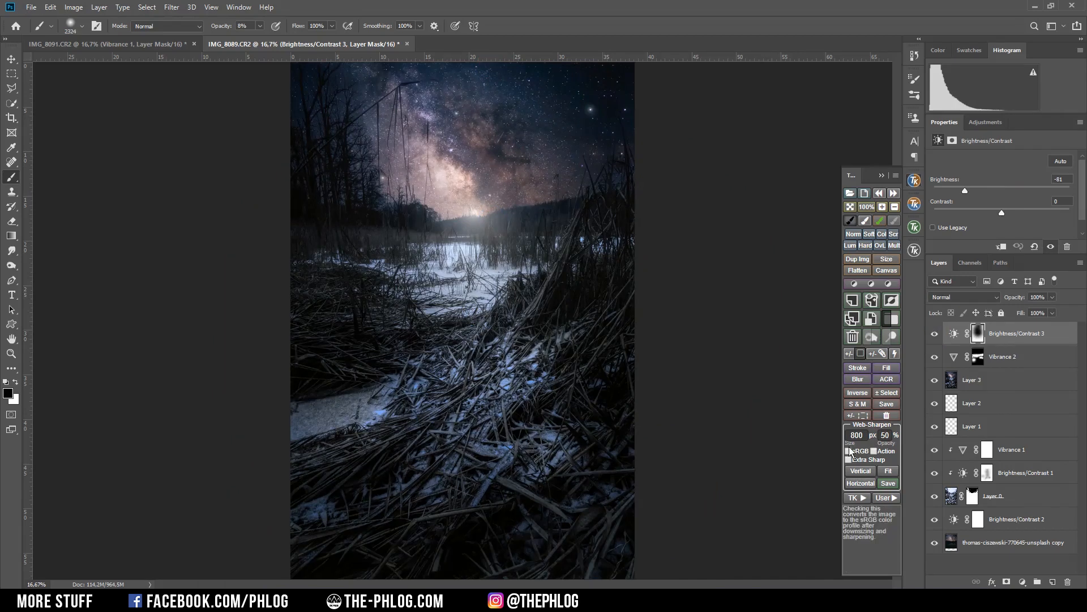